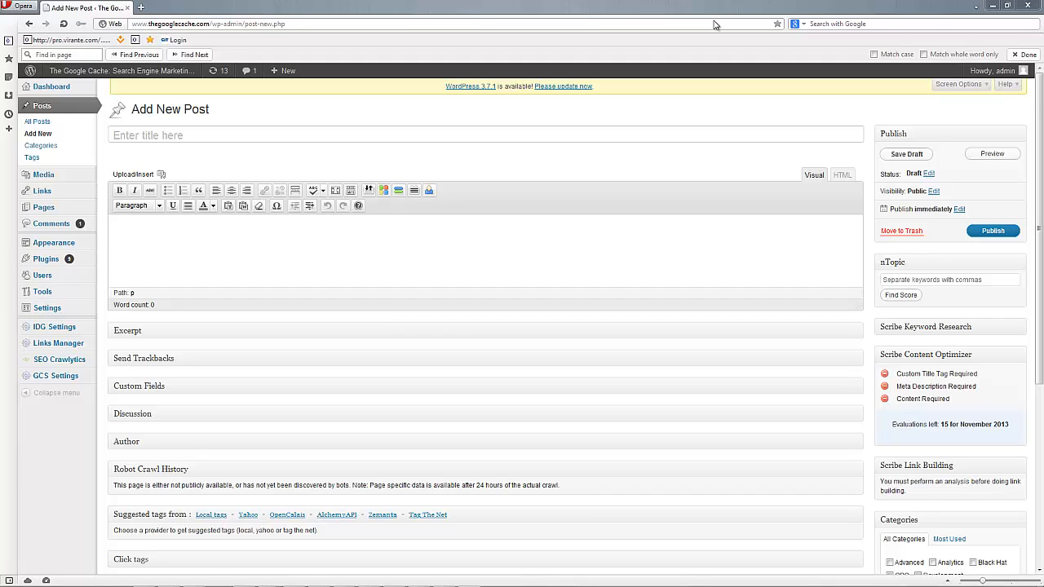
pyautogui.moveTo(46, 308)
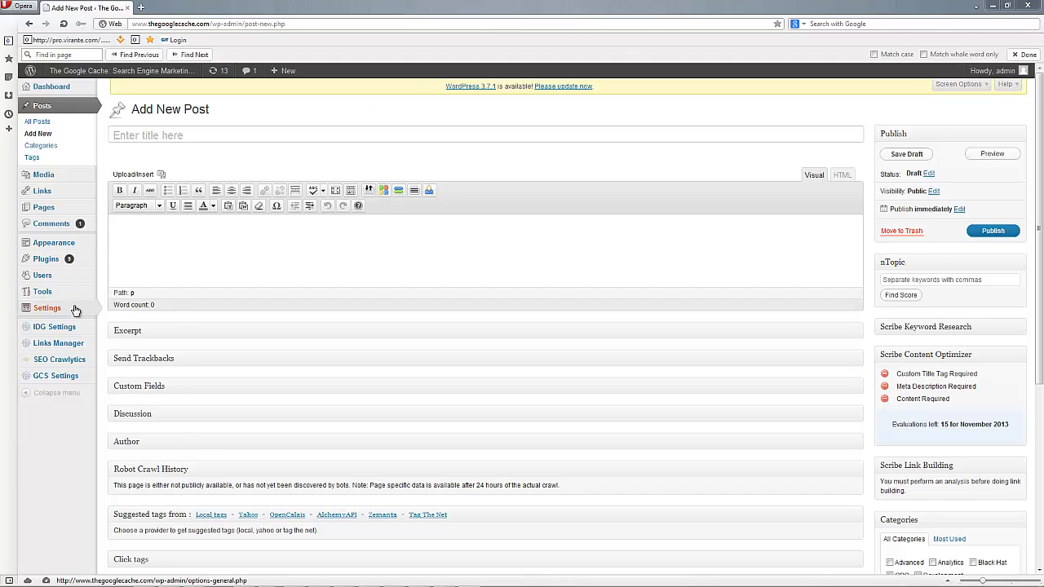
# Clear and save the GrepWords API key under Content Suggestions, then view All Posts.
pyautogui.click(47, 307)
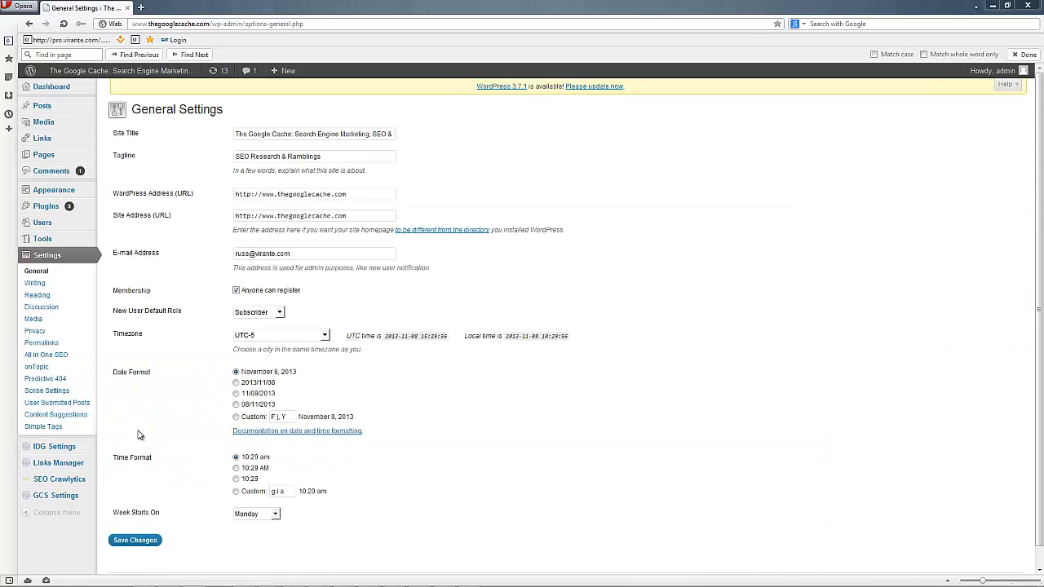
pyautogui.click(55, 415)
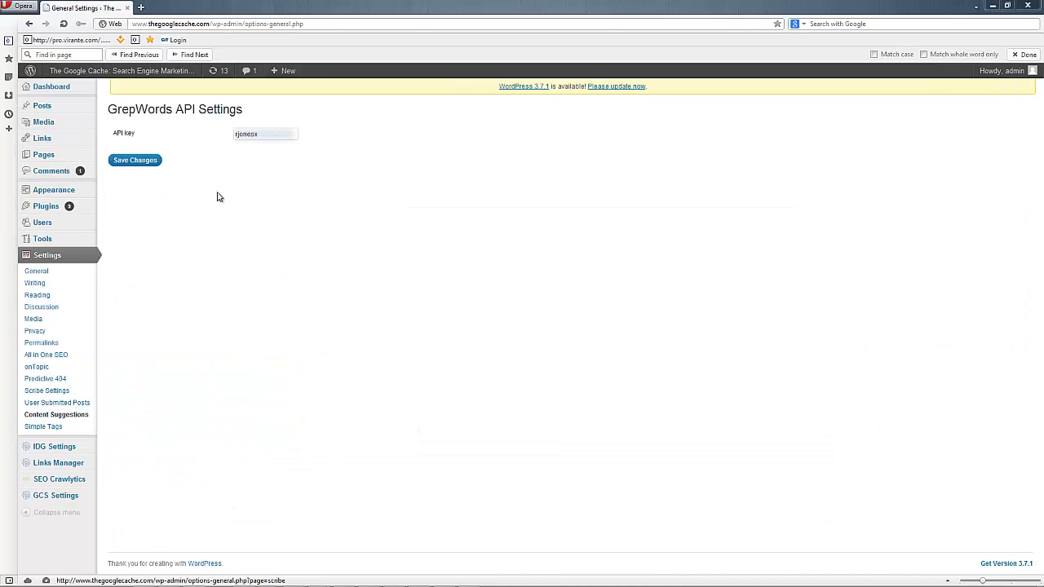
pyautogui.click(134, 160)
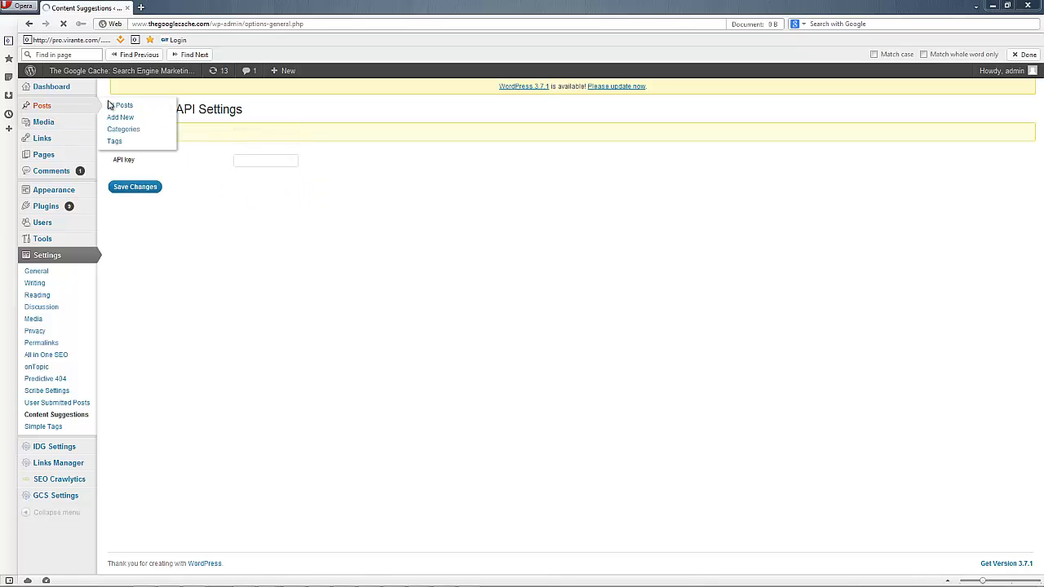
pyautogui.click(124, 104)
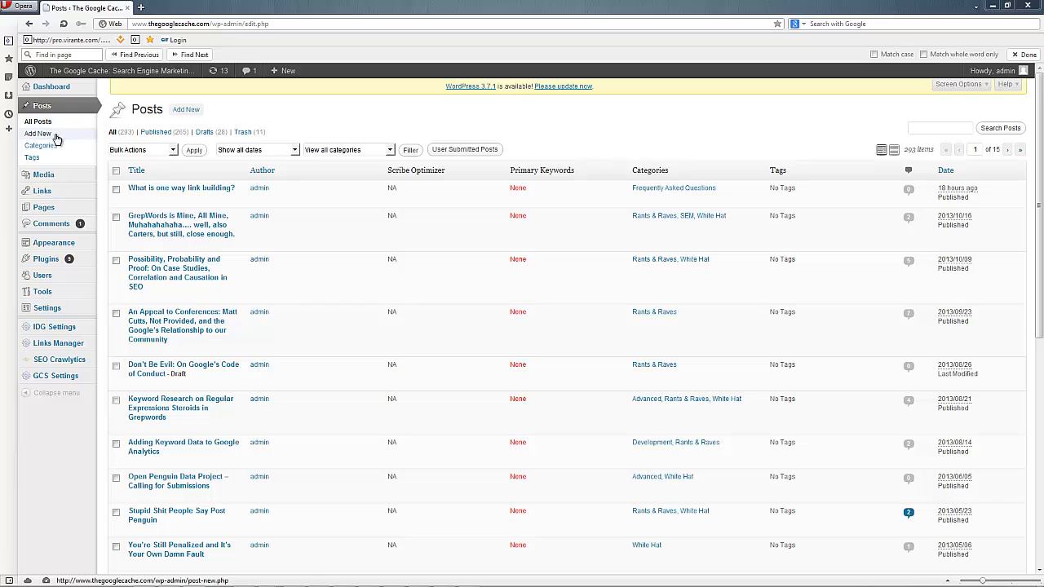
# Start a new post and scroll to the GrepWords Content Suggestion Engine box.
pyautogui.click(38, 134)
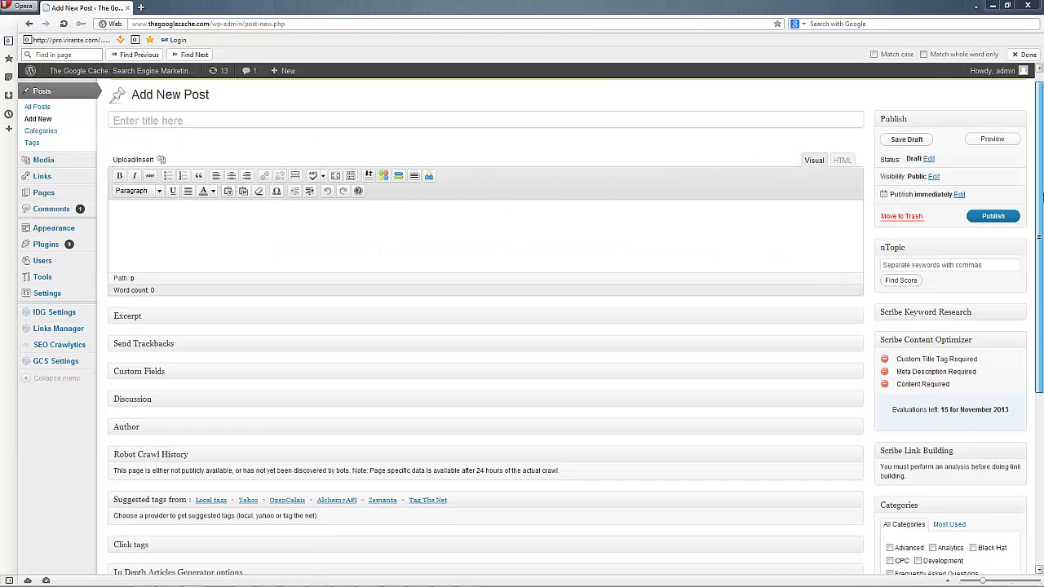
pyautogui.scroll(-3)
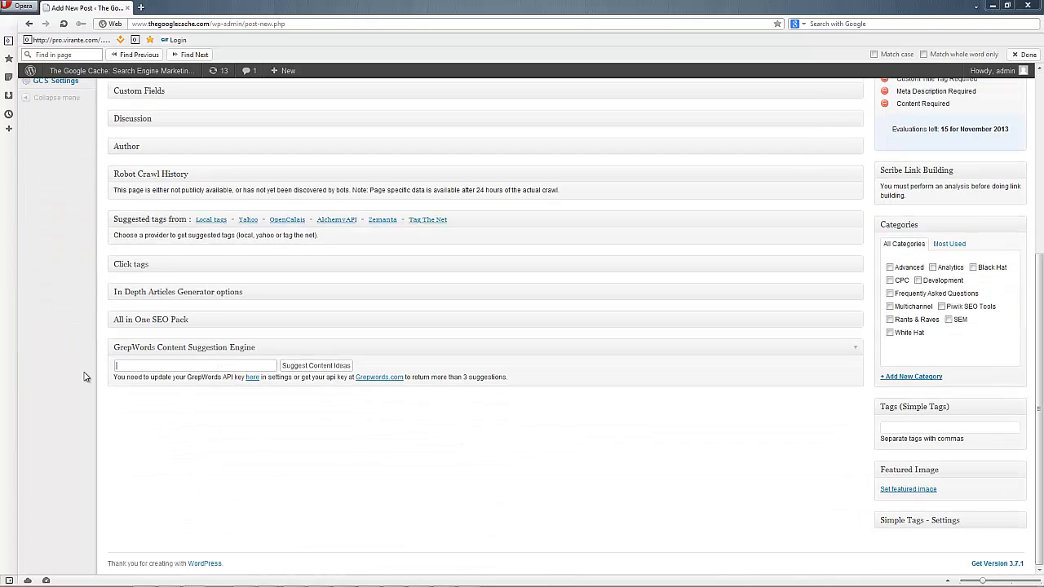
pyautogui.moveTo(275, 467)
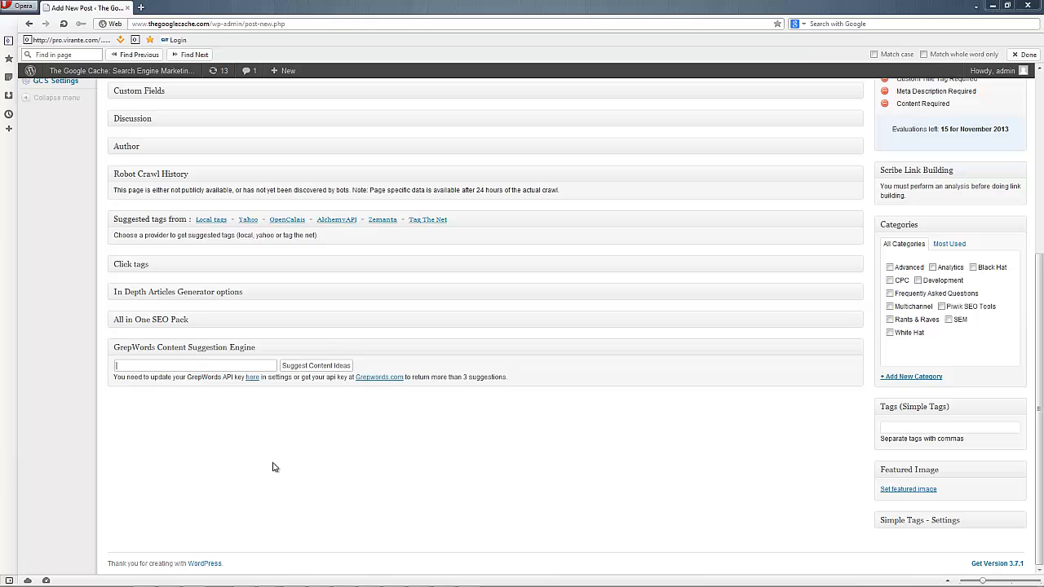
pyautogui.scroll(3)
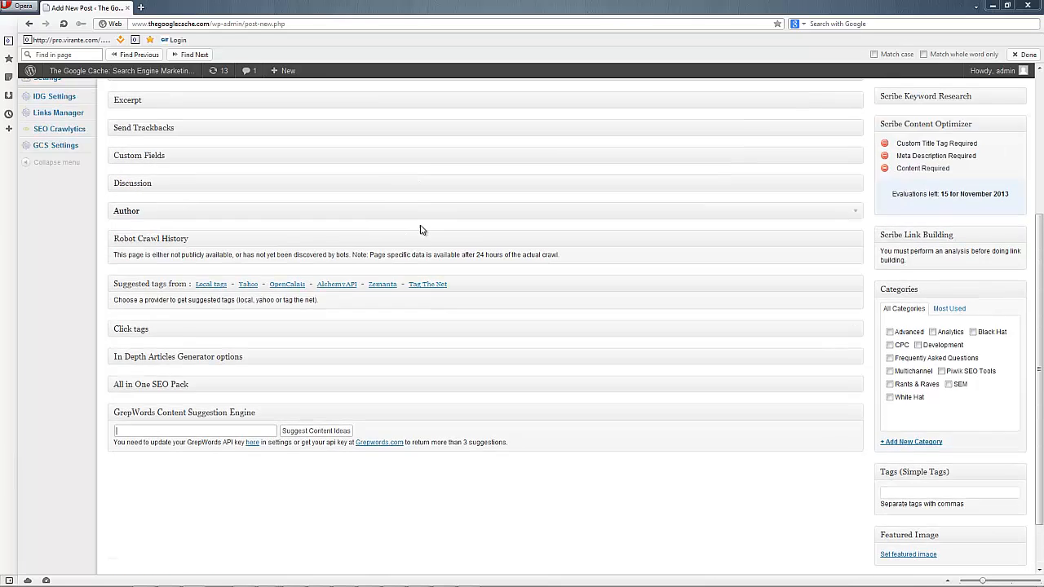
pyautogui.scroll(3)
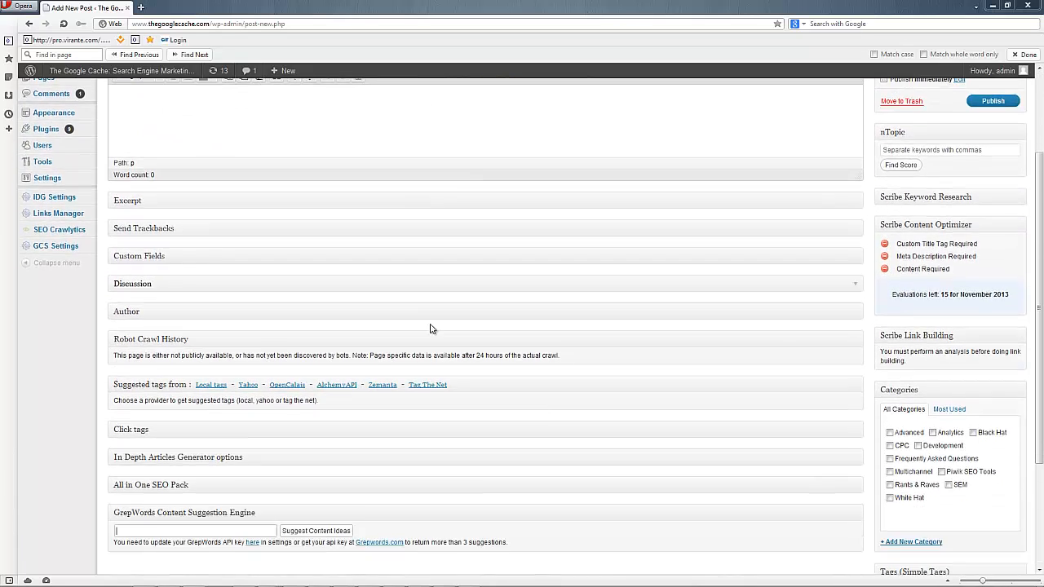
pyautogui.scroll(-3)
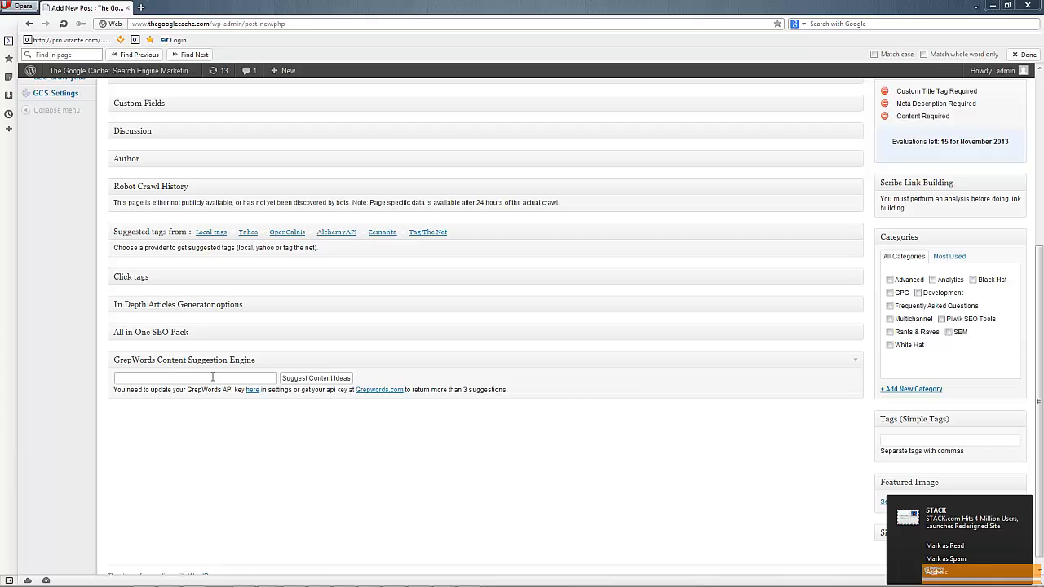
# Request content ideas for 'garden' and highlight the 2900 search count.
pyautogui.write('gat')
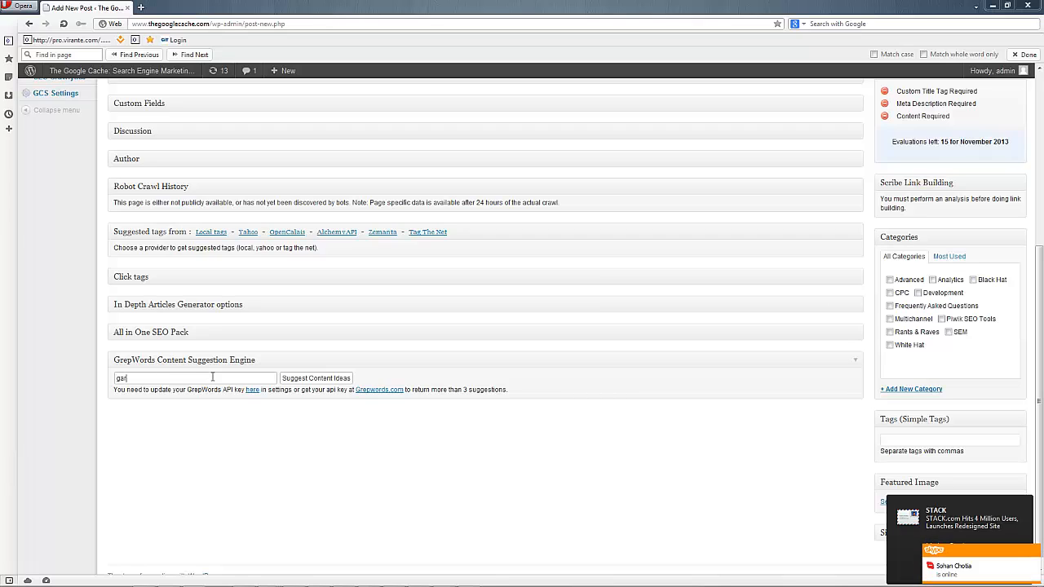
pyautogui.write('den')
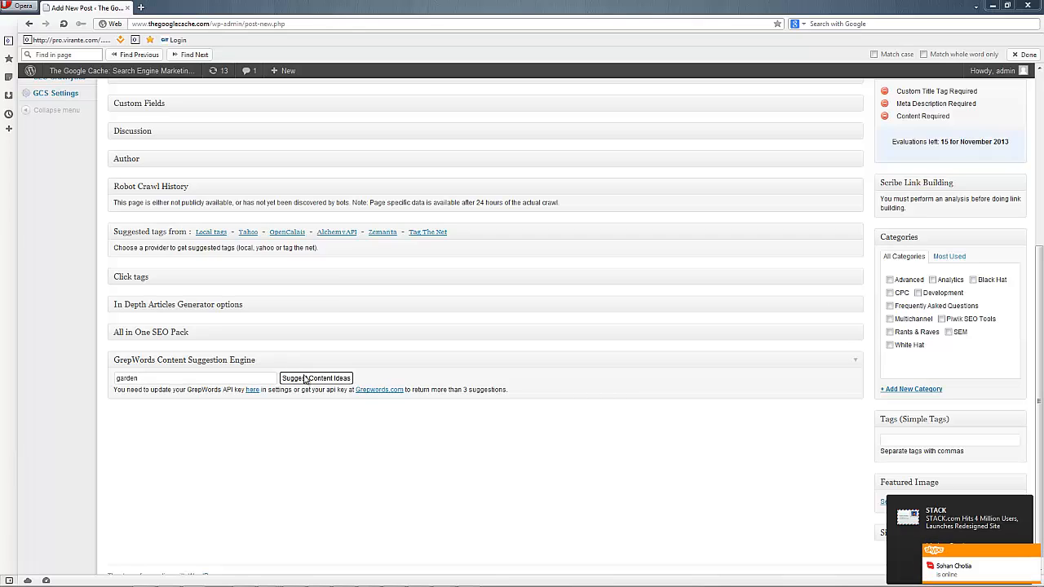
pyautogui.click(316, 377)
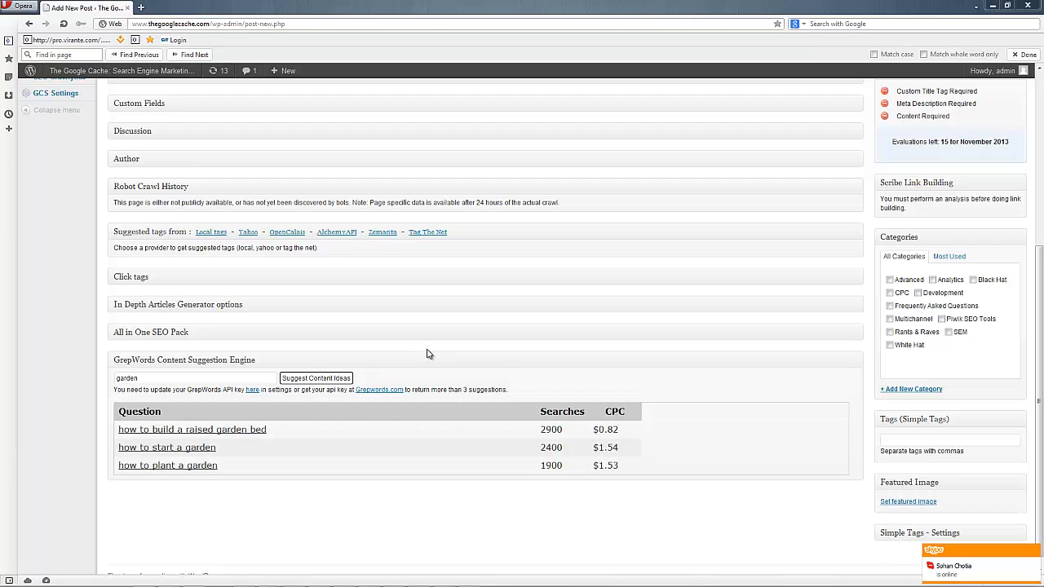
pyautogui.moveTo(539, 437)
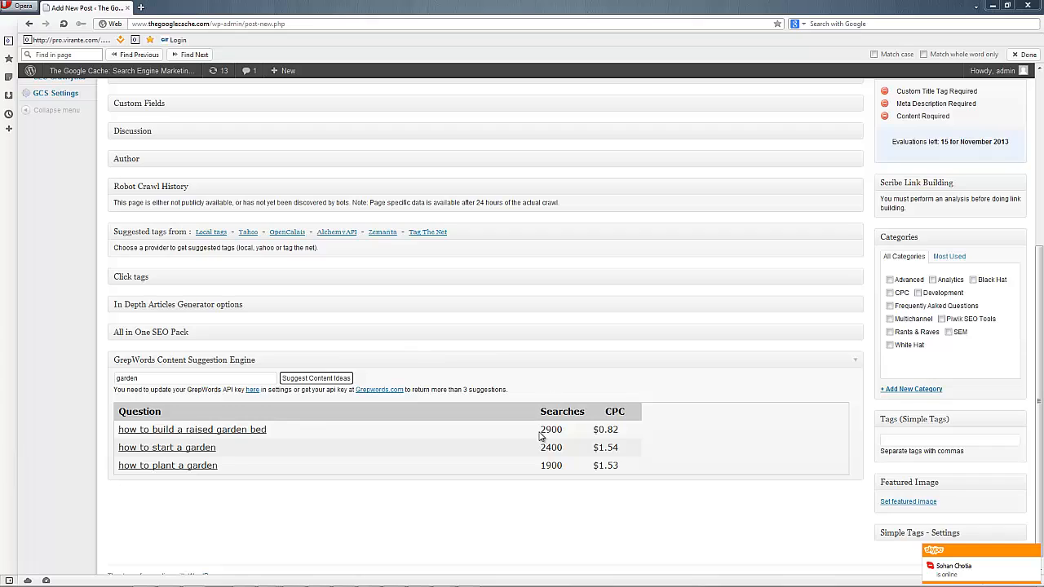
pyautogui.doubleClick(551, 429)
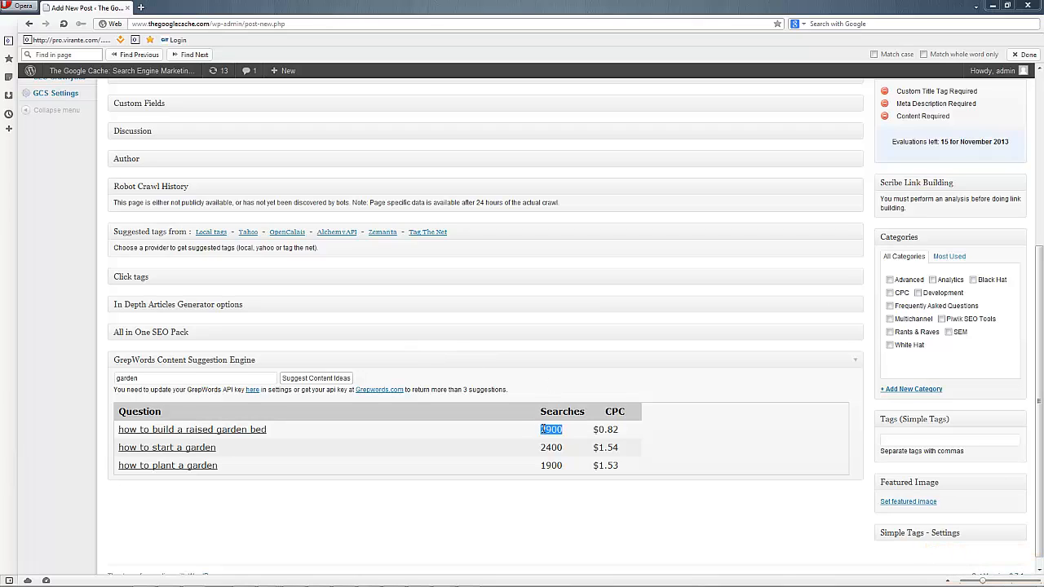
# Re-enter the GrepWords API key through the 'here' link and save the settings.
pyautogui.click(253, 390)
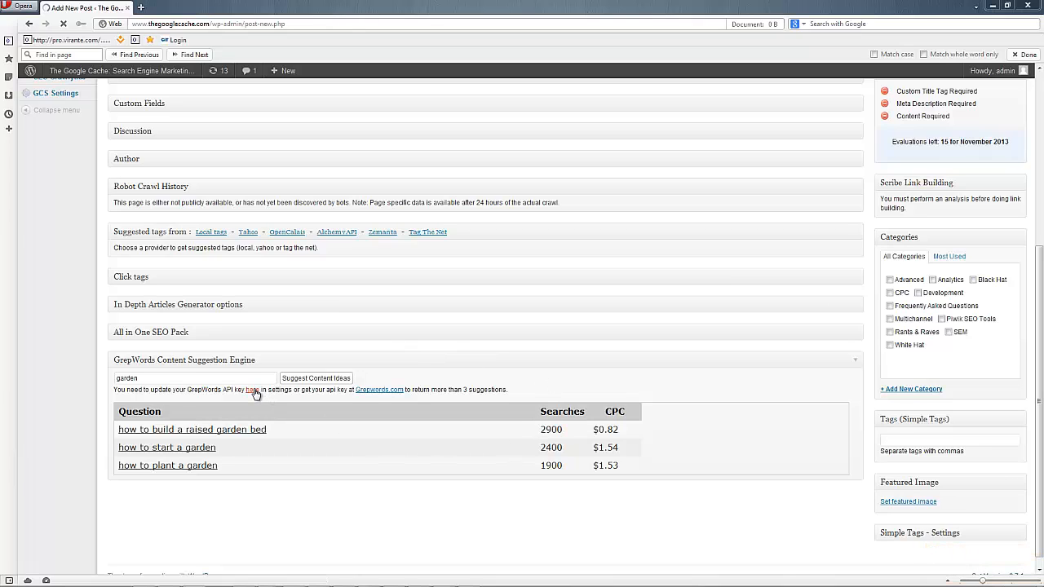
pyautogui.click(253, 389)
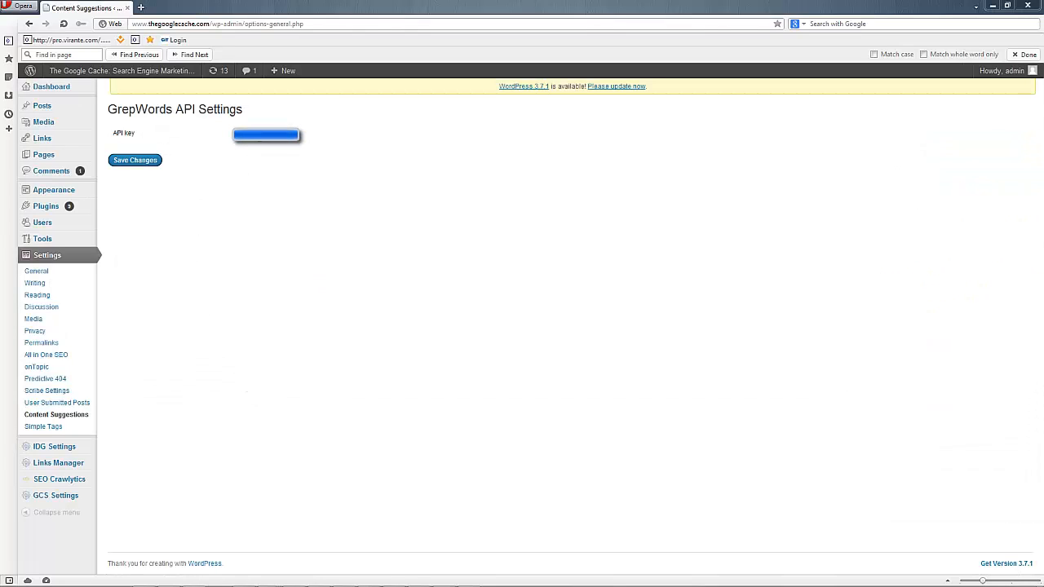
pyautogui.moveTo(171, 163)
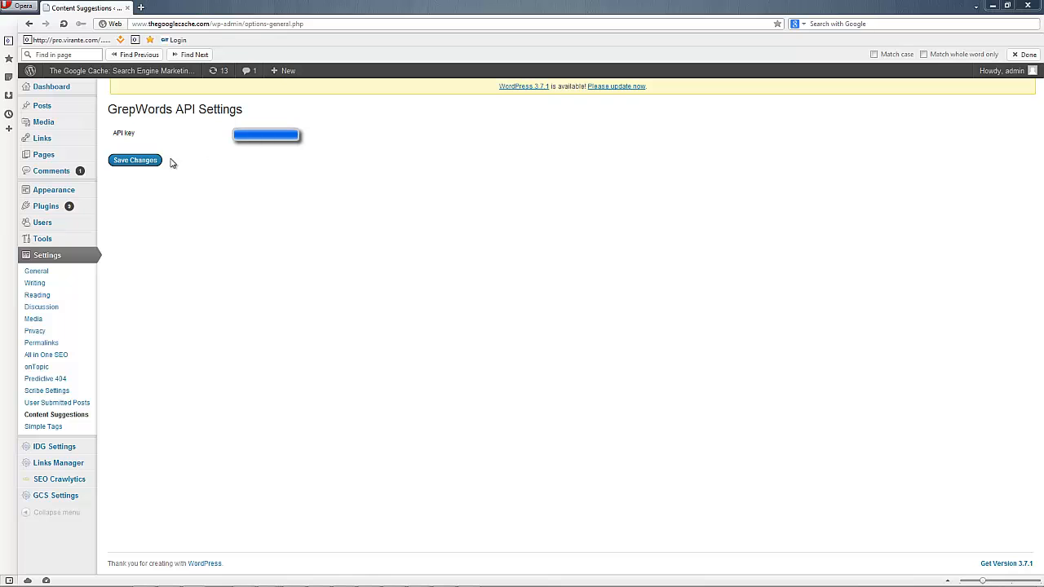
pyautogui.click(135, 160)
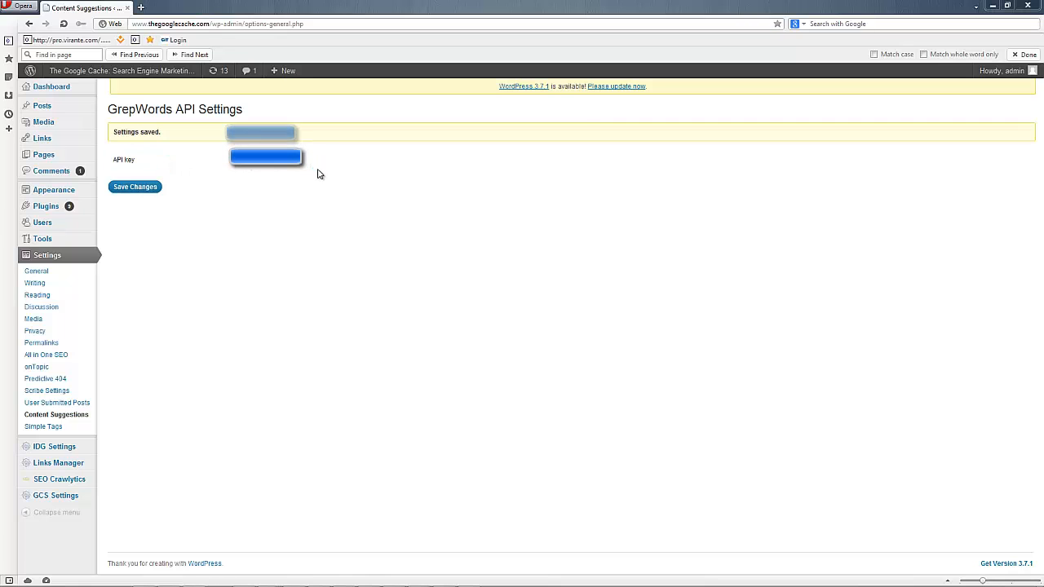
pyautogui.moveTo(43, 154)
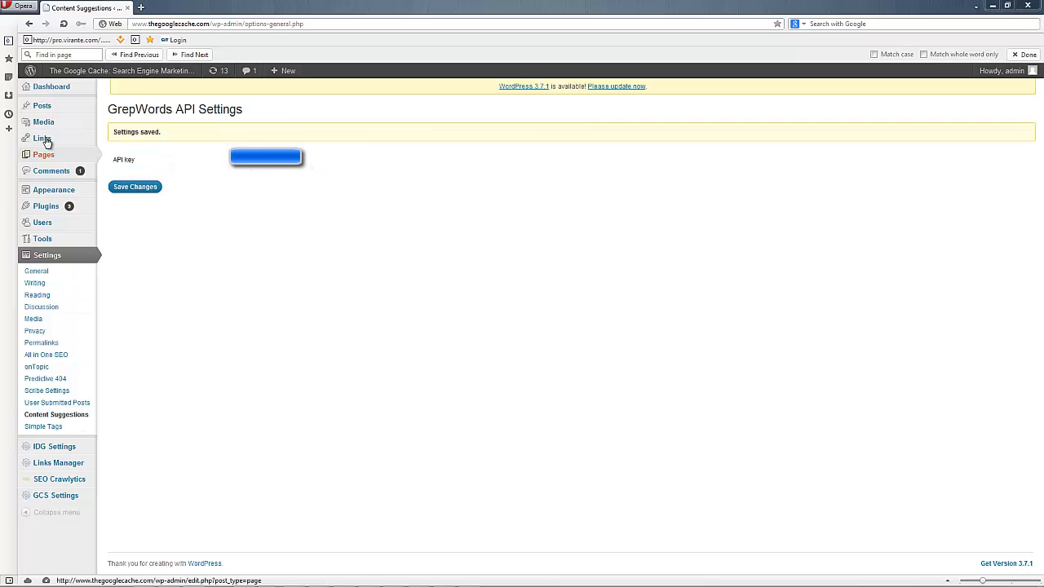
pyautogui.click(42, 105)
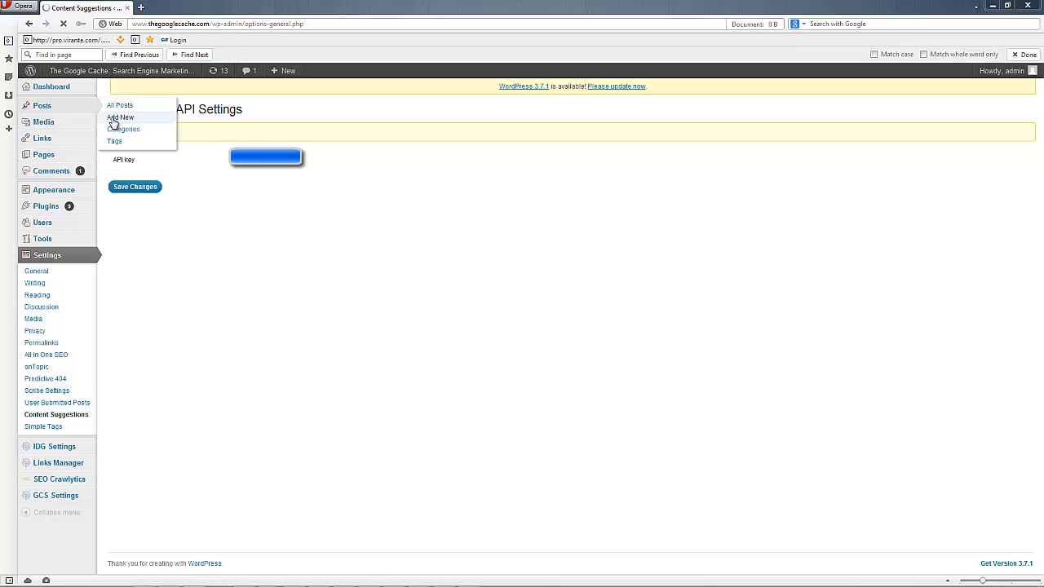
pyautogui.click(120, 118)
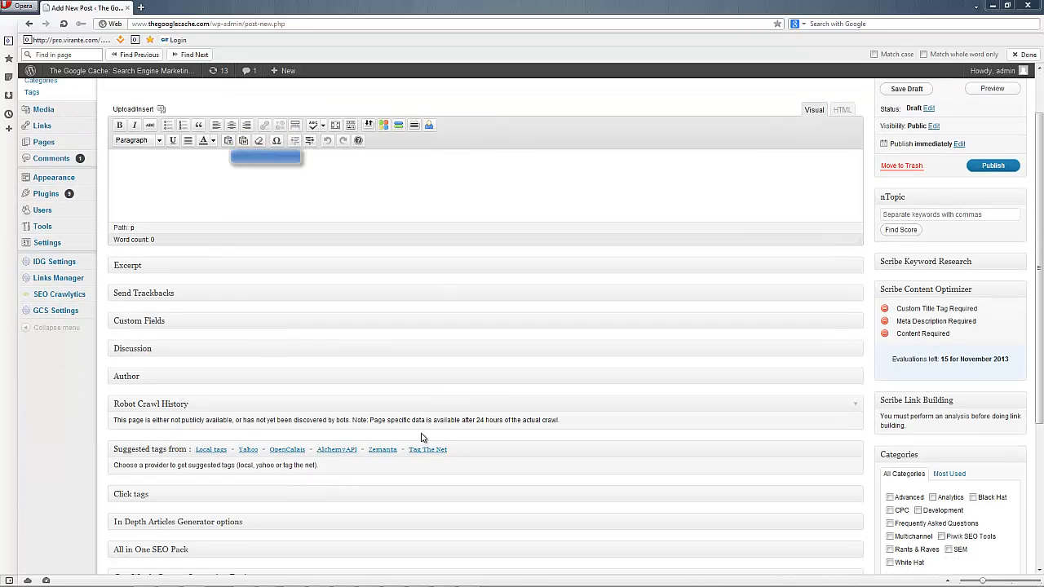
pyautogui.scroll(-3)
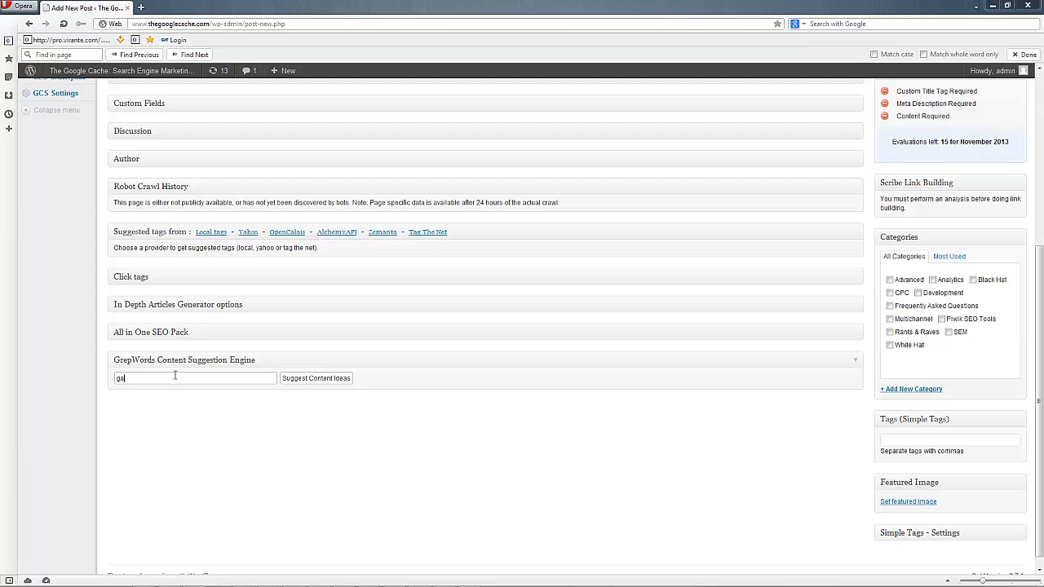
pyautogui.write('rden')
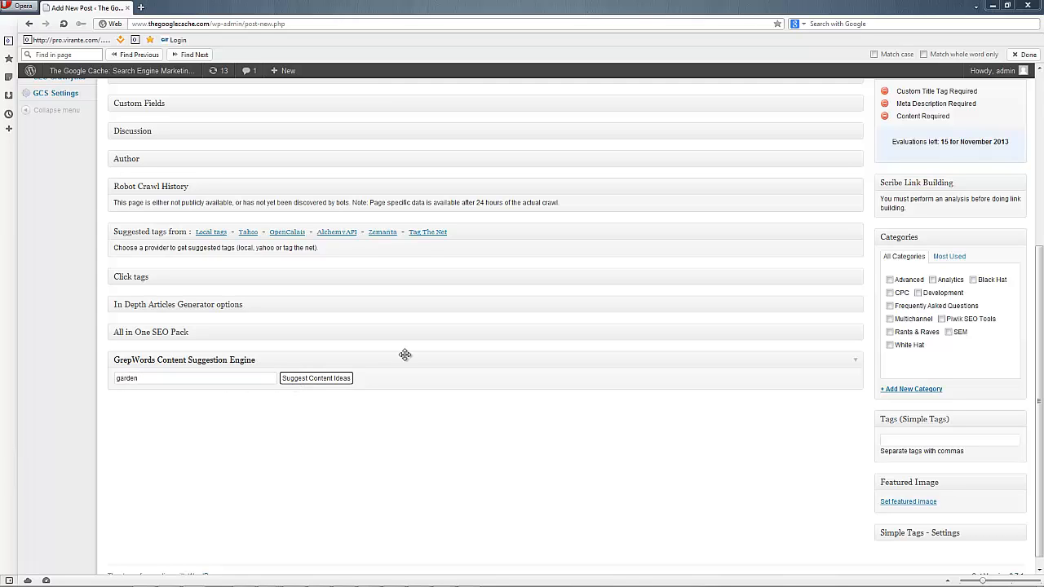
pyautogui.click(315, 377)
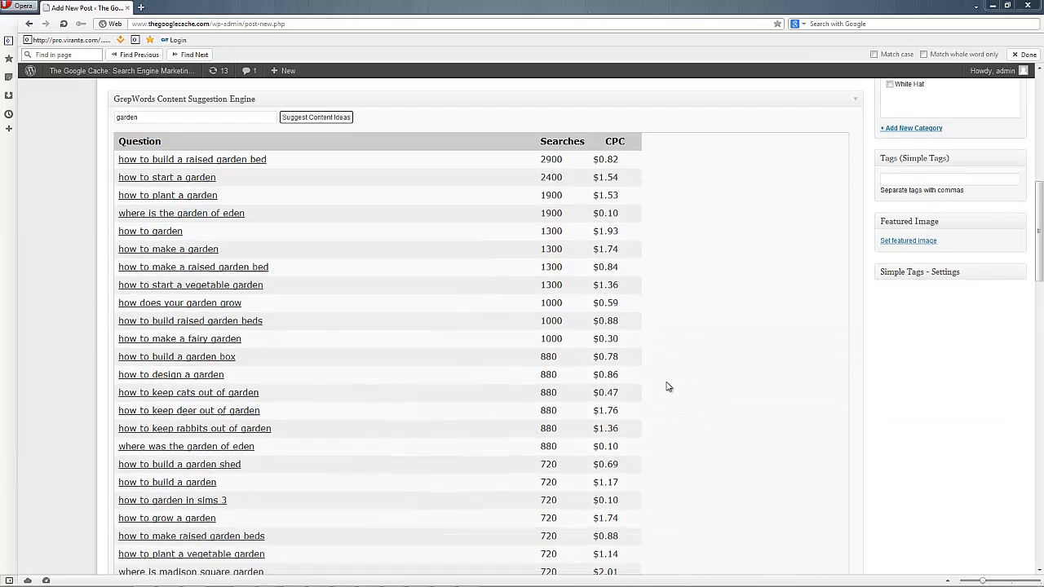
pyautogui.scroll(-3)
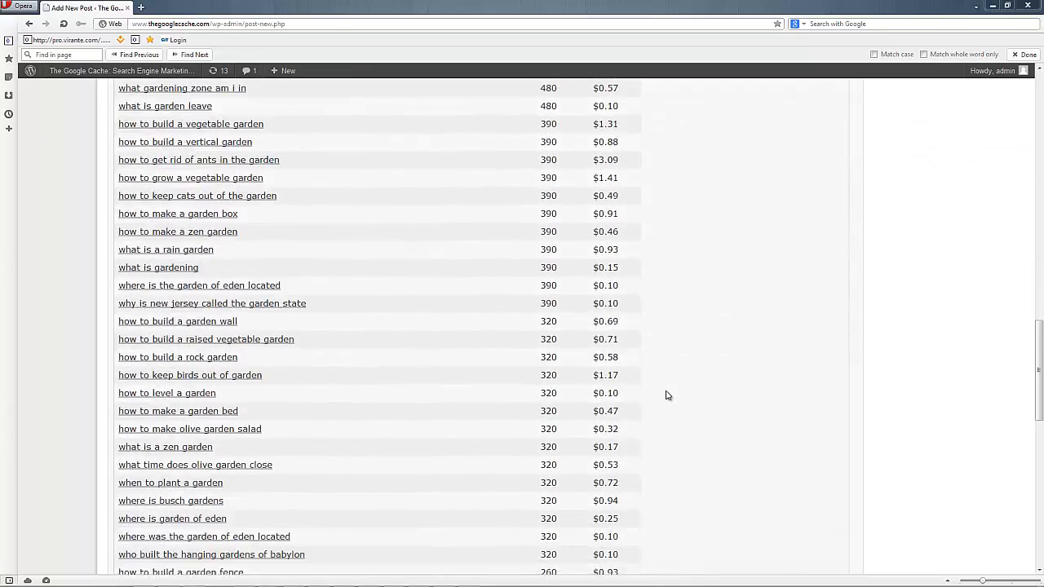
pyautogui.scroll(-3)
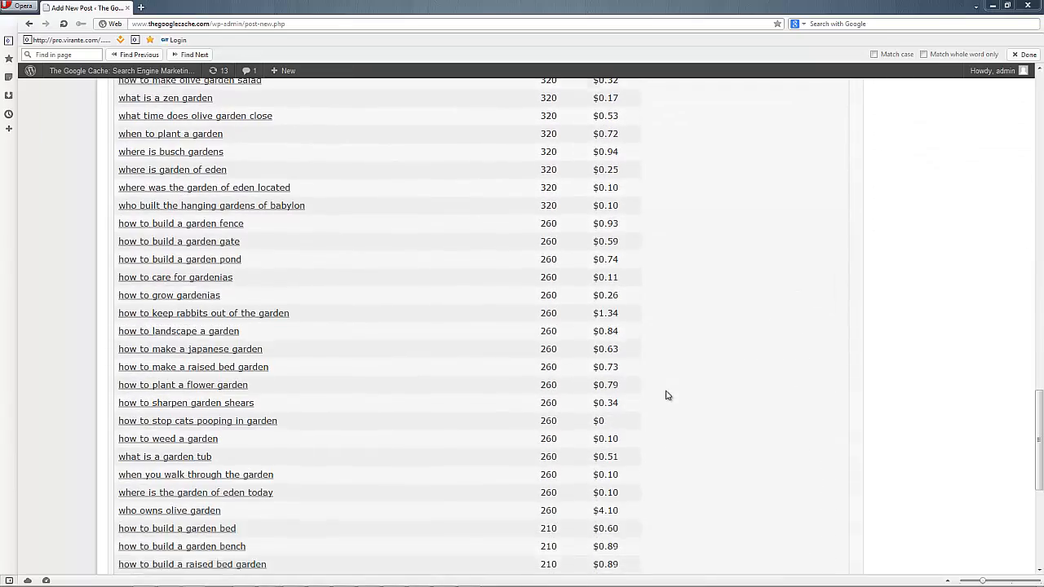
pyautogui.scroll(-3)
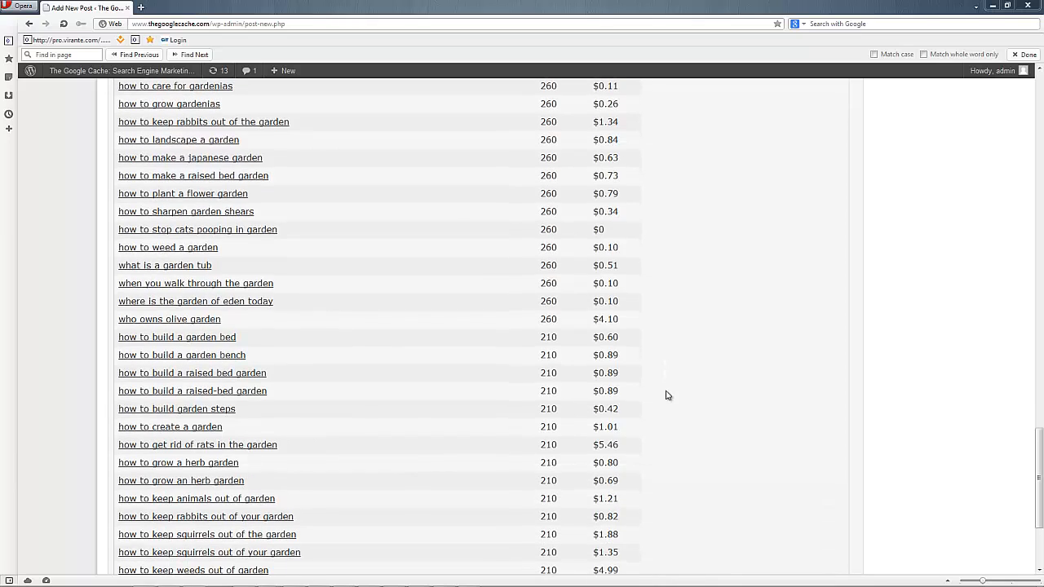
pyautogui.scroll(-3)
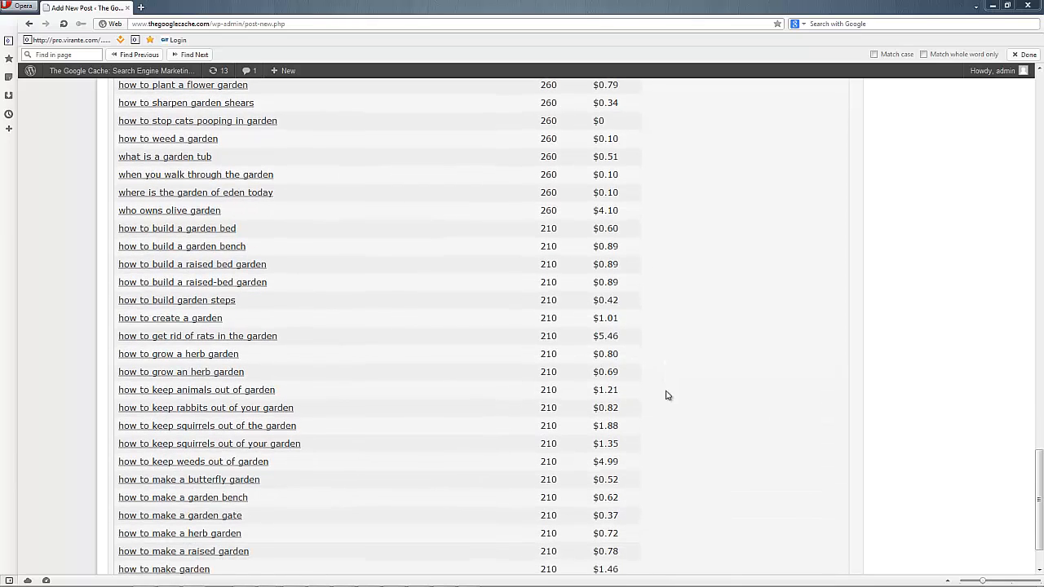
pyautogui.scroll(-3)
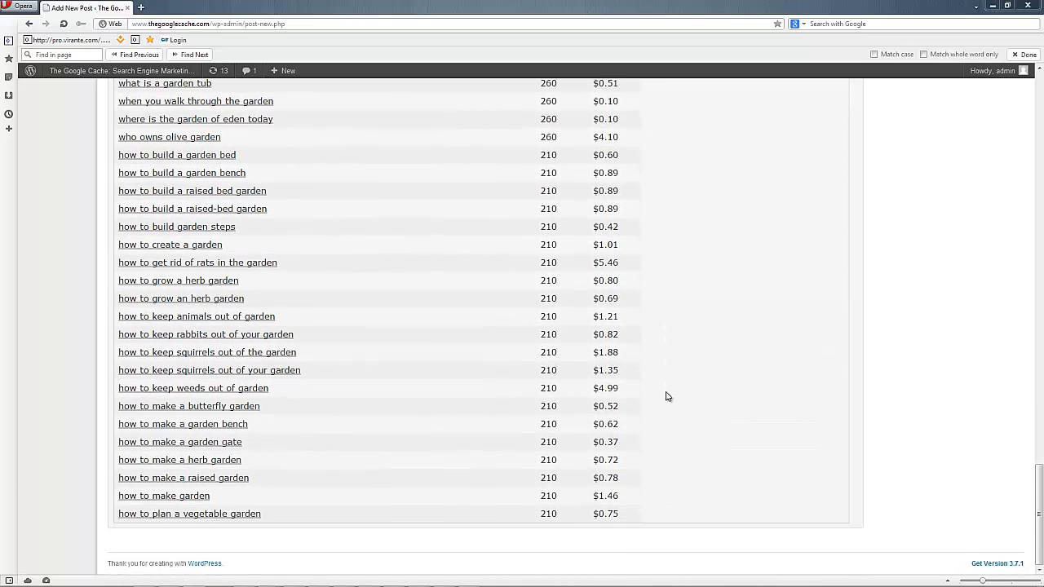
pyautogui.scroll(3)
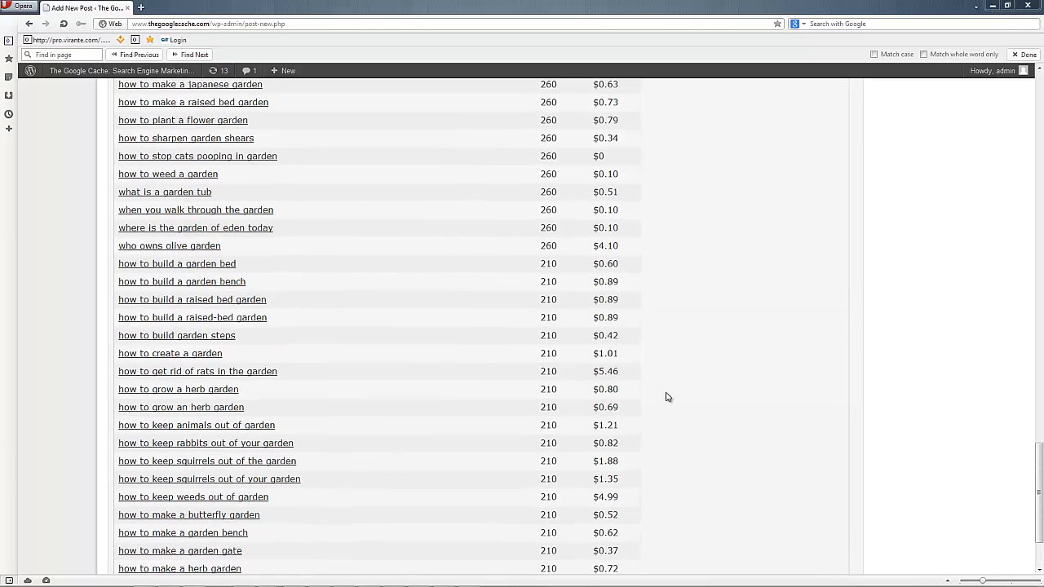
pyautogui.moveTo(471, 308)
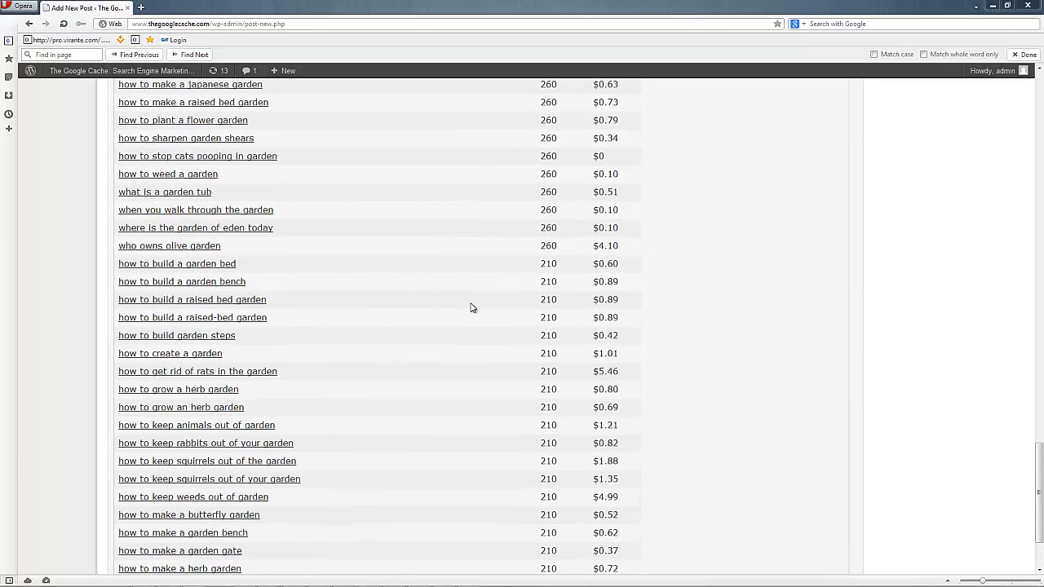
pyautogui.scroll(3)
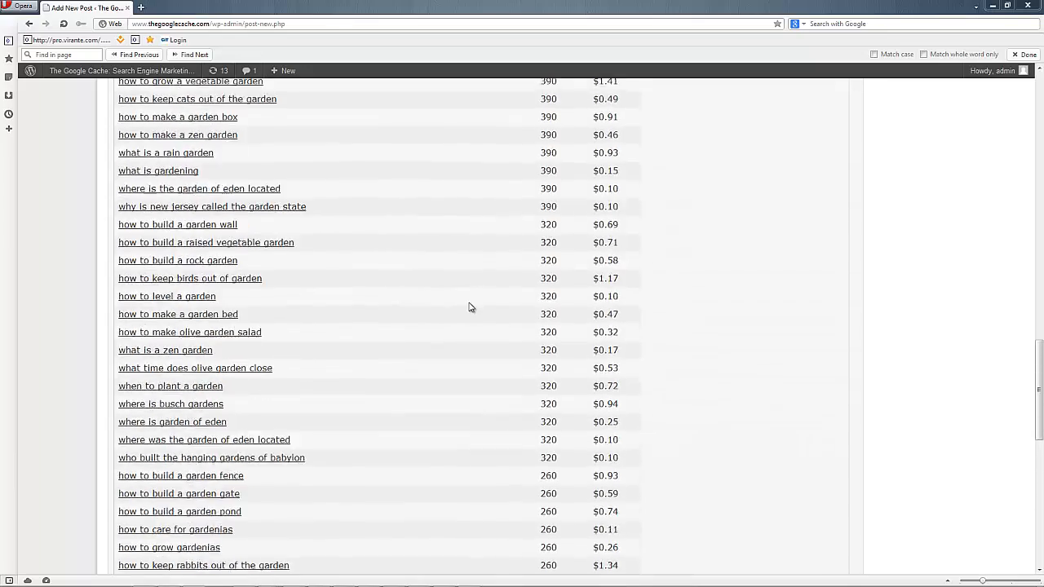
pyautogui.scroll(3)
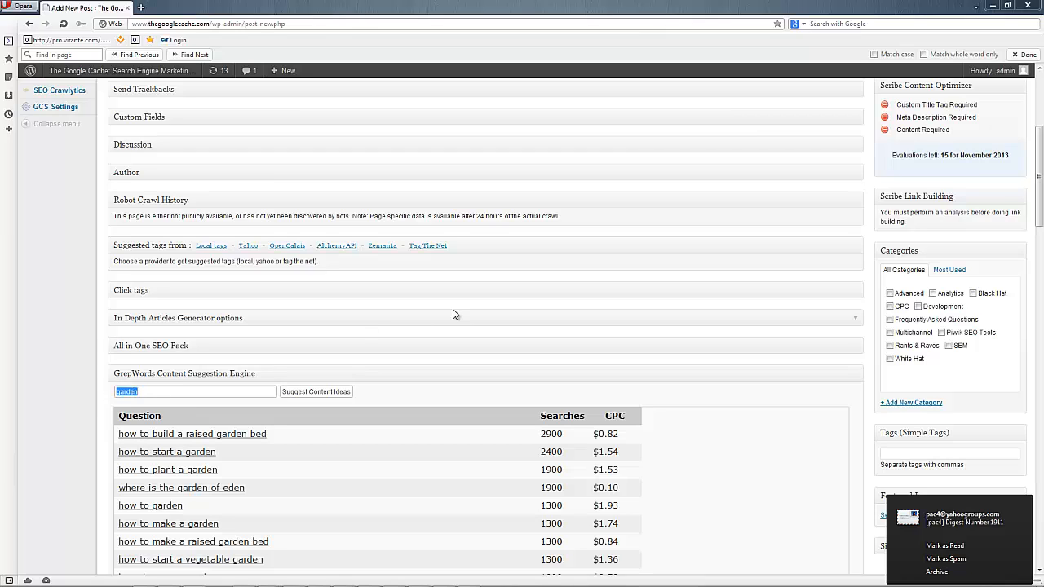
# Enter 'search engine optimization' as the content suggestion keyword.
pyautogui.write('search engine opt')
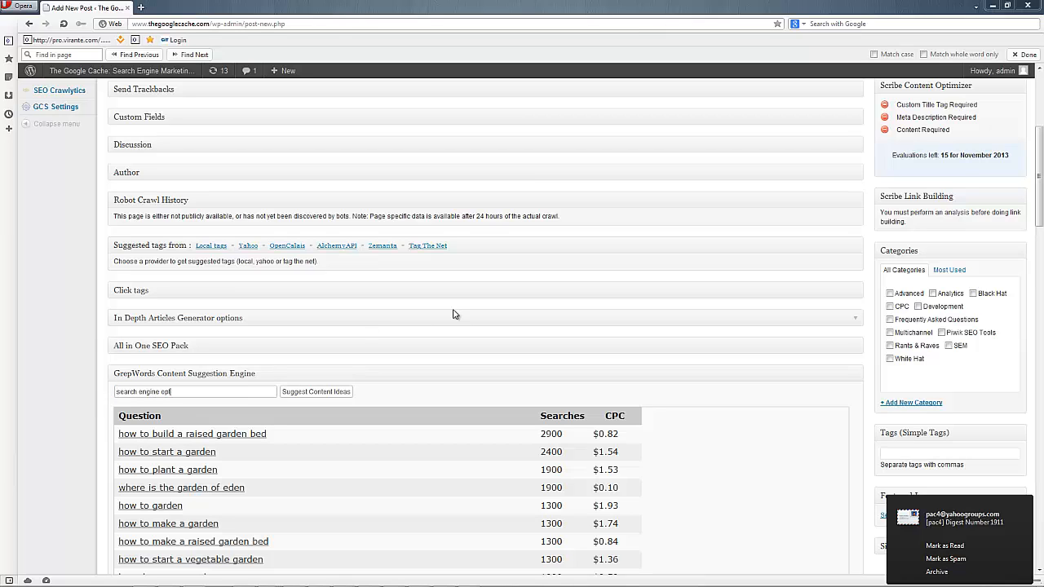
pyautogui.write('imization')
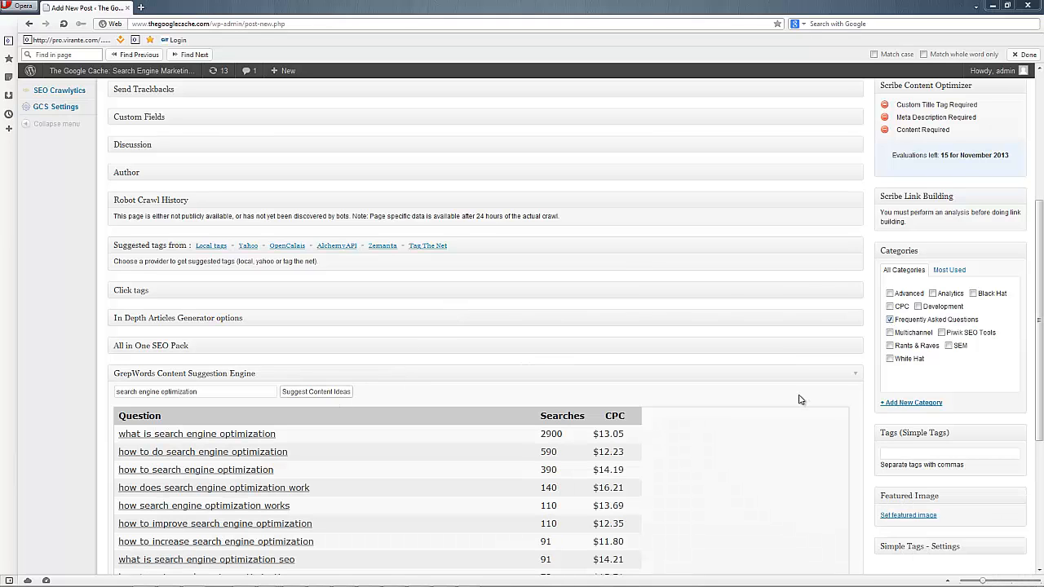
pyautogui.moveTo(245, 444)
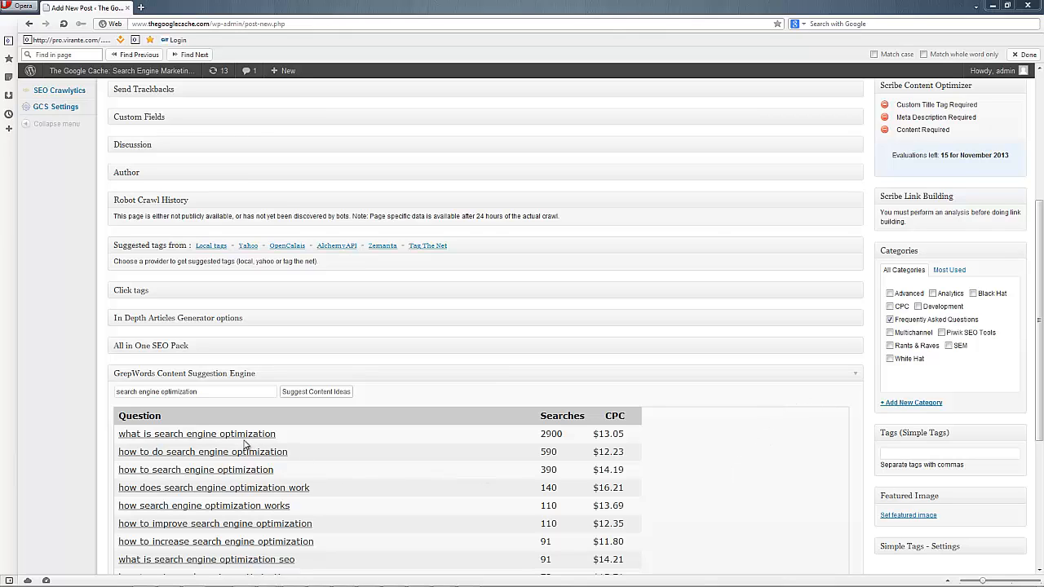
pyautogui.moveTo(606, 400)
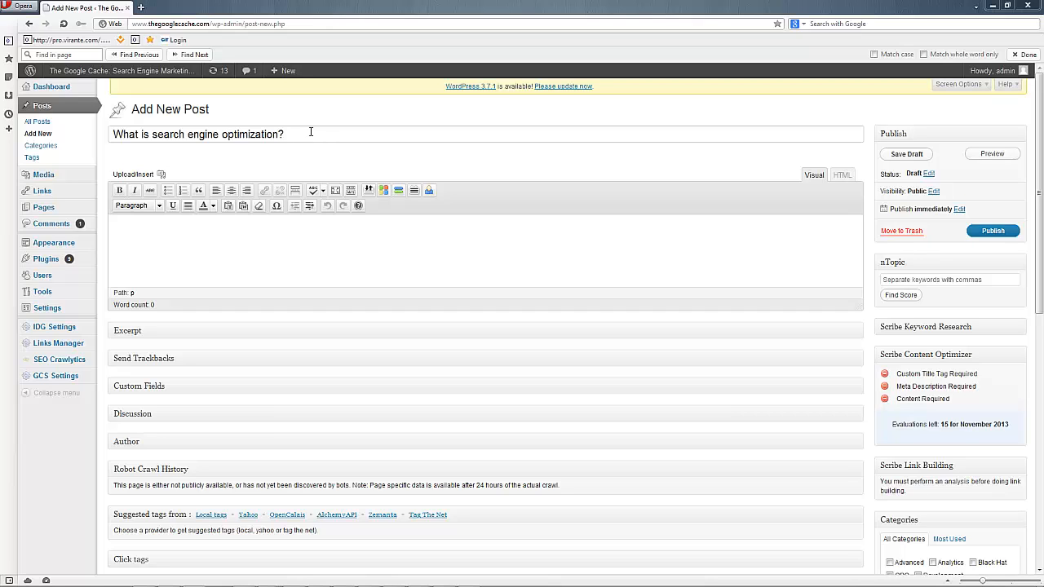
# Copy the title 'What is search engine optimization?' into nTopic's keyword box.
pyautogui.tripleClick(195, 134)
pyautogui.write('What is search engine optimization')
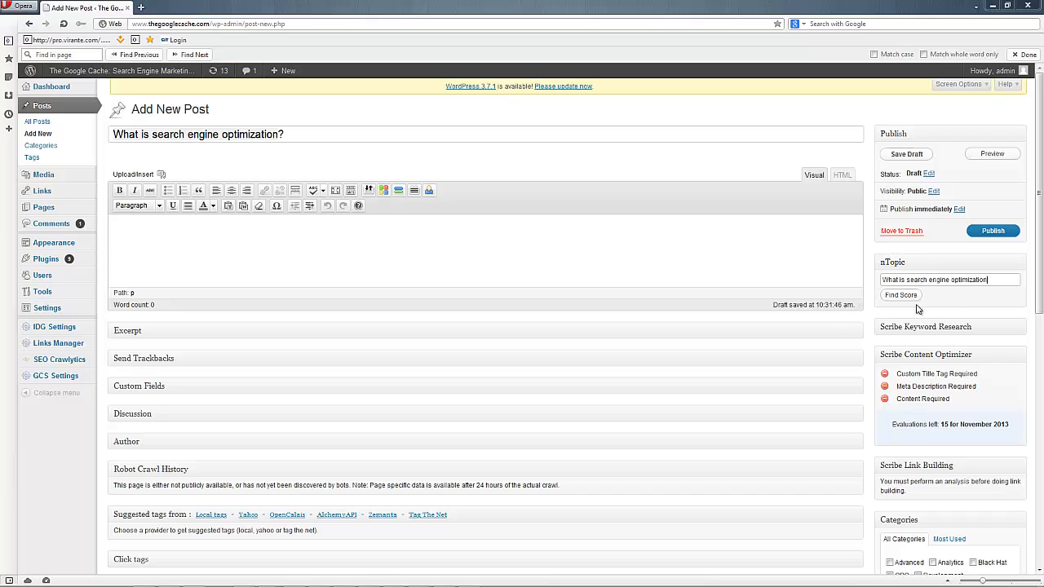
pyautogui.moveTo(865, 320)
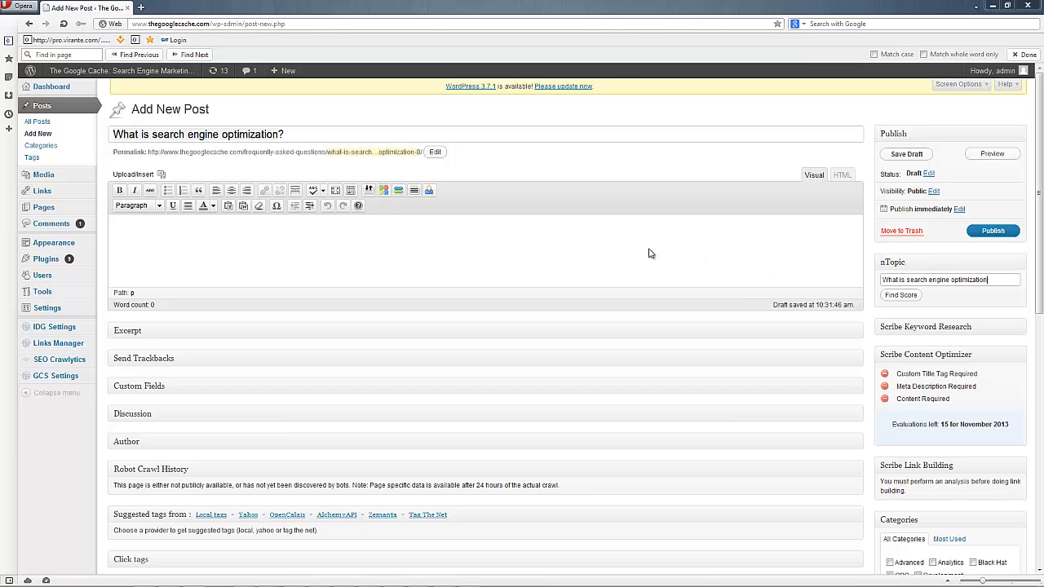
pyautogui.click(611, 246)
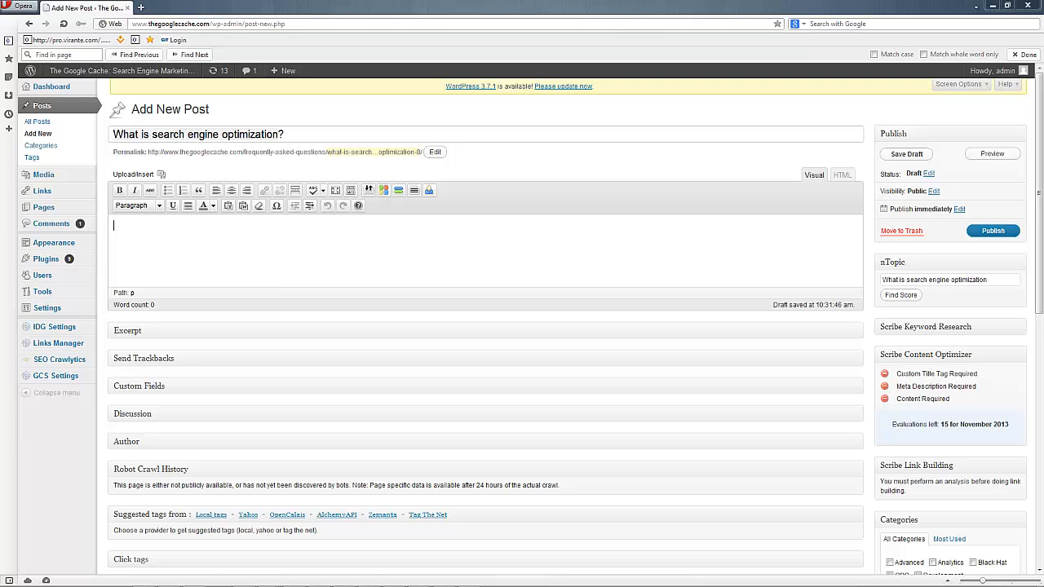
pyautogui.moveTo(262, 249)
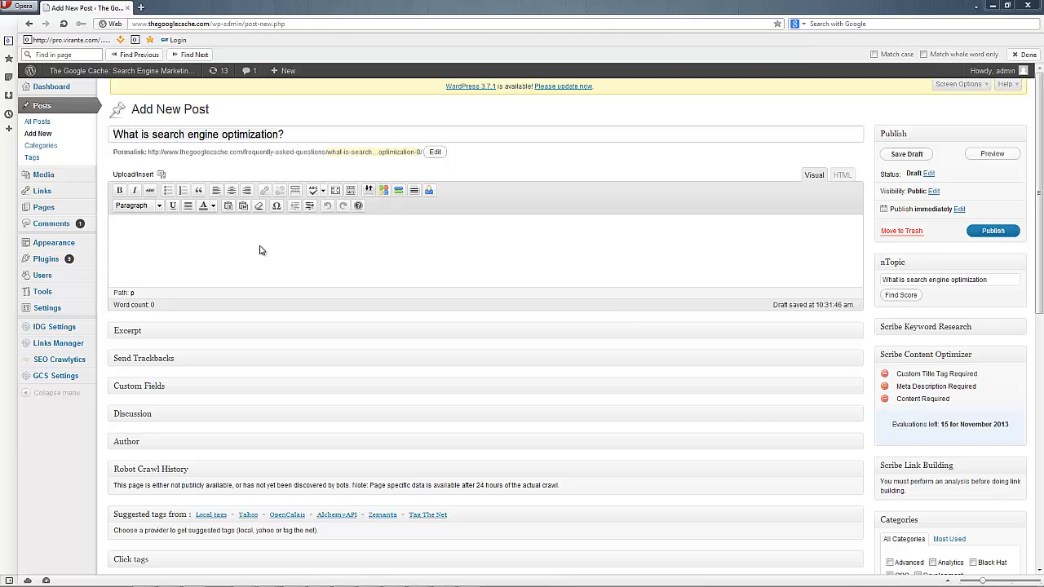
# Write the intro: search engines as primary entry point; SEO as marketing and technical techniques.
pyautogui.write('Searc')
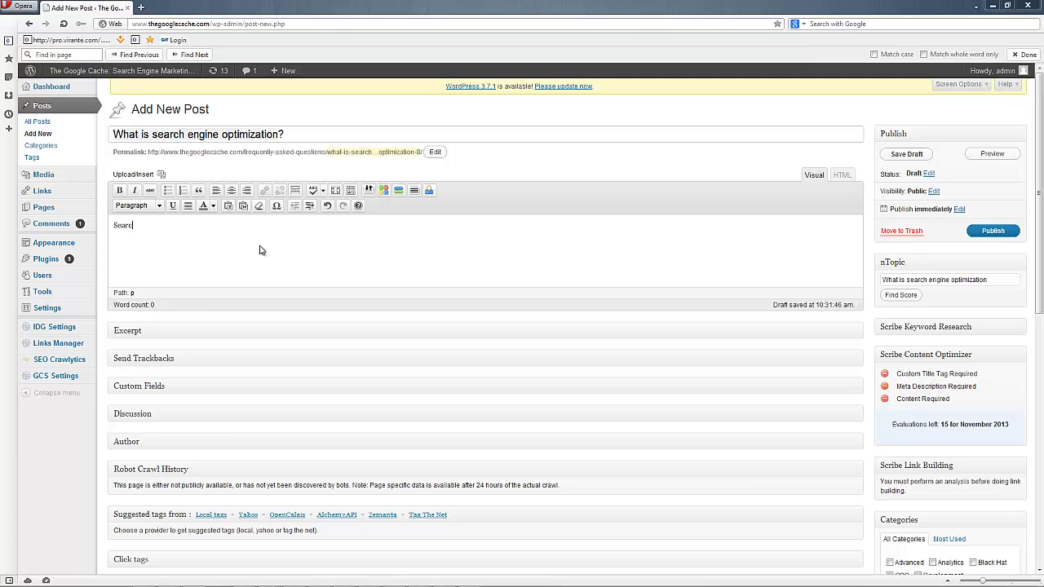
pyautogui.write('engines are')
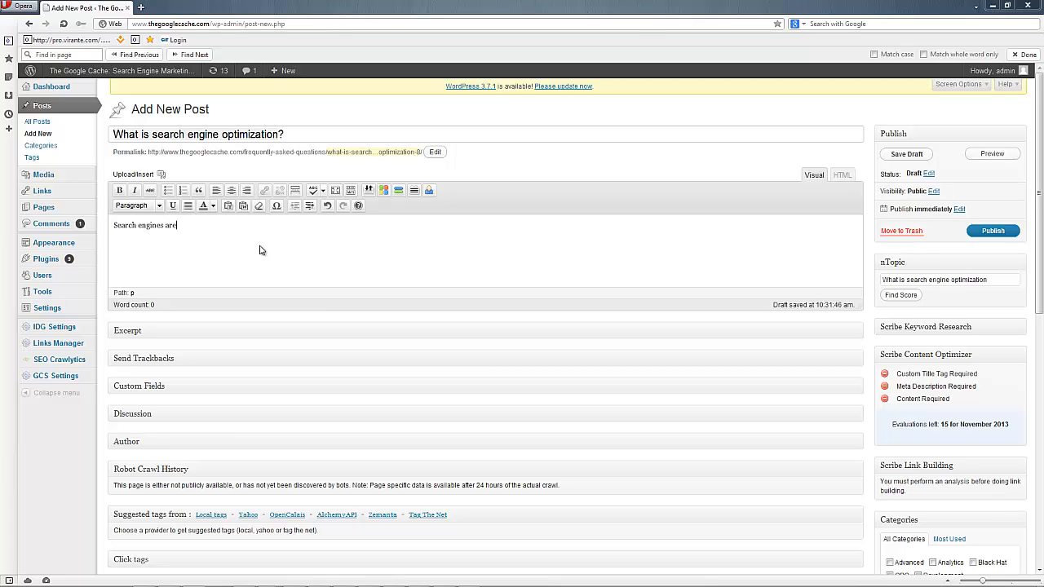
pyautogui.write('the primar')
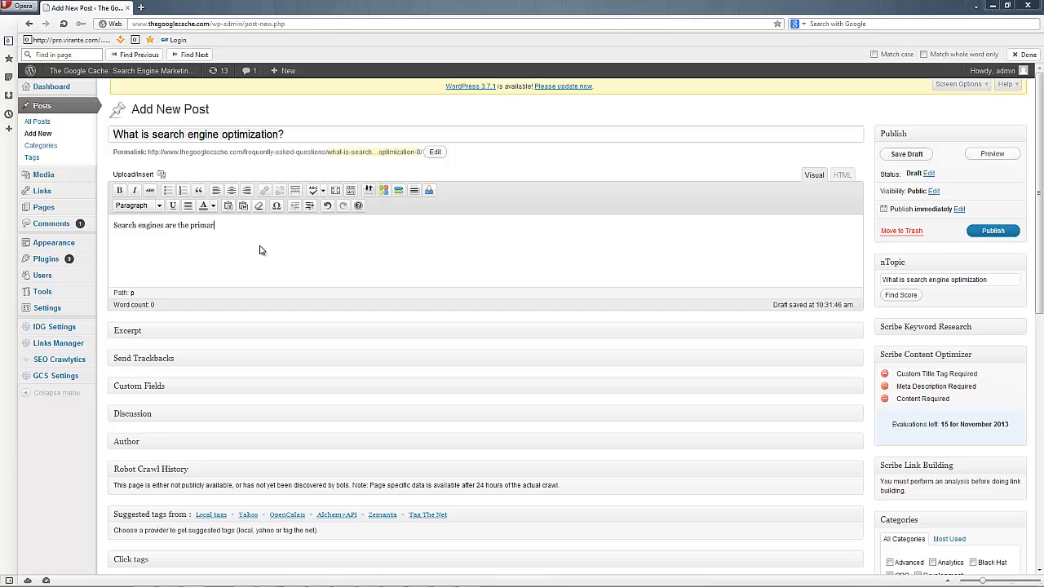
pyautogui.write('y entry point with')
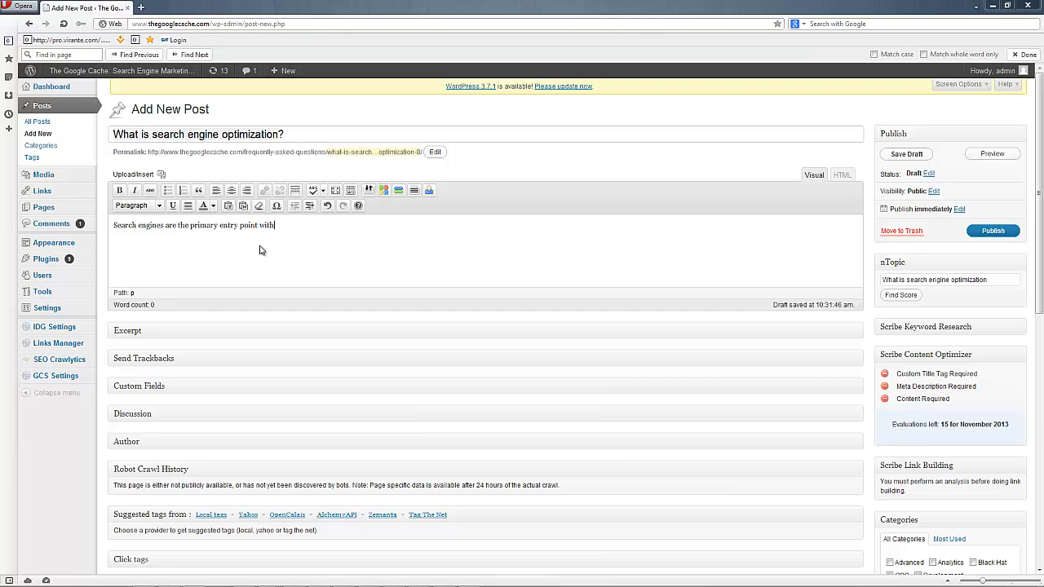
pyautogui.write('which most of us read')
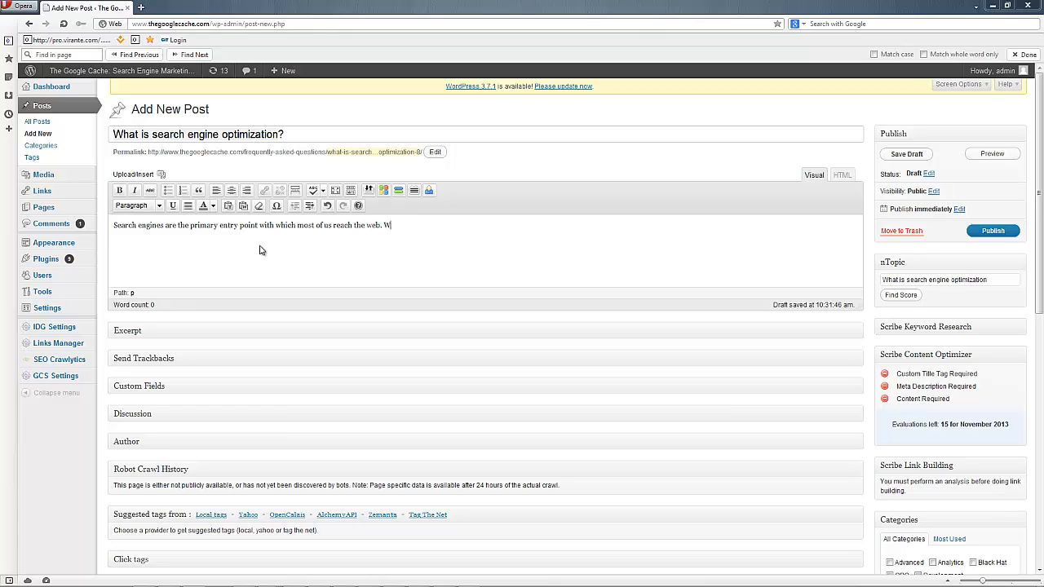
pyautogui.write('henever we want something on the interne')
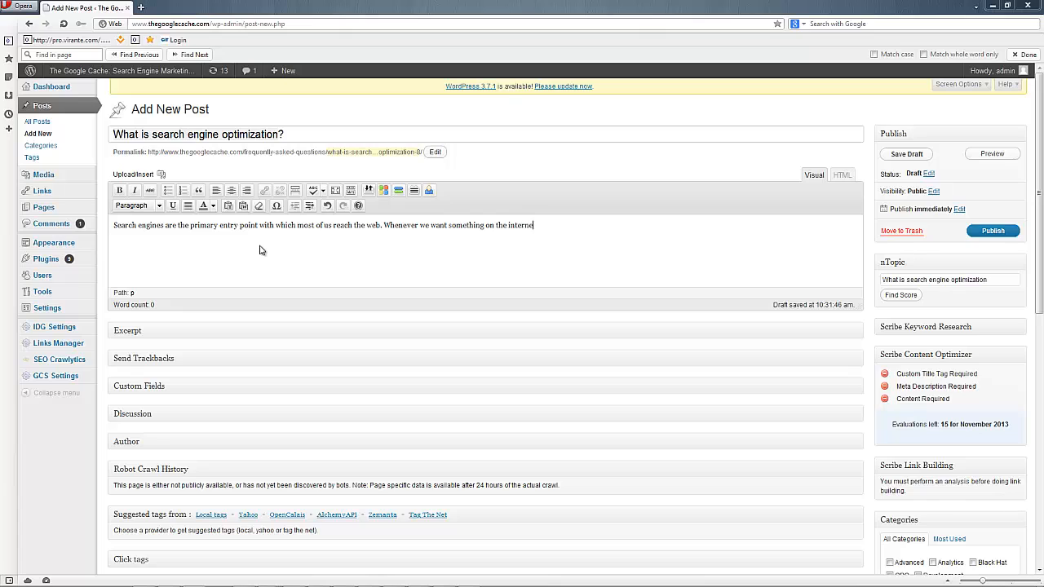
pyautogui.write(', we go straight to Google, Bing, Yah')
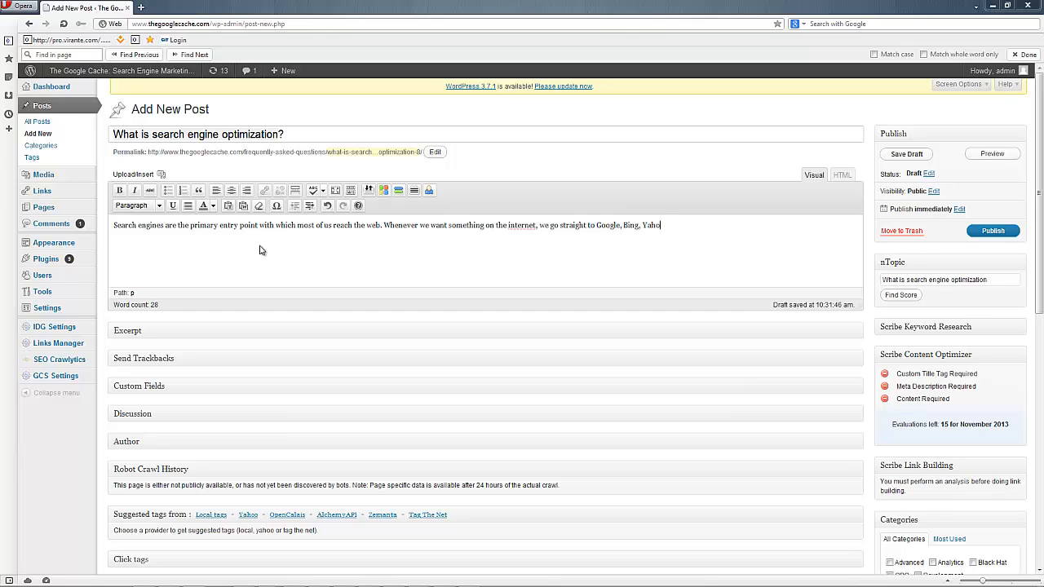
pyautogui.write('or one of many of')
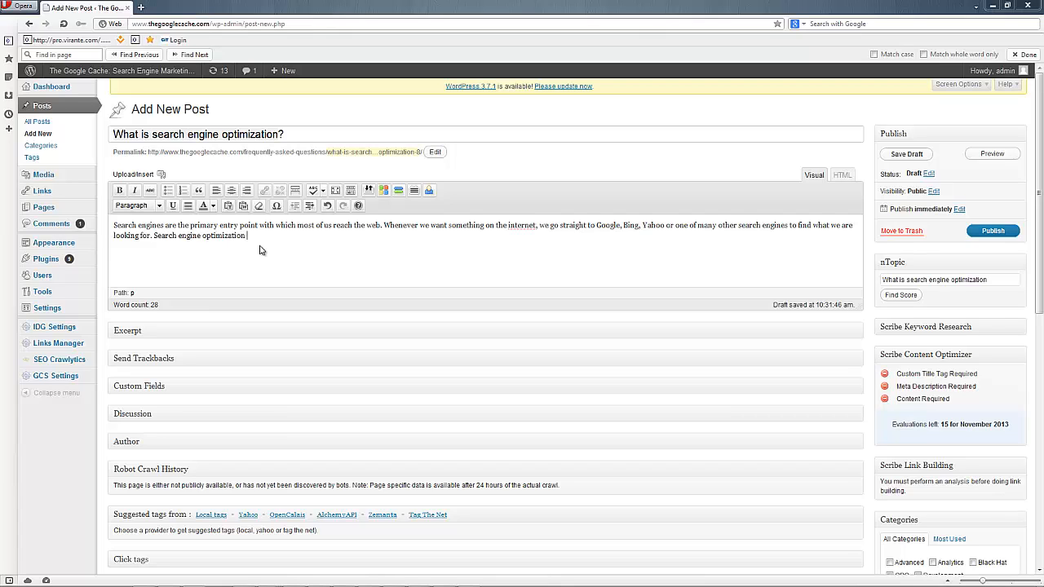
pyautogui.write('is a series of')
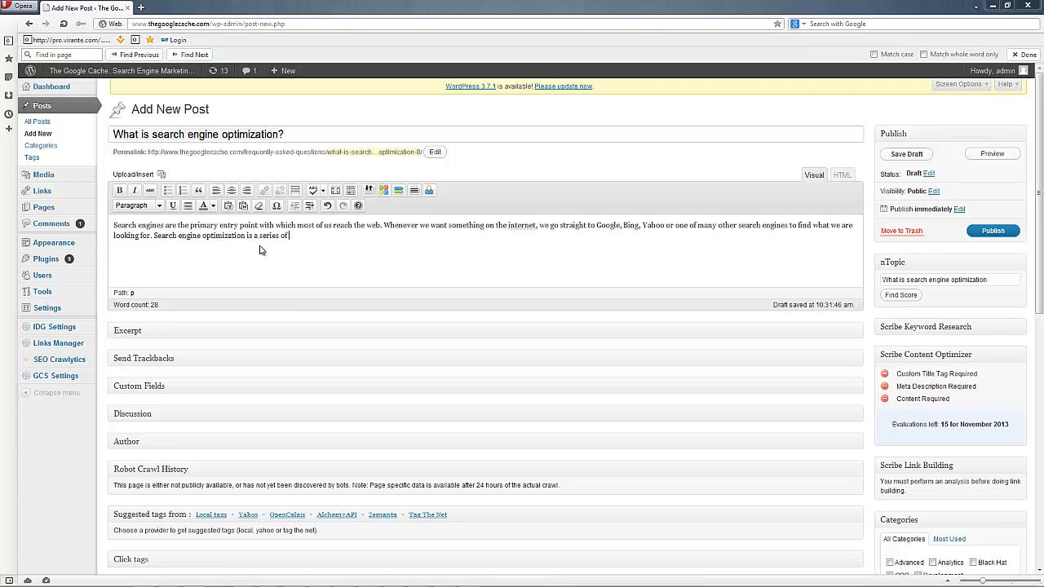
pyautogui.write('marketing and technical techniques')
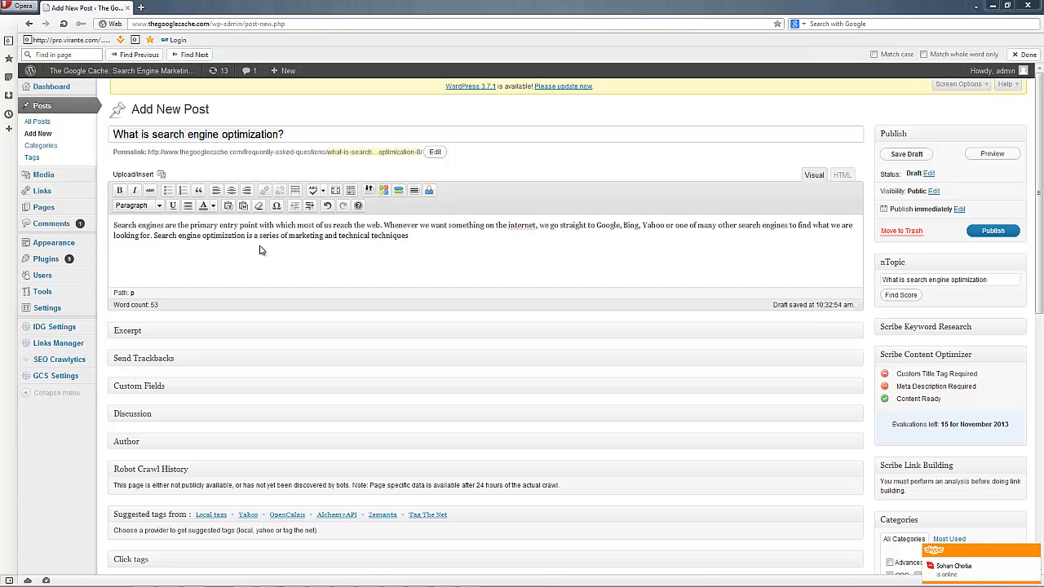
pyautogui.moveTo(270, 249)
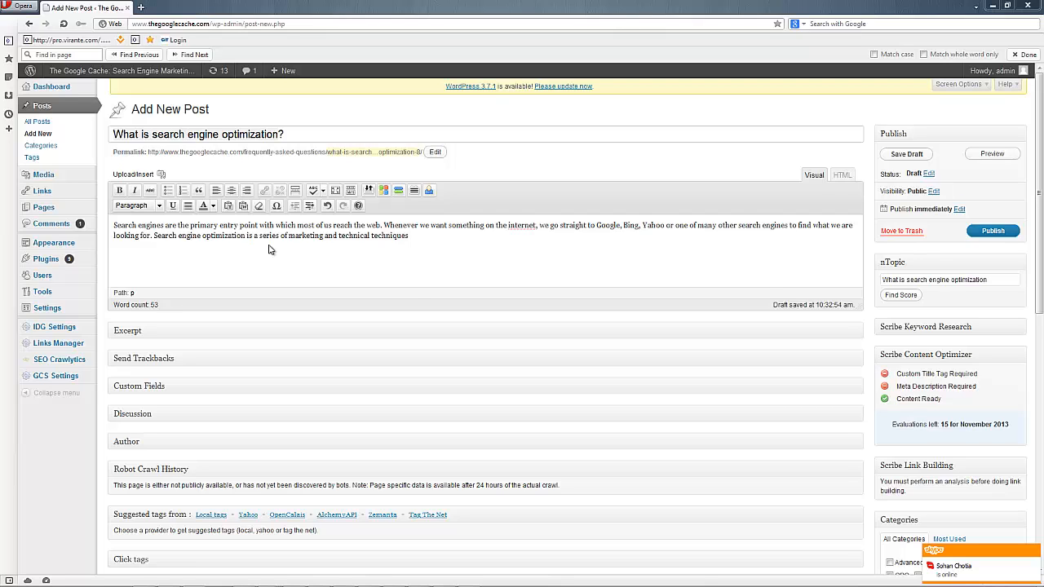
# Run nTopic's Find Score to get a relevancy score of 87.87.
pyautogui.click(900, 296)
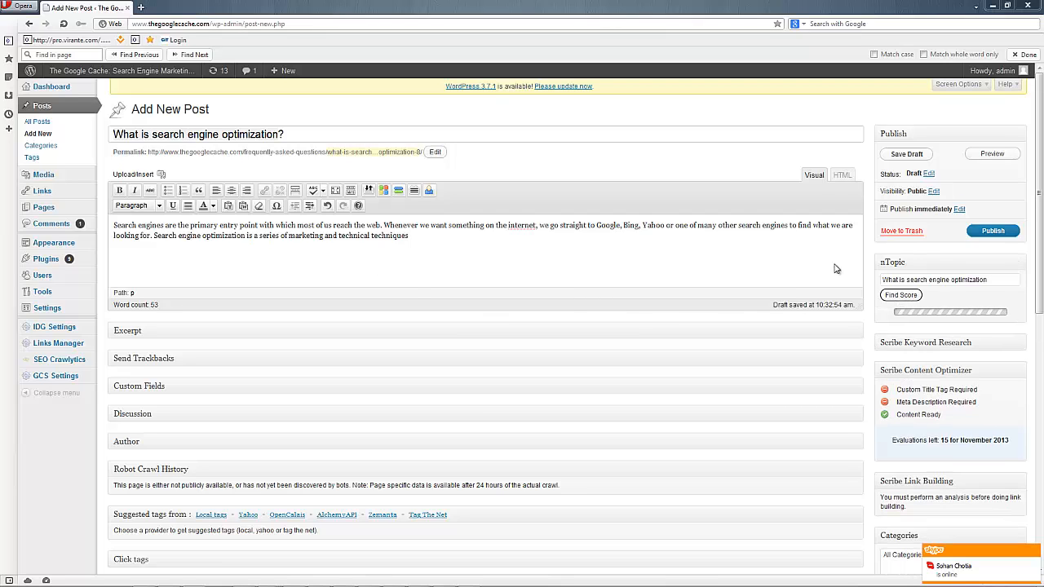
pyautogui.moveTo(775, 273)
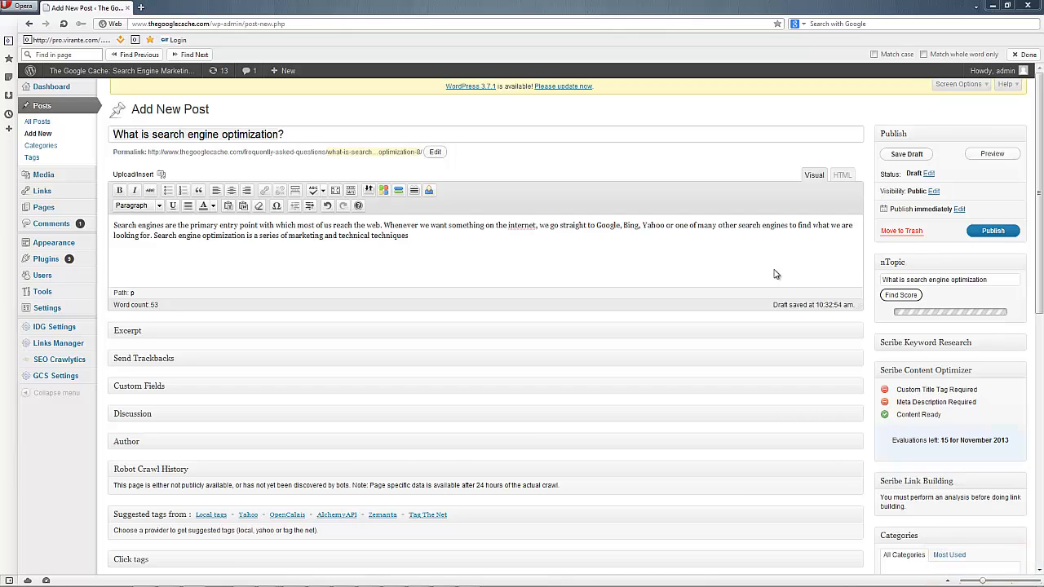
pyautogui.click(901, 295)
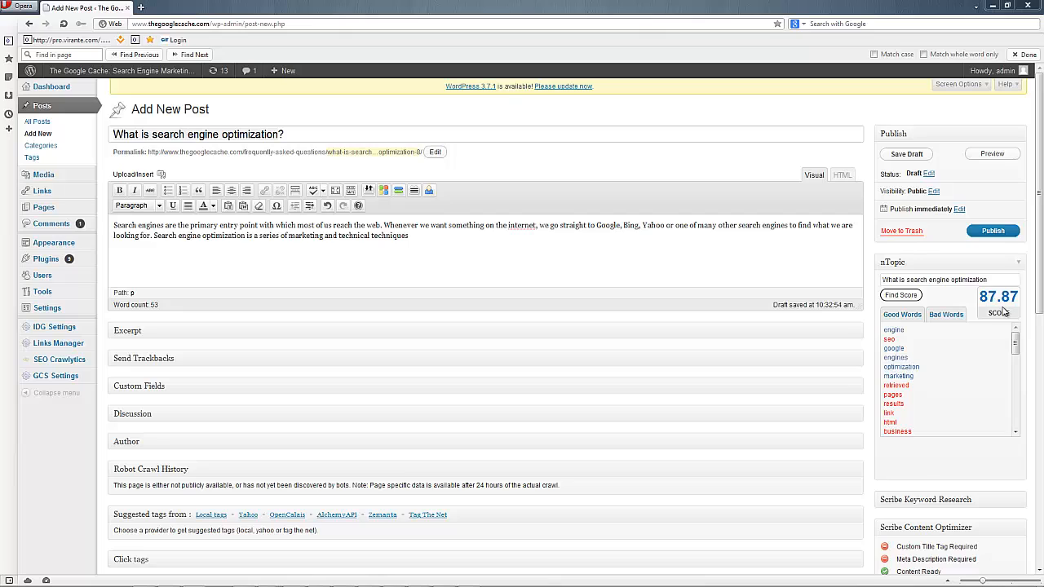
pyautogui.moveTo(1010, 319)
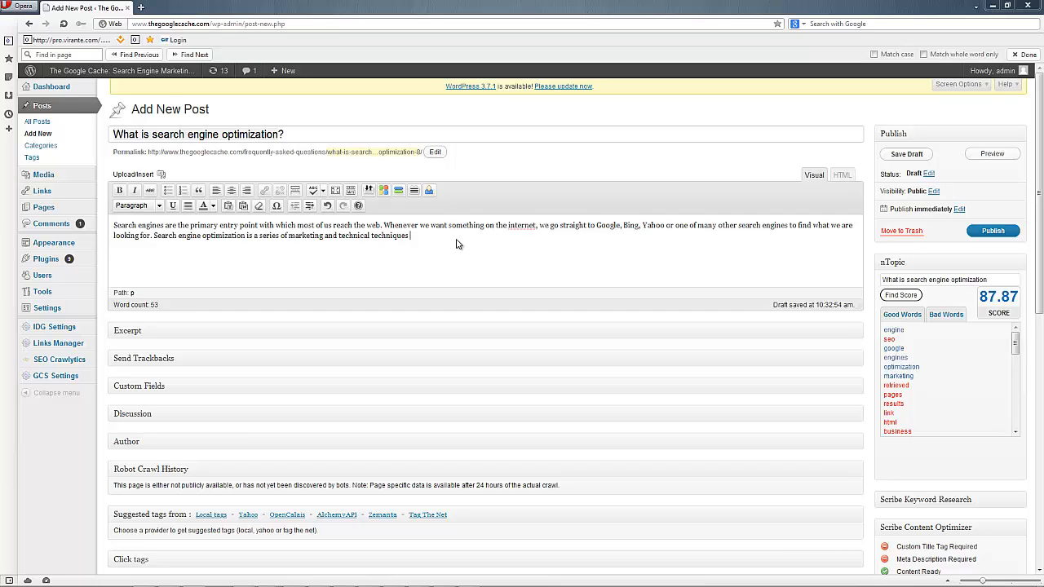
# Extend the paragraph: SEO professionals employ techniques to raise rankings and search engine traffic.
pyautogui.write('e')
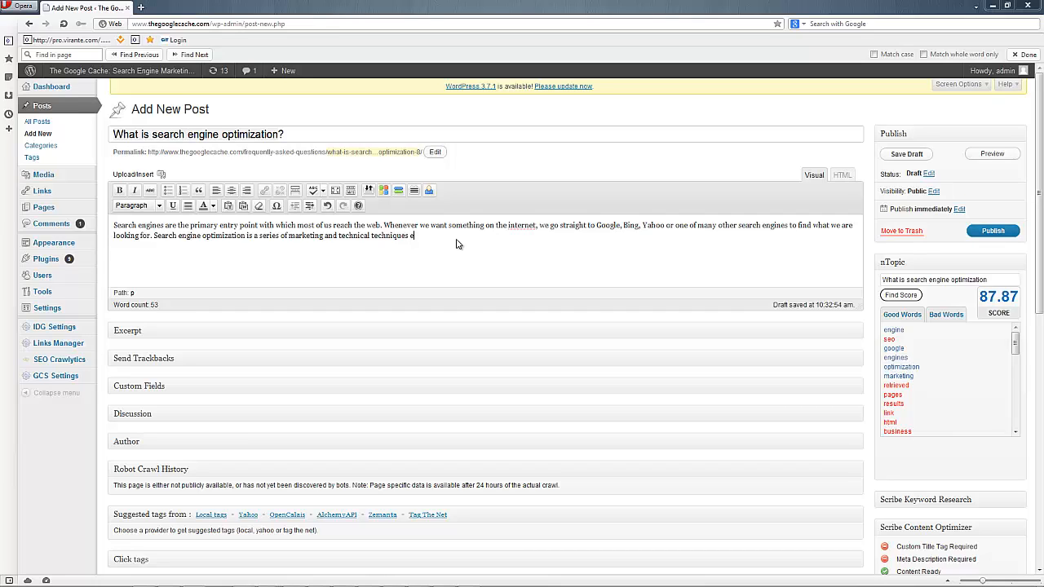
pyautogui.write('employed by webmasters or')
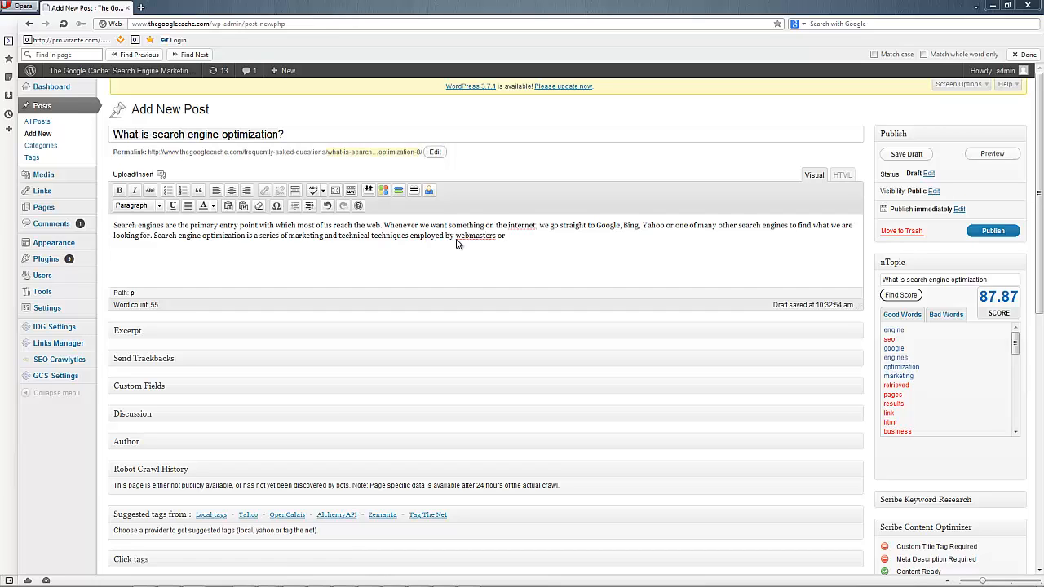
pyautogui.write('SEO')
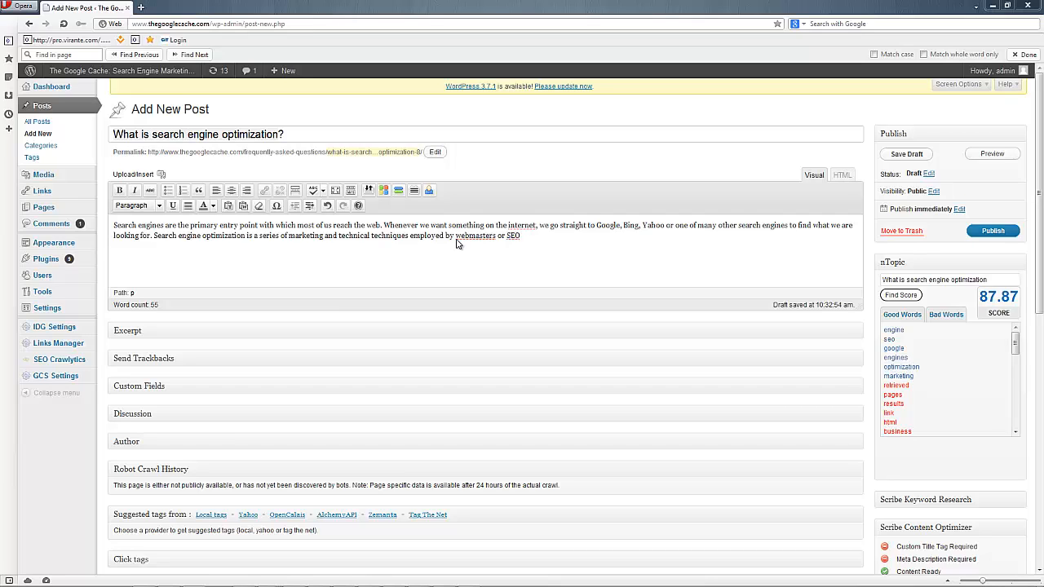
pyautogui.write('(search engine optimization) professionals to improve their rankings')
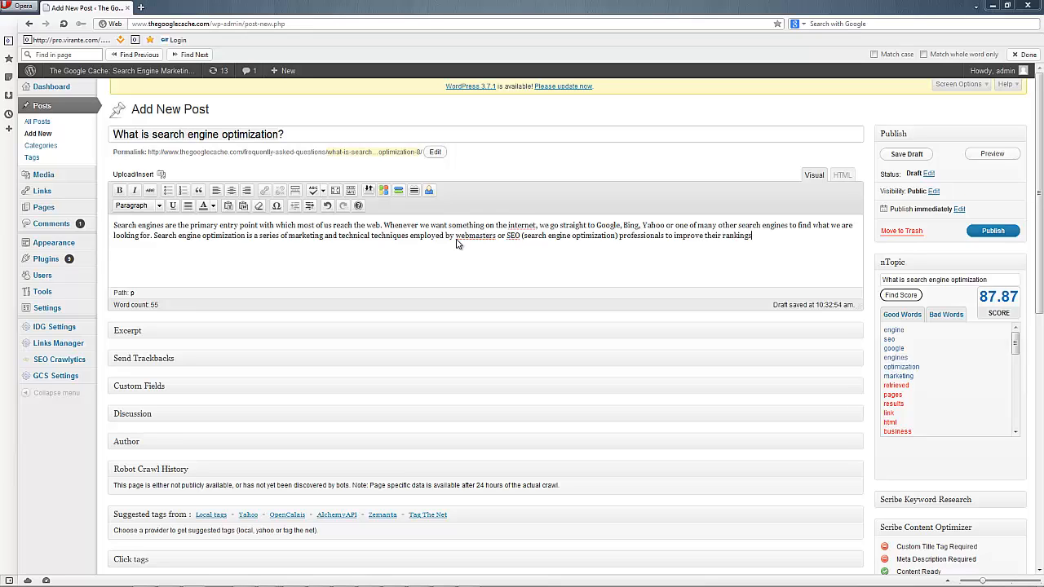
pyautogui.write('and theirby i')
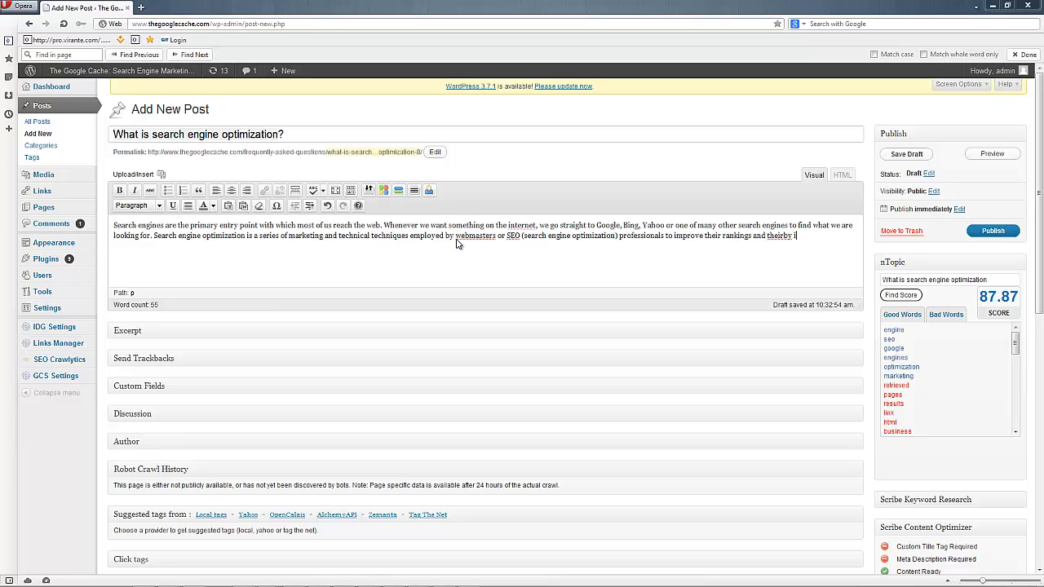
pyautogui.write('increase their traffic from search')
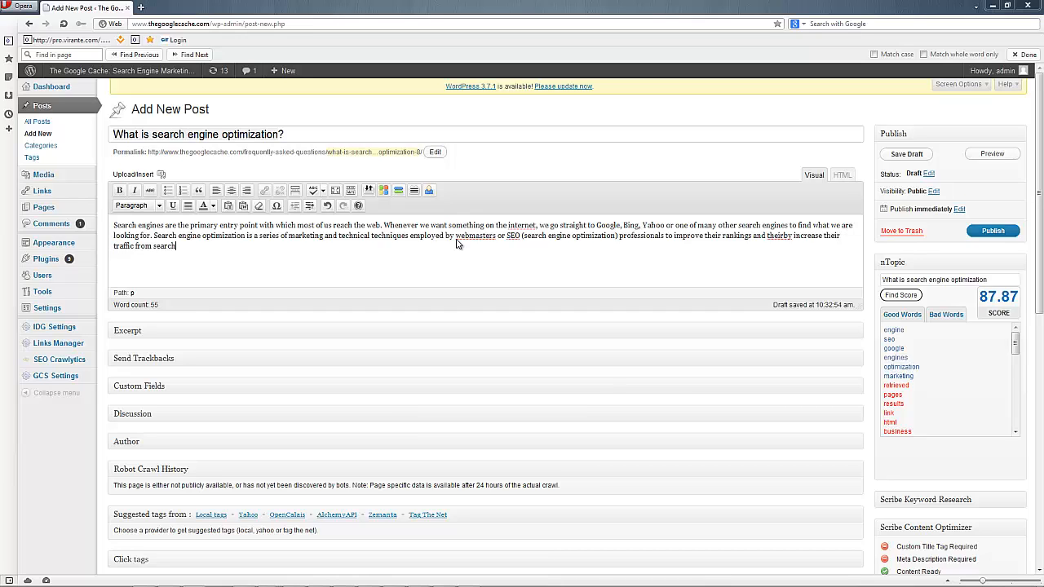
pyautogui.write('engines.')
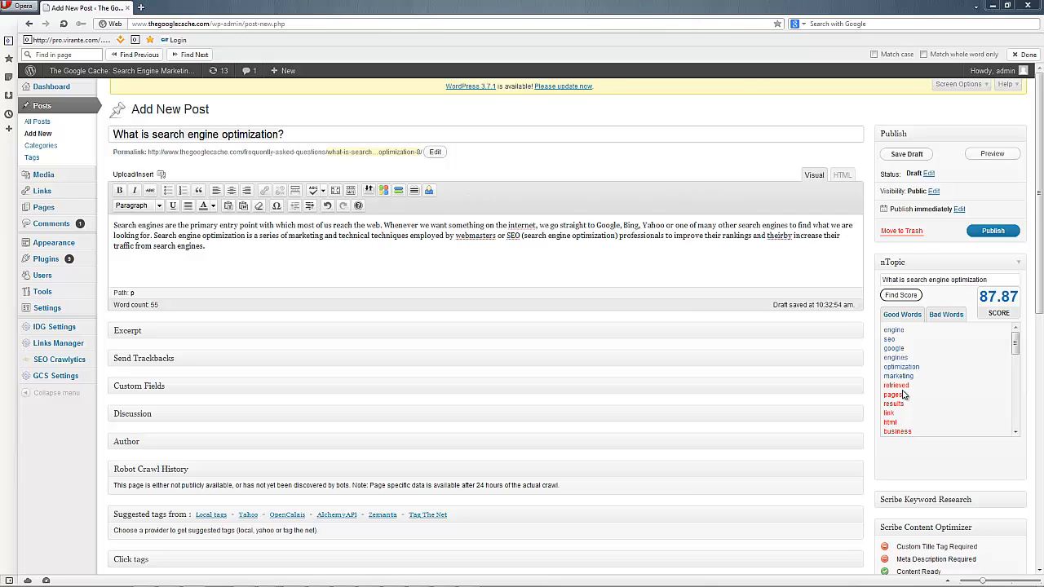
pyautogui.scroll(-3)
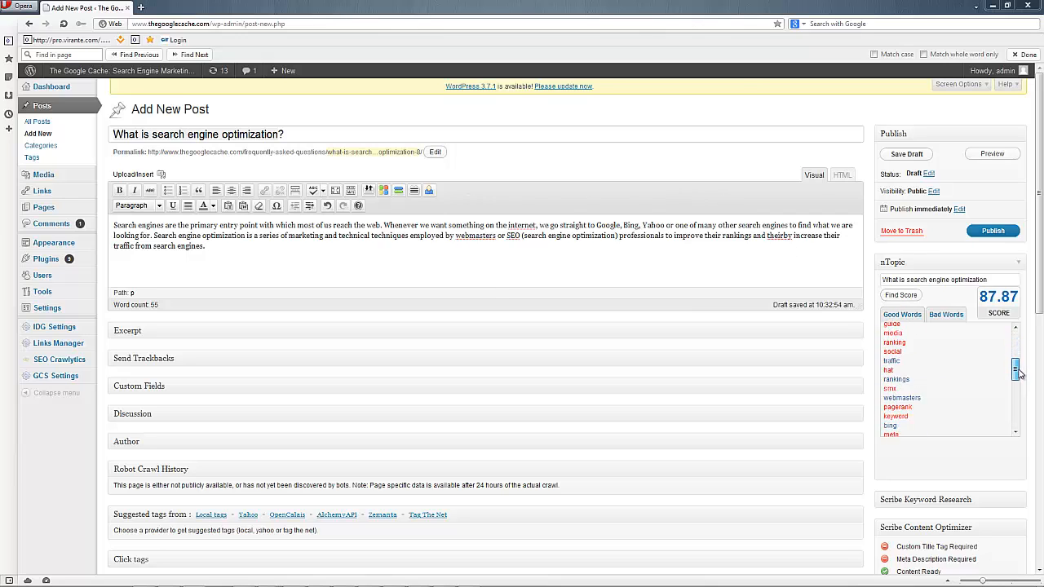
pyautogui.scroll(-3)
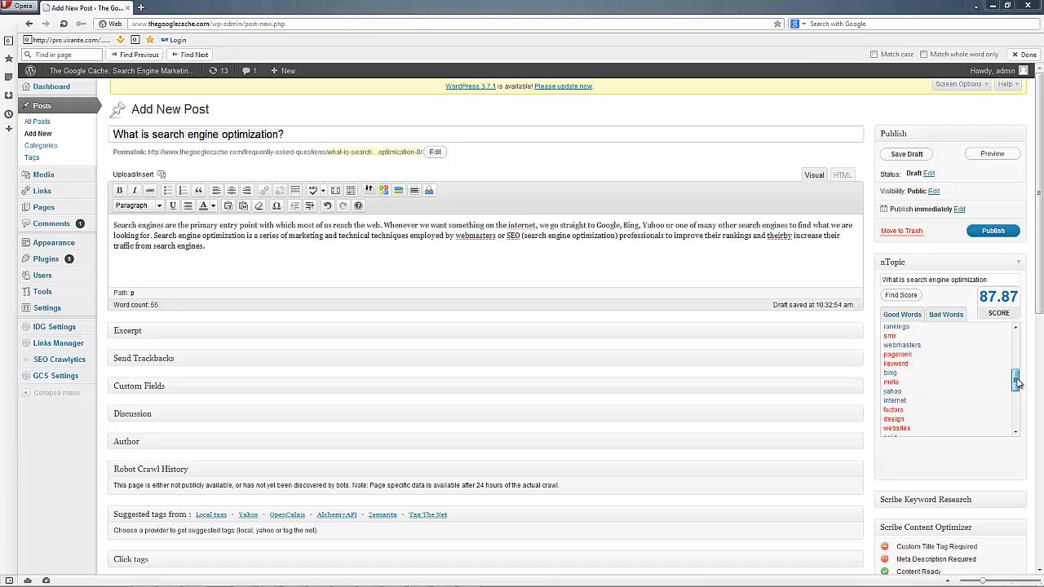
pyautogui.scroll(-3)
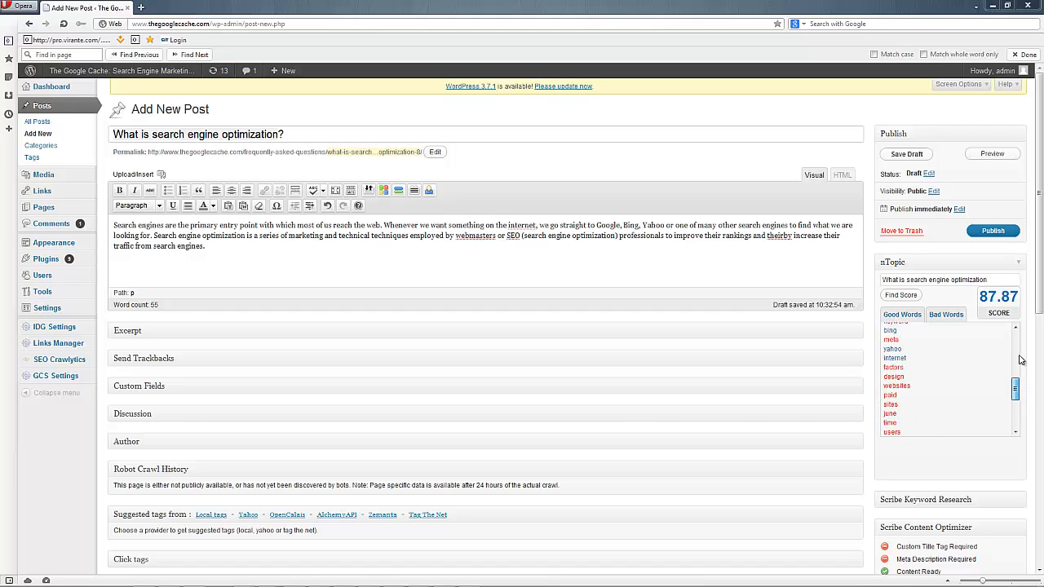
pyautogui.scroll(3)
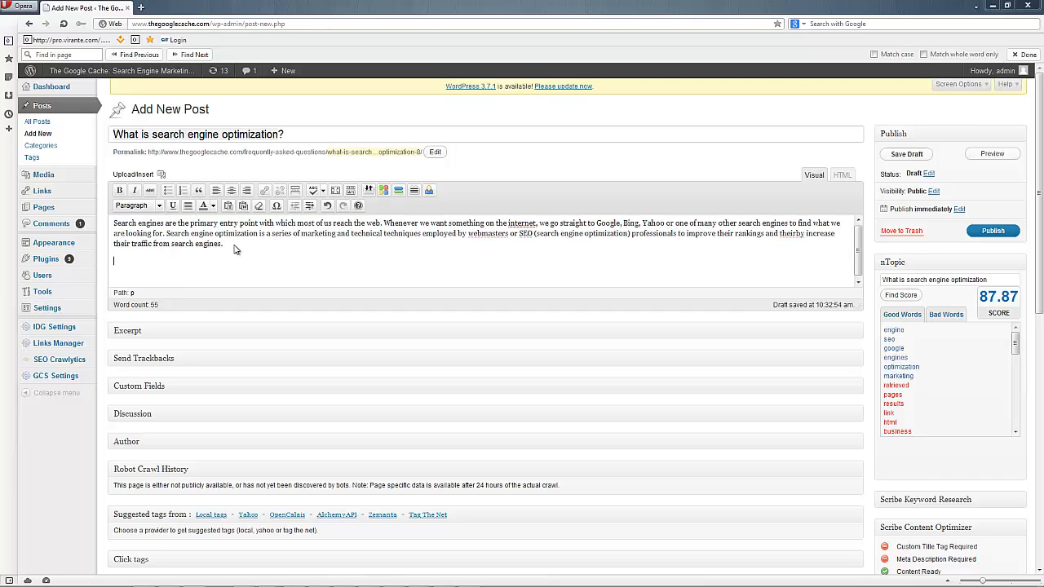
# Type a paragraph noting the many factors behind increased rankings for any business.
pyautogui.write('There are myrad factors that go into')
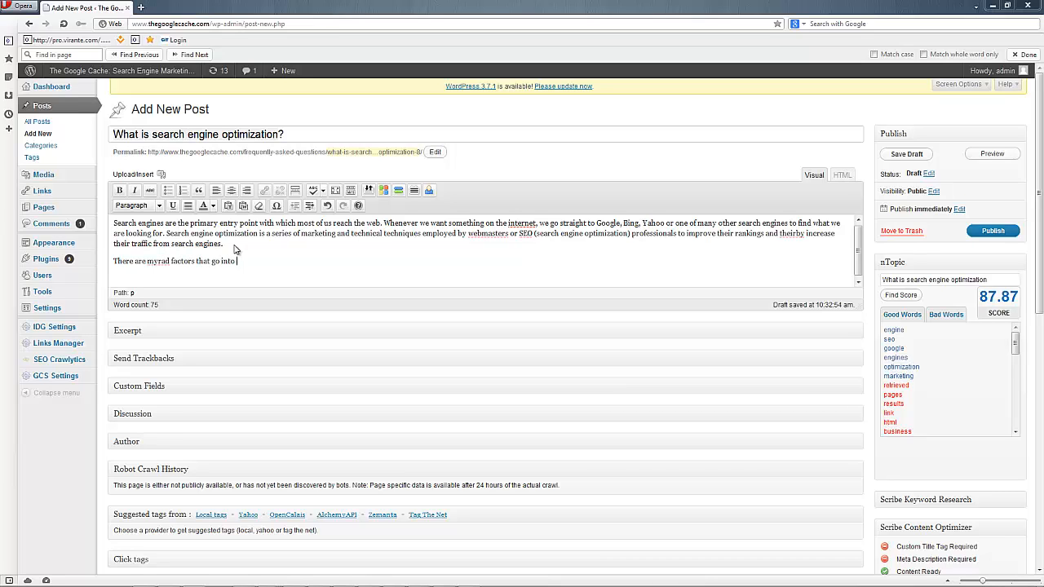
pyautogui.write('seeing an increase in')
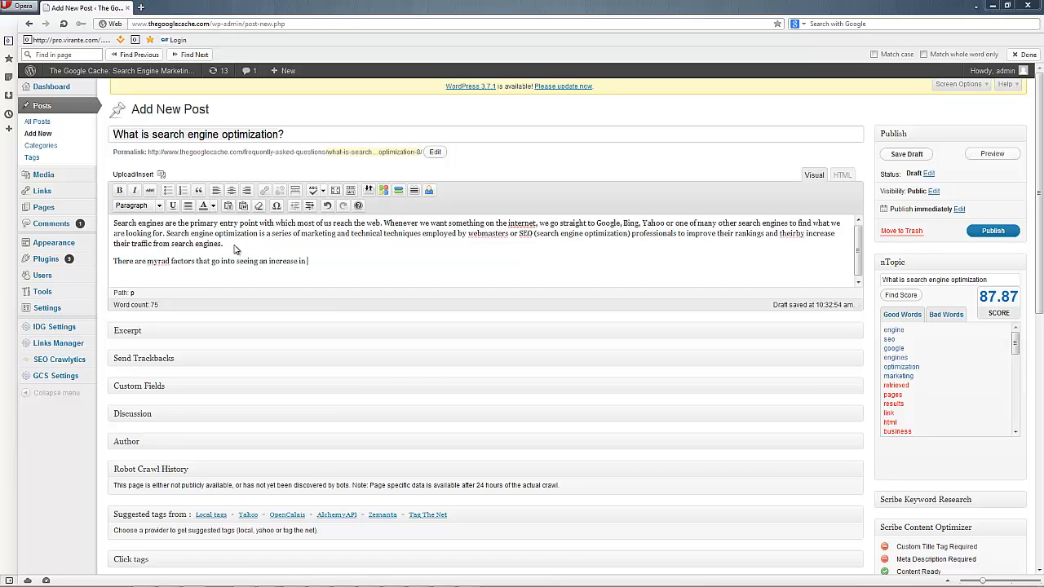
pyautogui.write('rankings for')
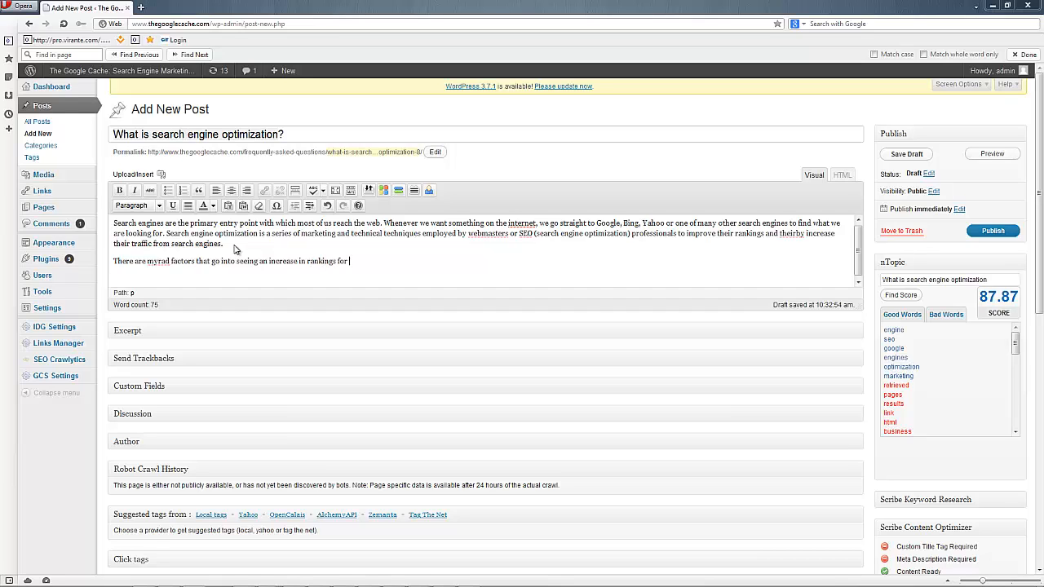
pyautogui.write('any business. Some of these include...')
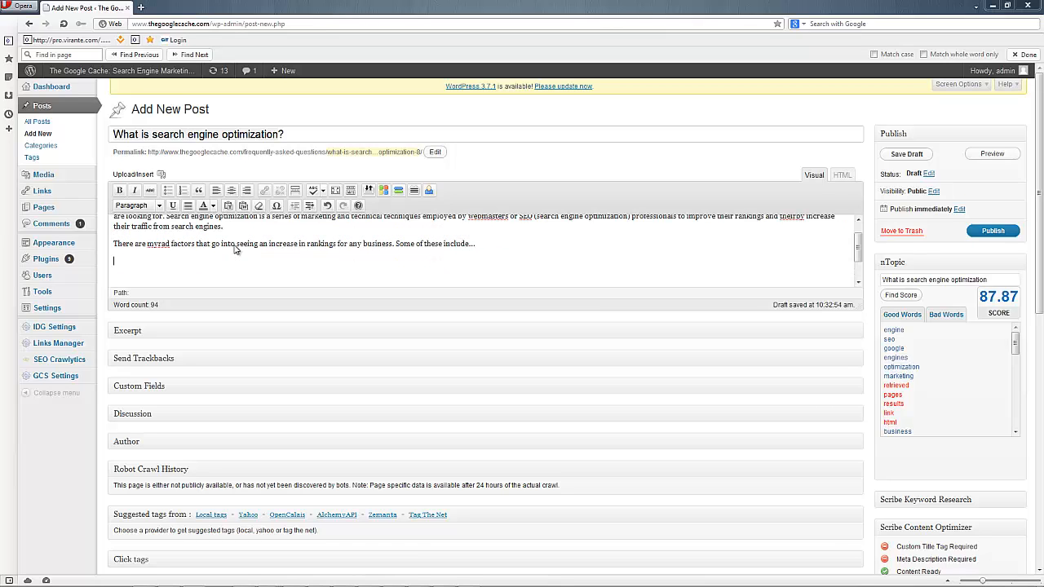
# Add the 'Increasing Pagerank' point on backlinks and select 'rankings' to replace it.
pyautogui.write('Increasing Pagerank')
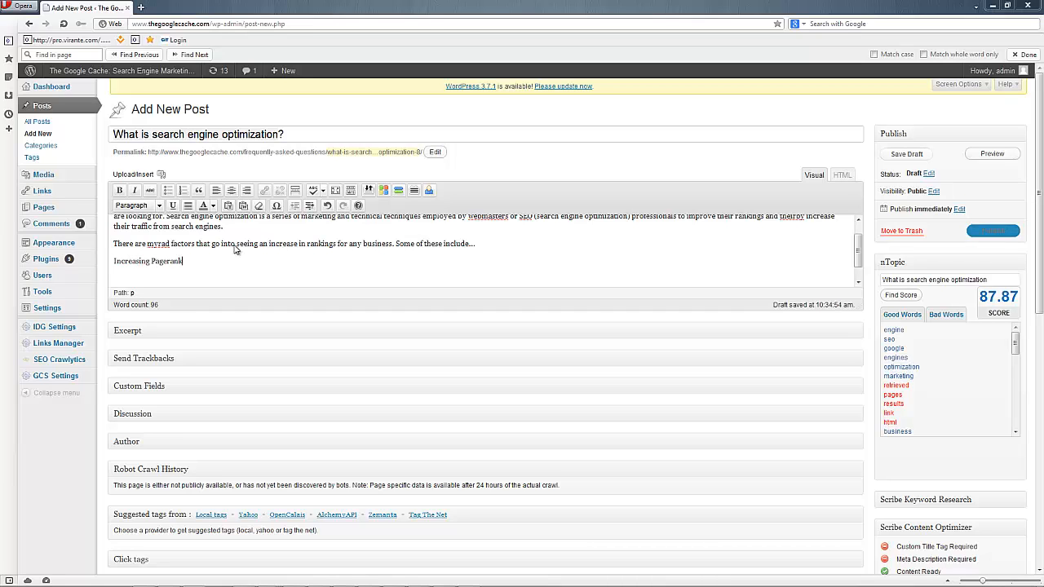
pyautogui.write(': increase the number of links')
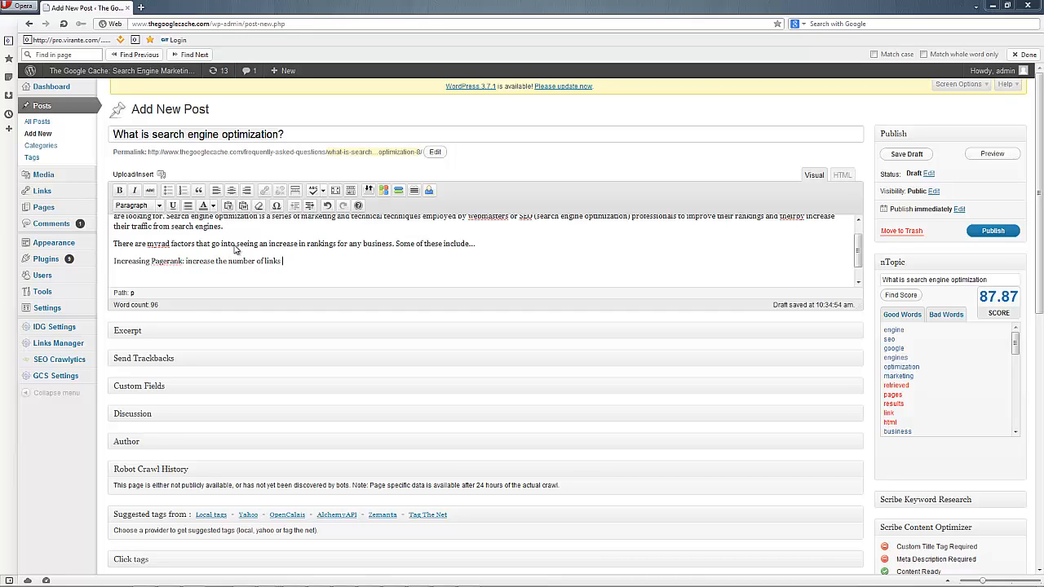
pyautogui.write('(backlinks) to your website from other websites t')
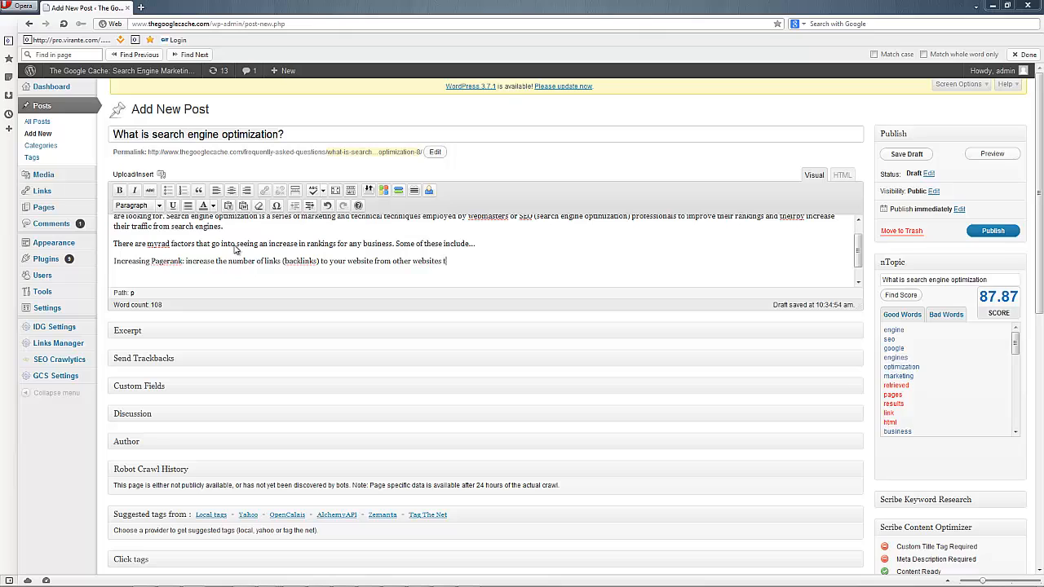
pyautogui.write('o improve rankings. A link is essentially a vote.')
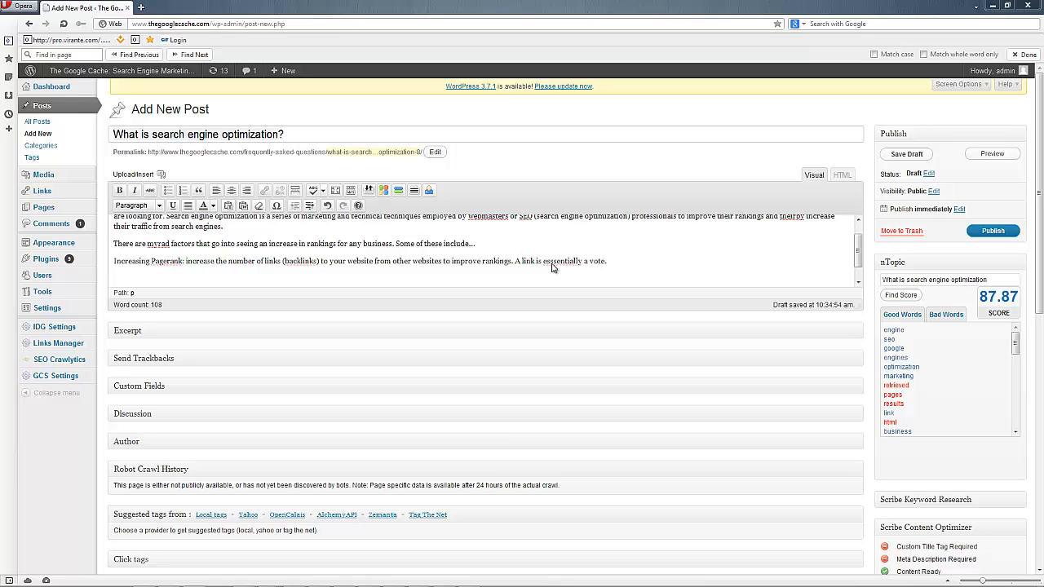
pyautogui.moveTo(618, 299)
pyautogui.write('n HTML')
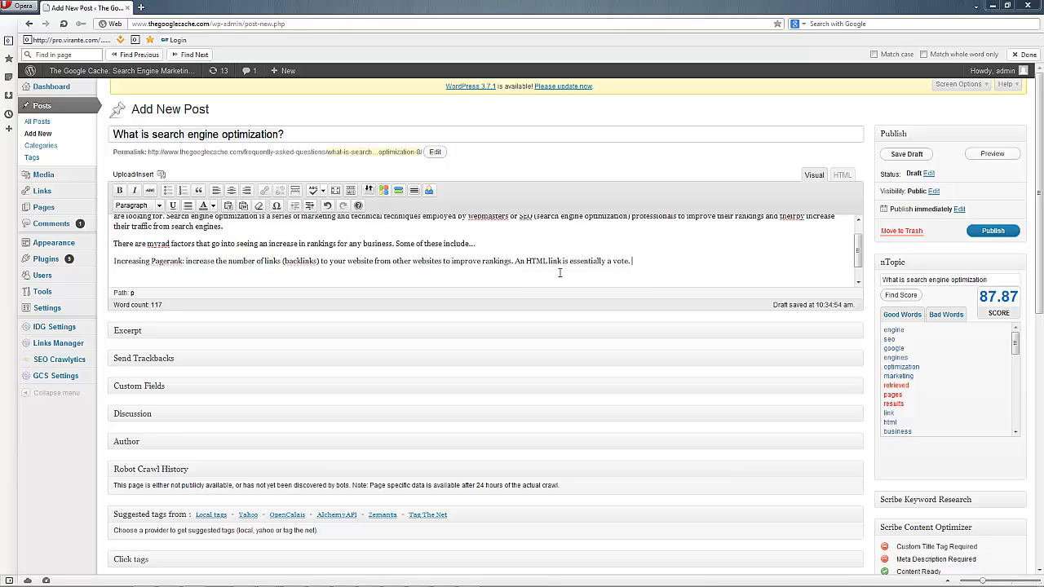
pyautogui.doubleClick(496, 261)
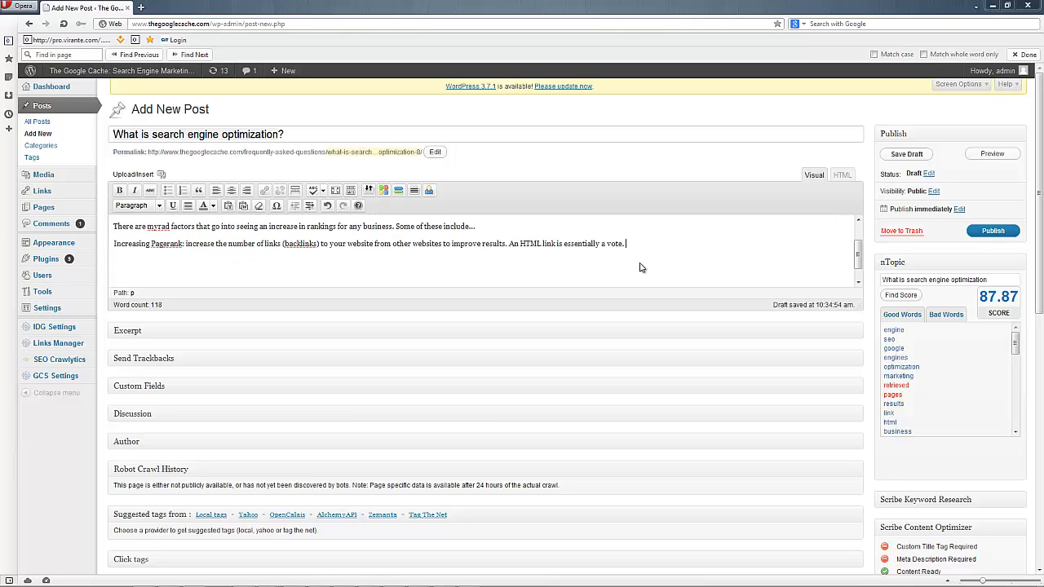
# Start a new line and delete the mistyped letter.
pyautogui.write('Ind')
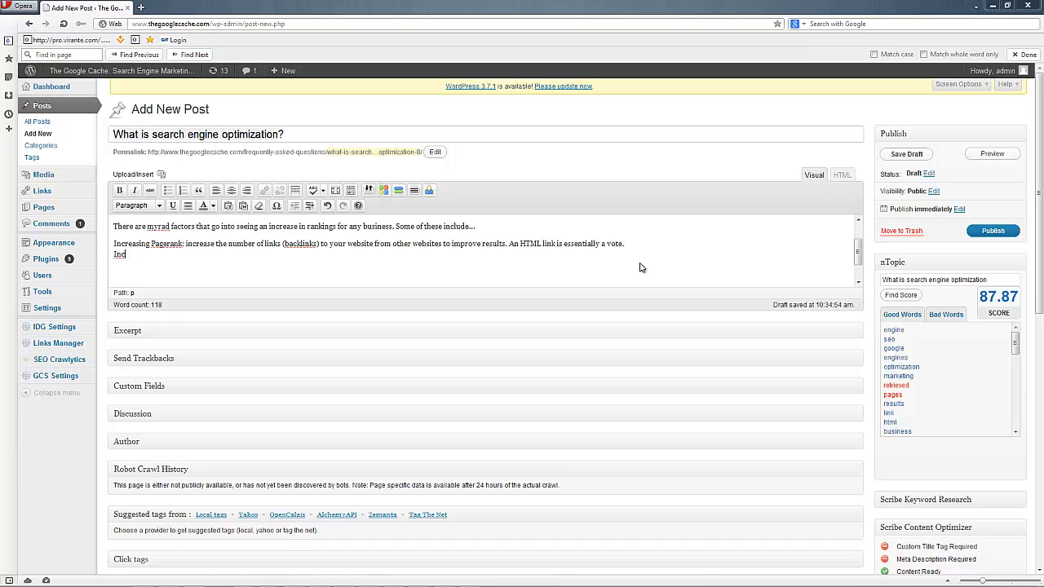
pyautogui.write('m')
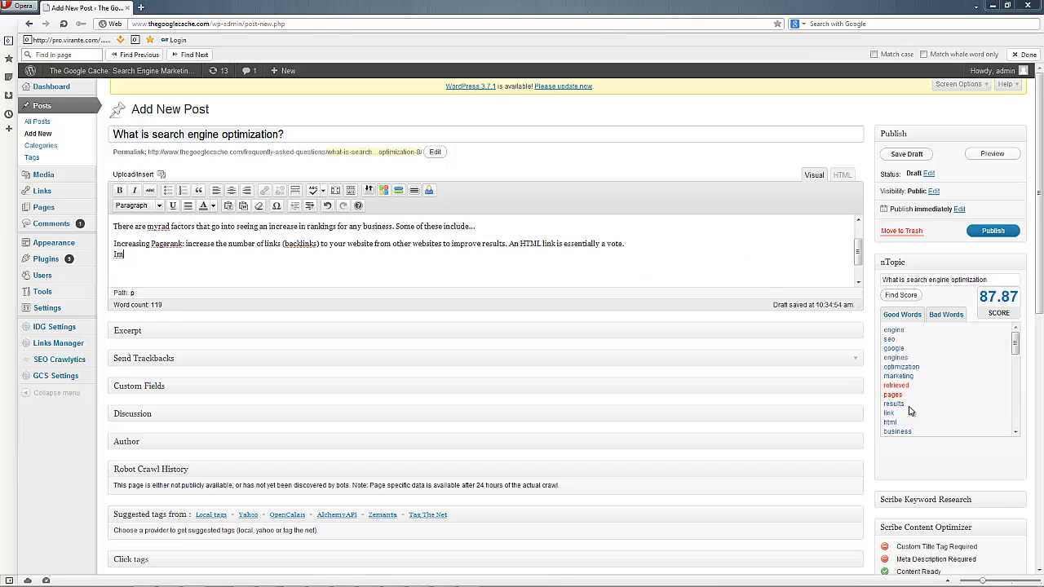
pyautogui.scroll(-3)
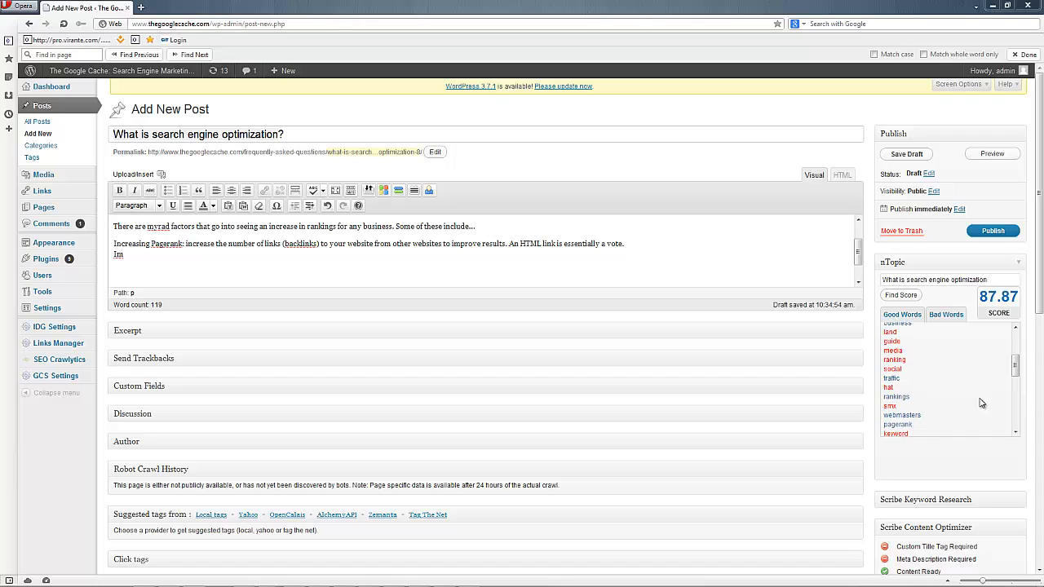
pyautogui.scroll(-3)
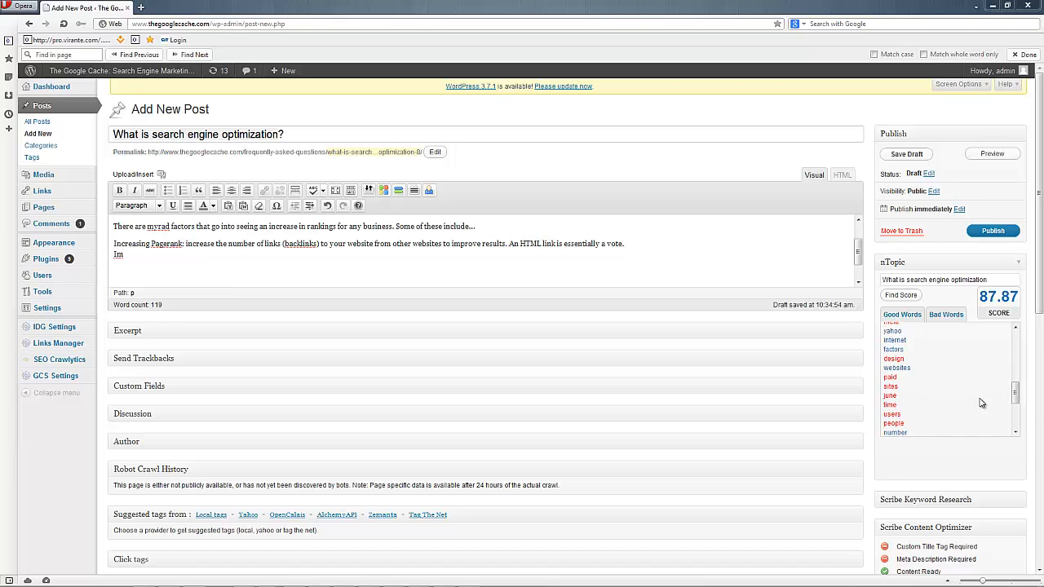
pyautogui.scroll(-3)
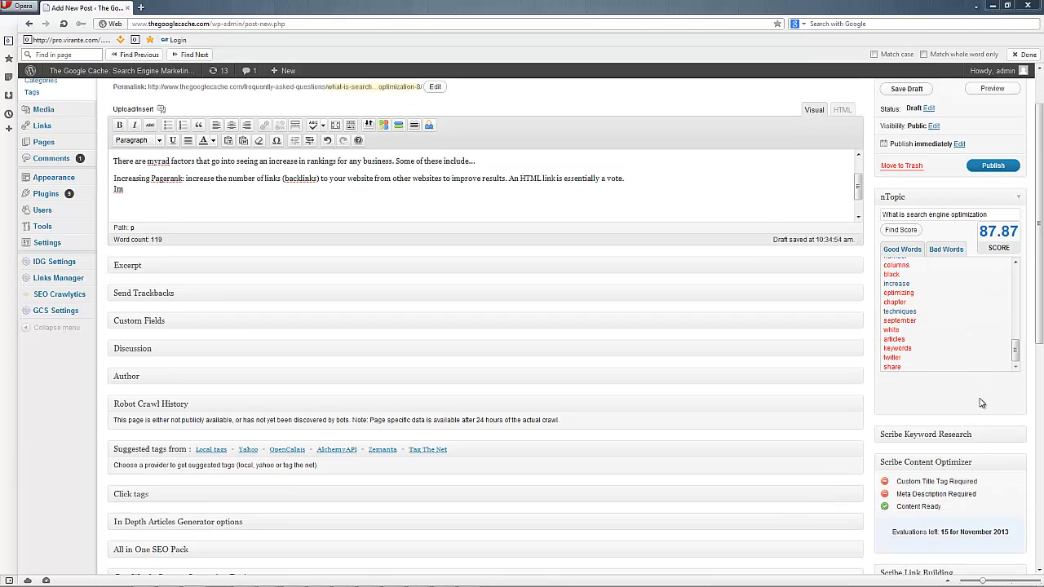
pyautogui.scroll(3)
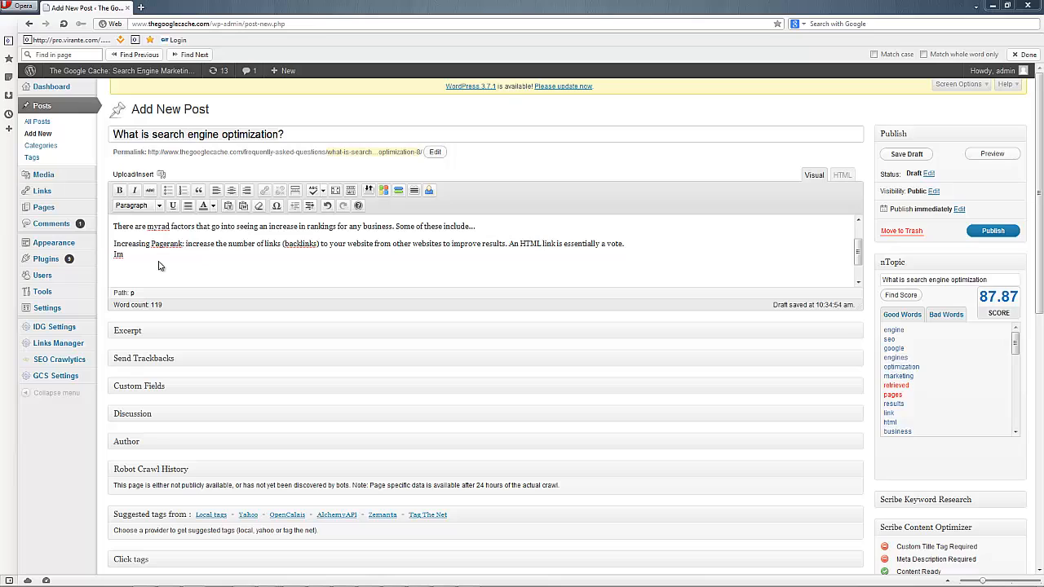
pyautogui.press('BackSpace')
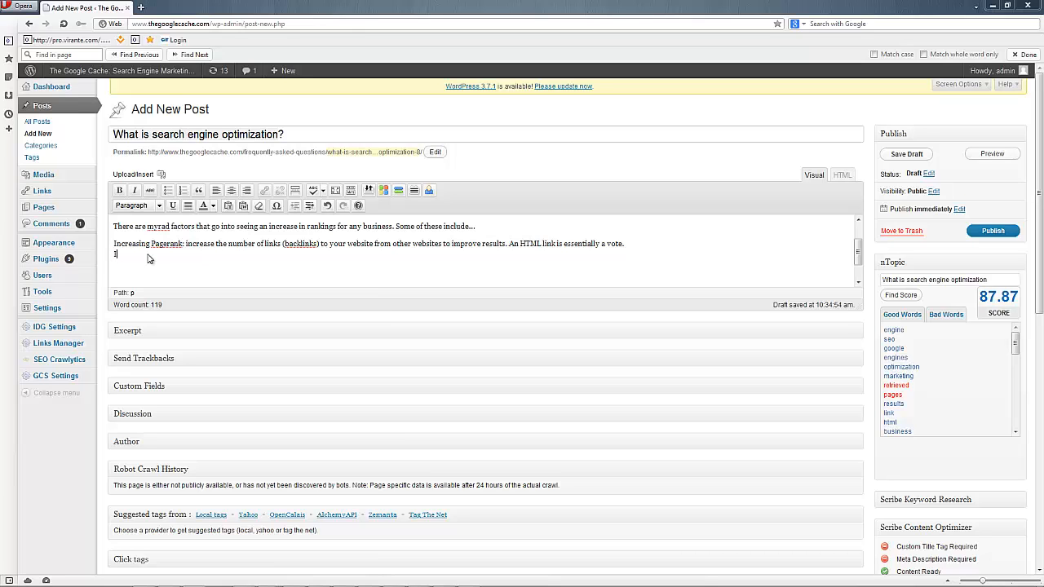
# Type the 'Improving Design:' point ending 'spend more time on your site.'.
pyautogui.write('Improving Design: An aesthetic, usable design may')
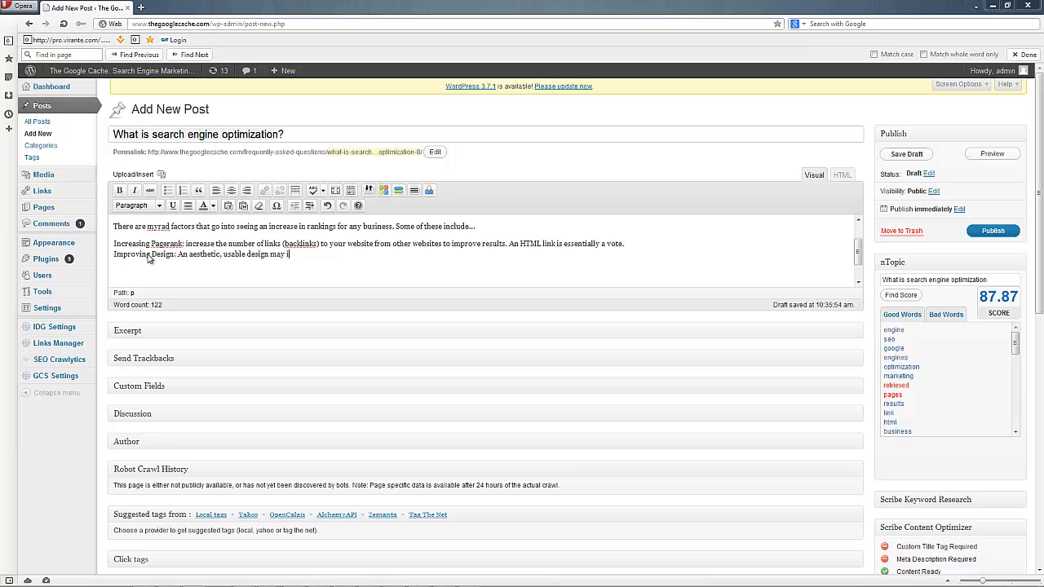
pyautogui.write('increase rankings')
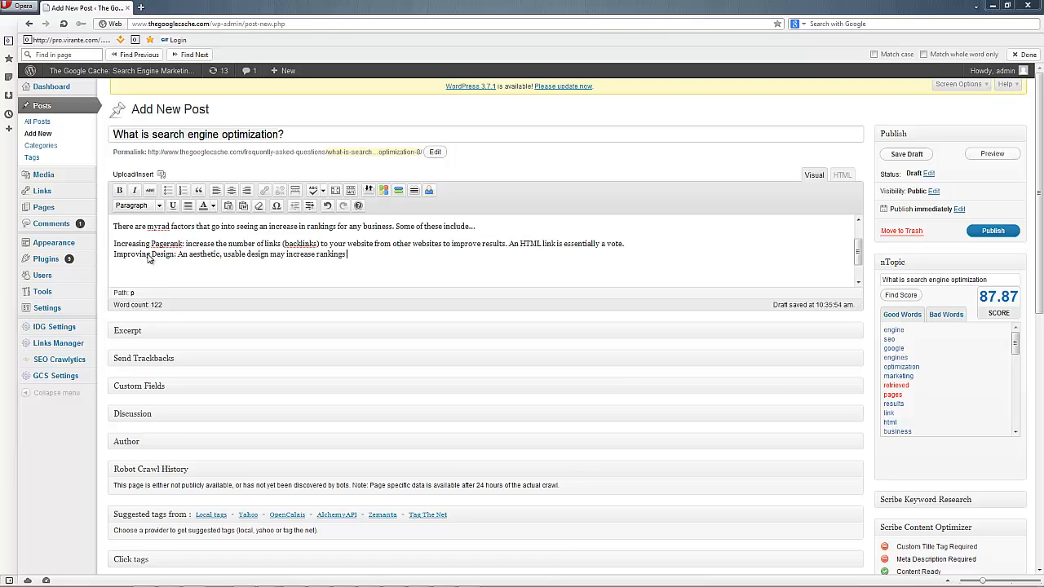
pyautogui.write('pages')
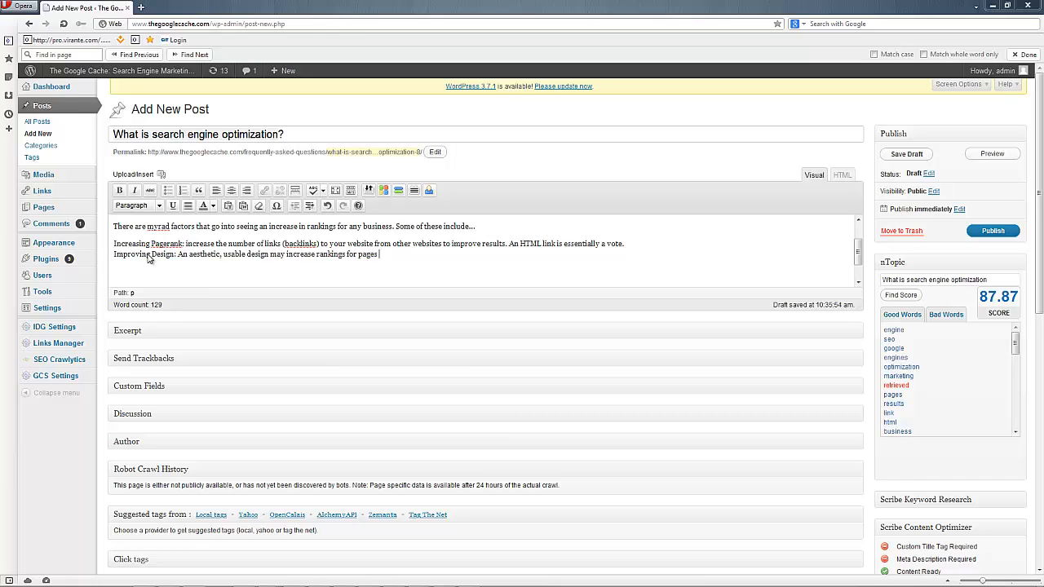
pyautogui.write('and also help users - the people a')
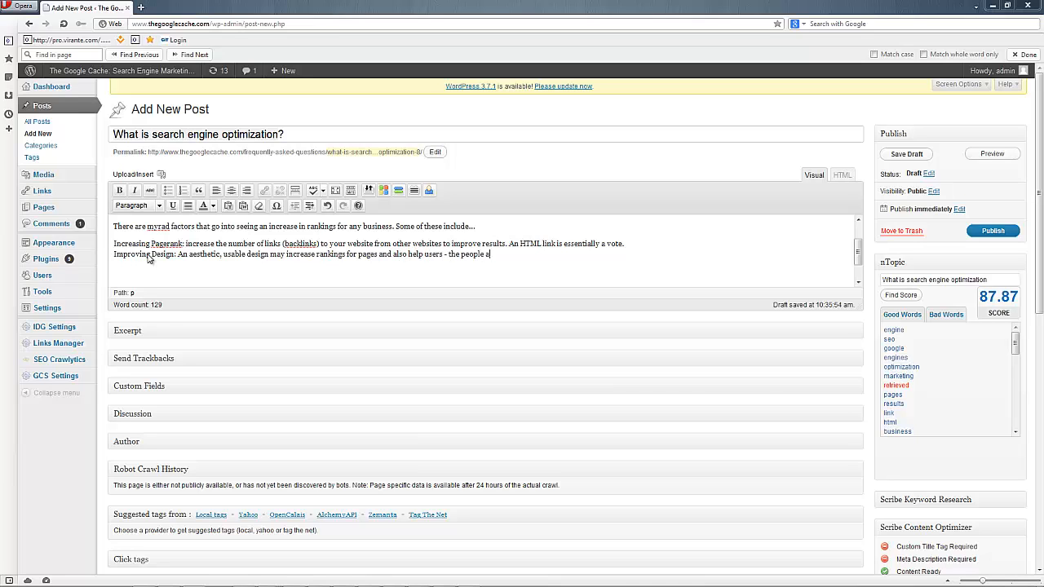
pyautogui.write('nd customers you serve')
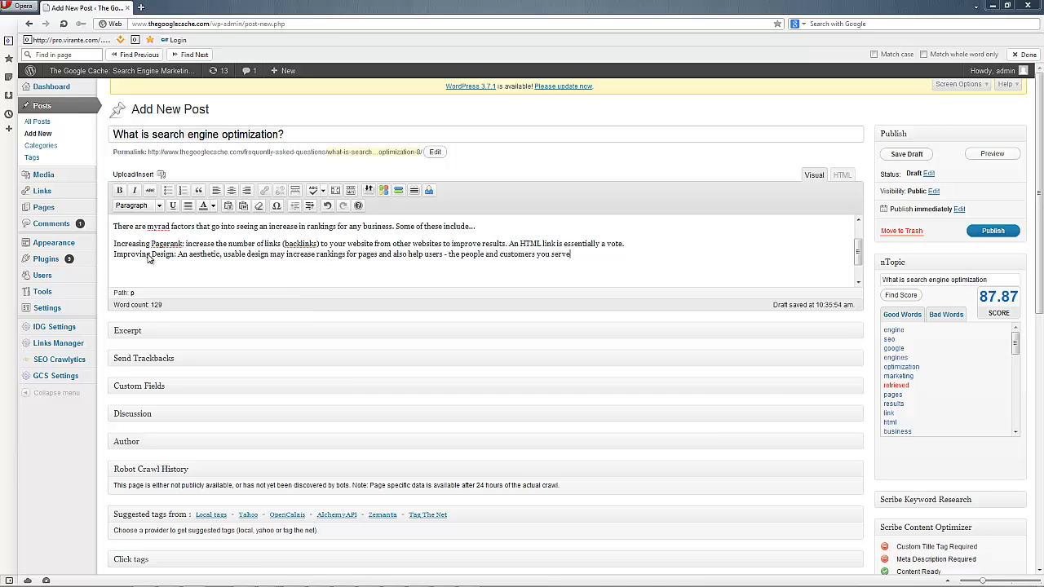
pyautogui.write('- spend more time on your site.')
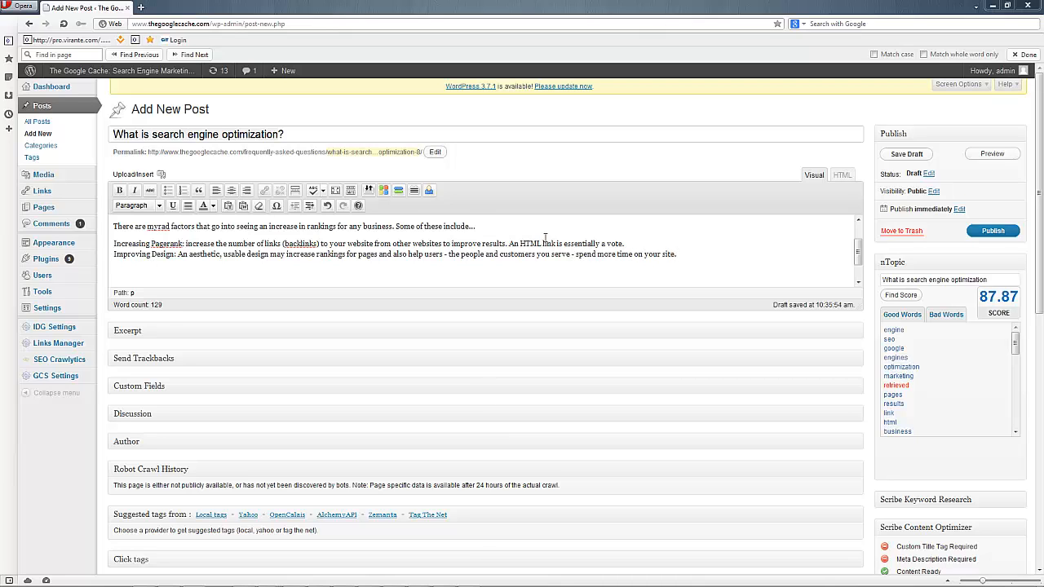
pyautogui.scroll(-3)
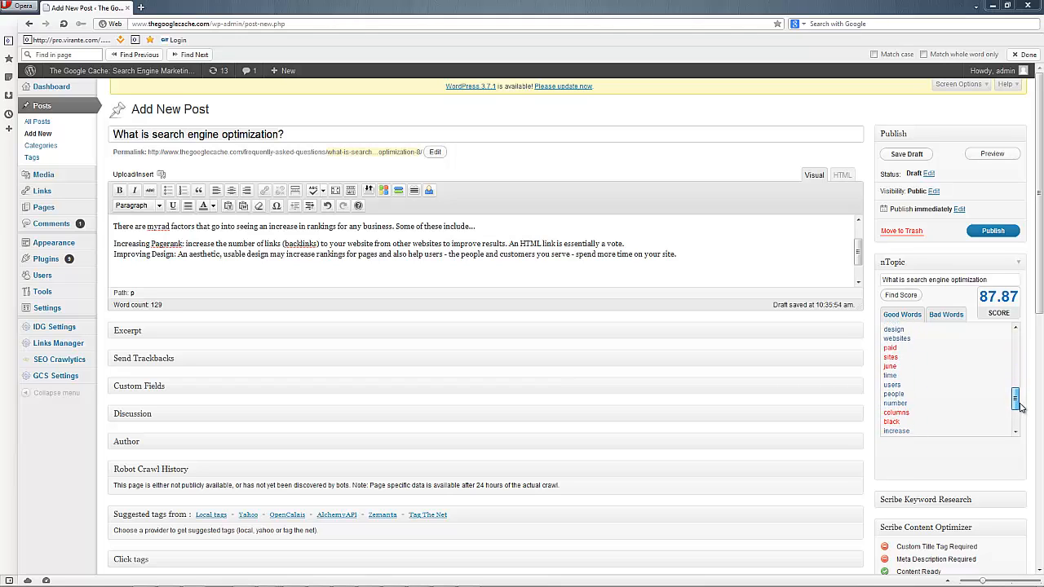
pyautogui.scroll(-3)
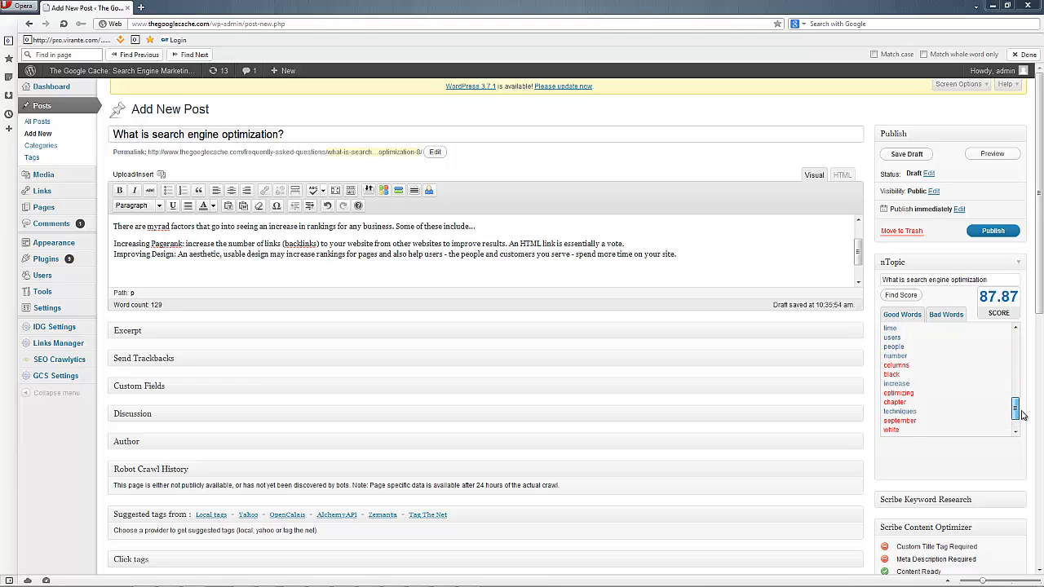
pyautogui.scroll(3)
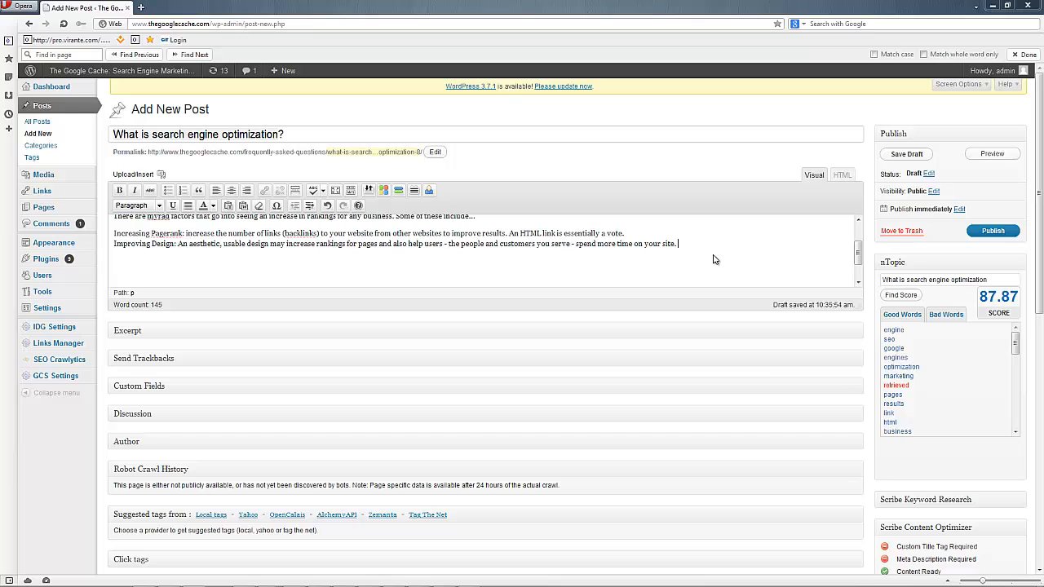
# Add the 'Improving Social Signals' point about Facebook Likes, shares and Twitter mentions.
pyautogui.write('Improving SOcial Signa')
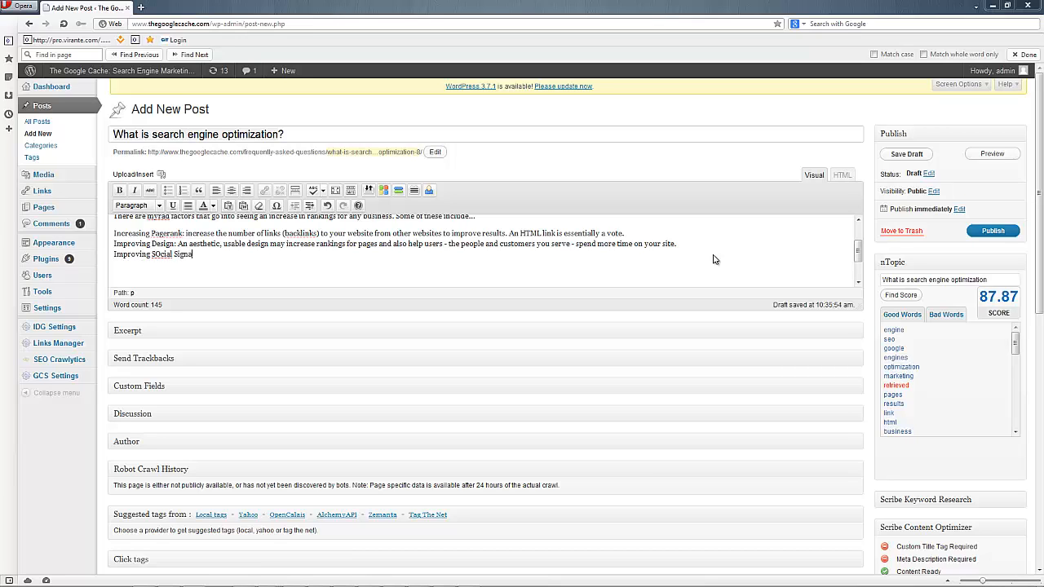
pyautogui.press('Backspace')
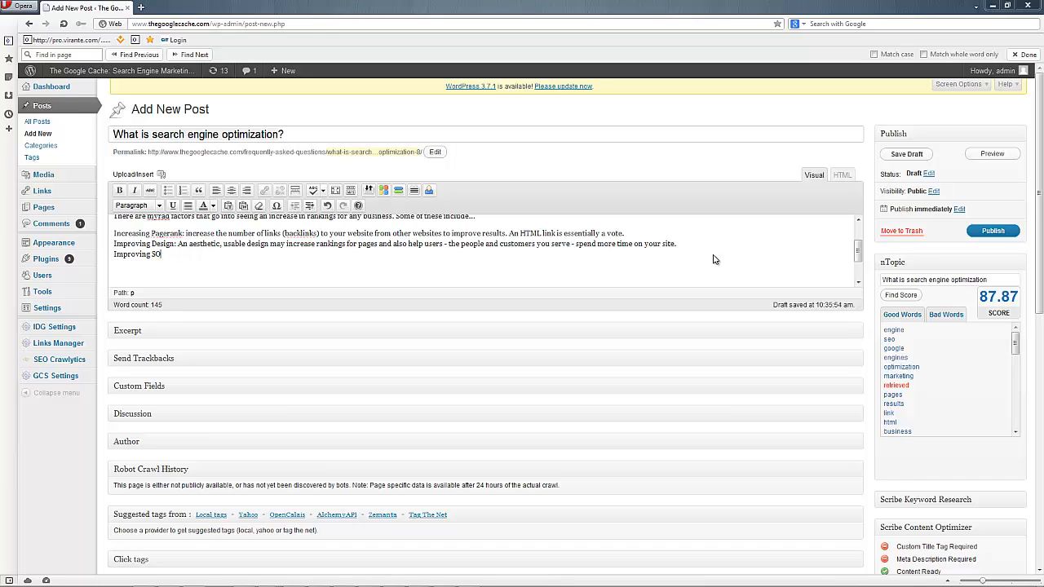
pyautogui.write('cial')
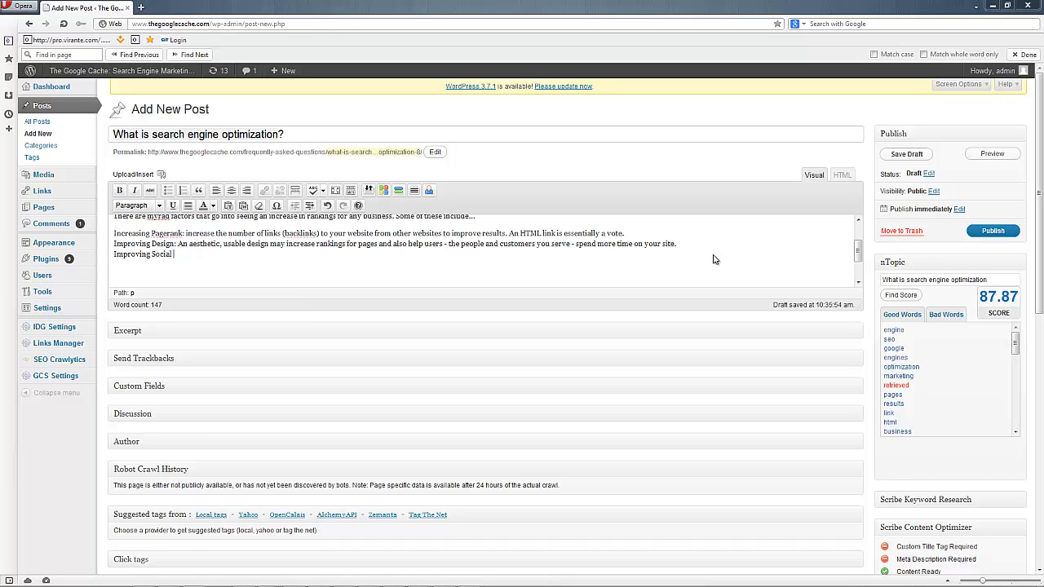
pyautogui.write('Signals:')
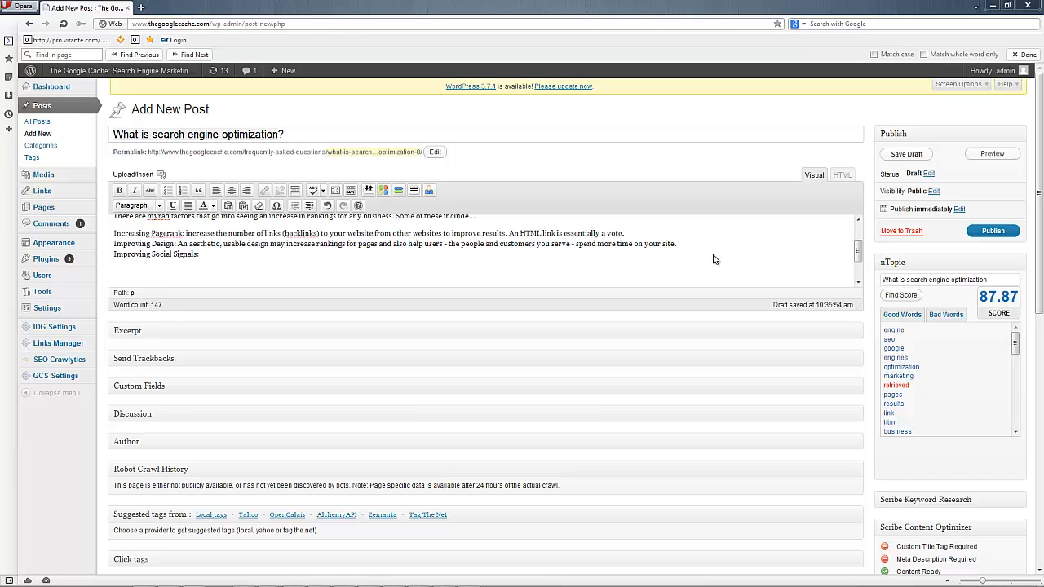
pyautogui.write('Getting Fa')
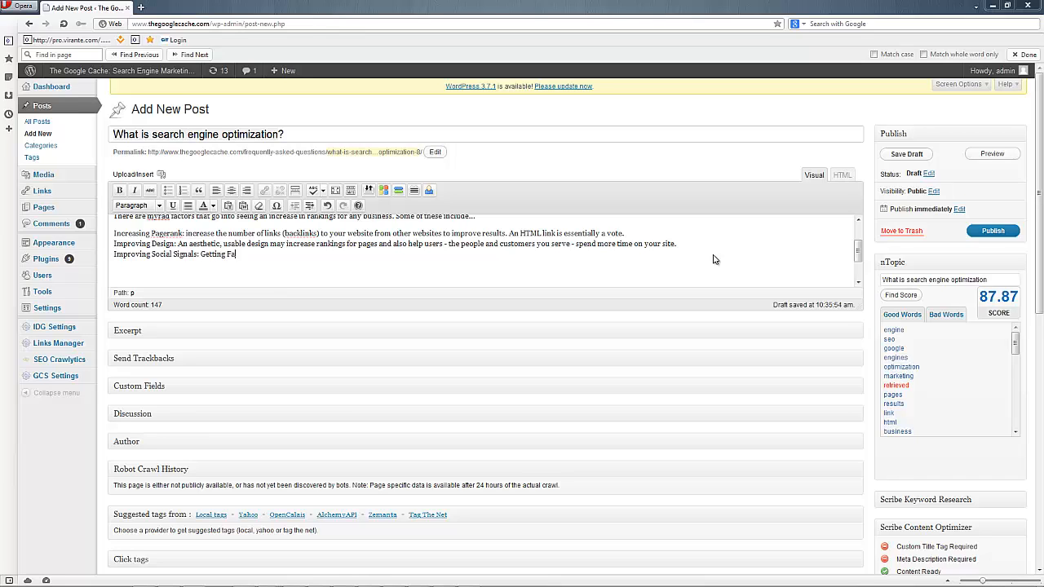
pyautogui.write('cebook Likes')
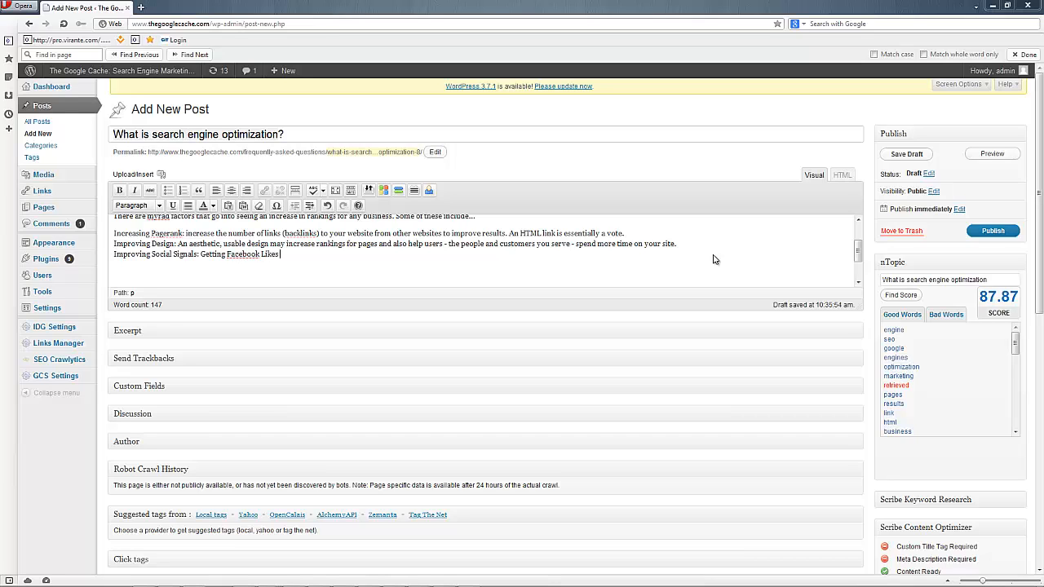
pyautogui.write('or a Share or')
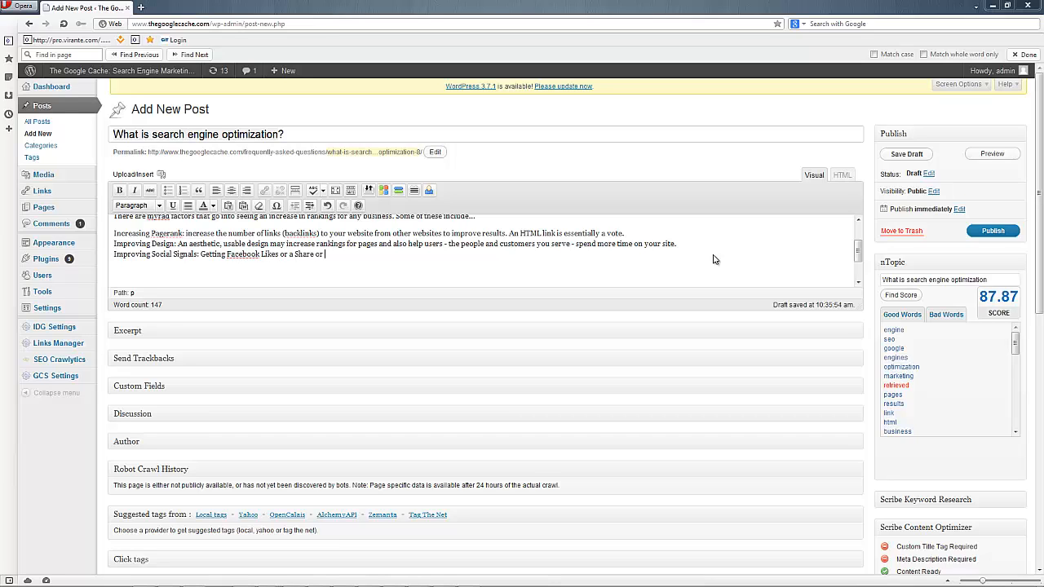
pyautogui.write('mention on twitter')
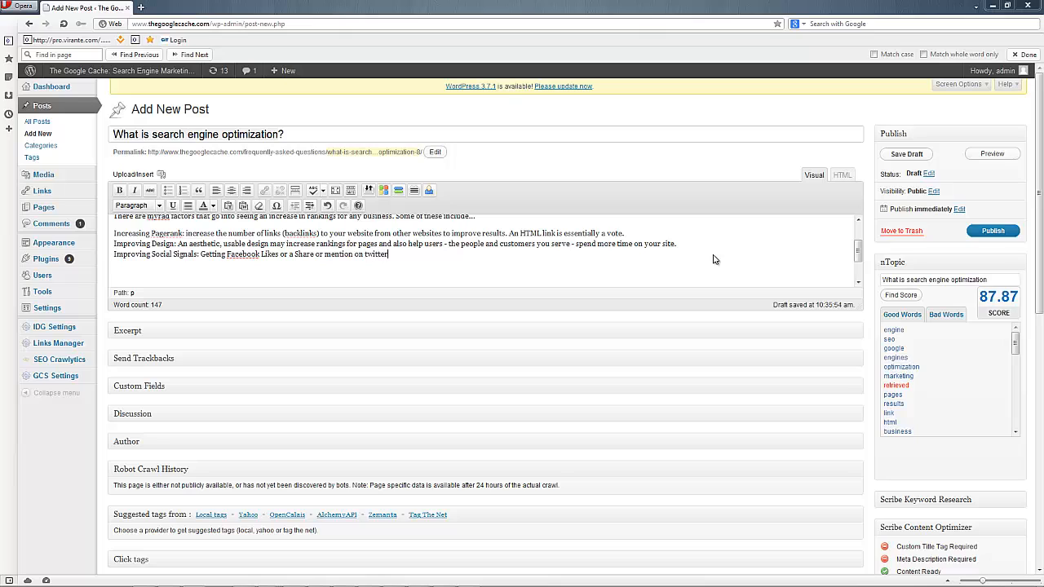
# Begin the 'Improving On-Site HTML' point about tags.
pyautogui.write('Improving On-Site HTML: Updating me')
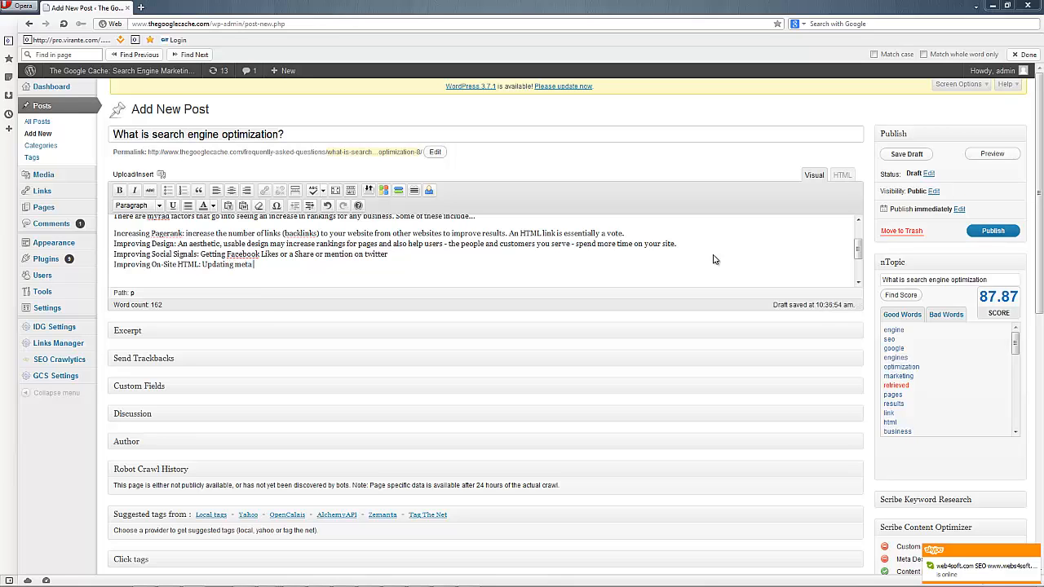
pyautogui.write('tags,')
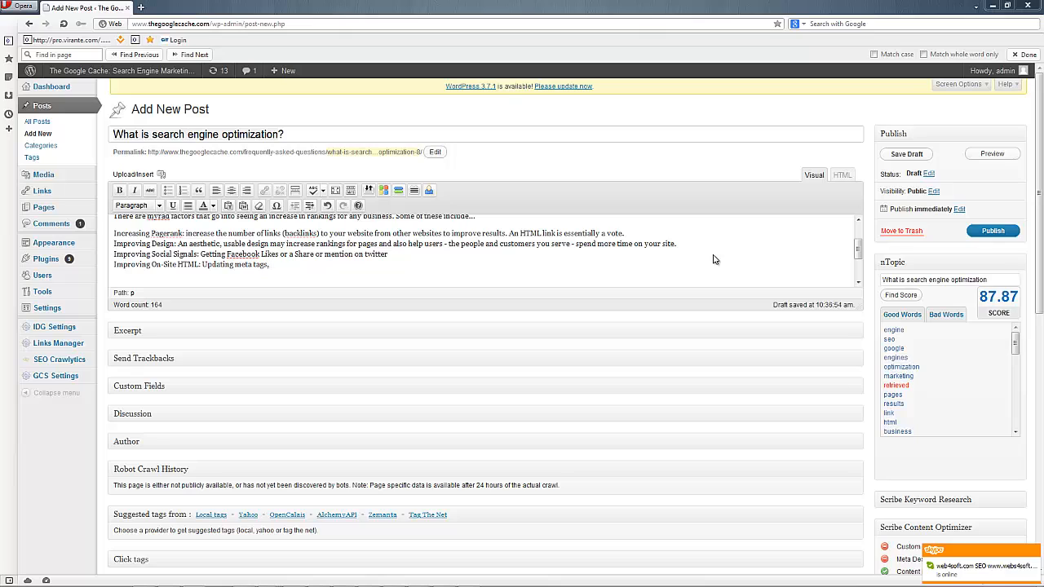
pyautogui.write('usin')
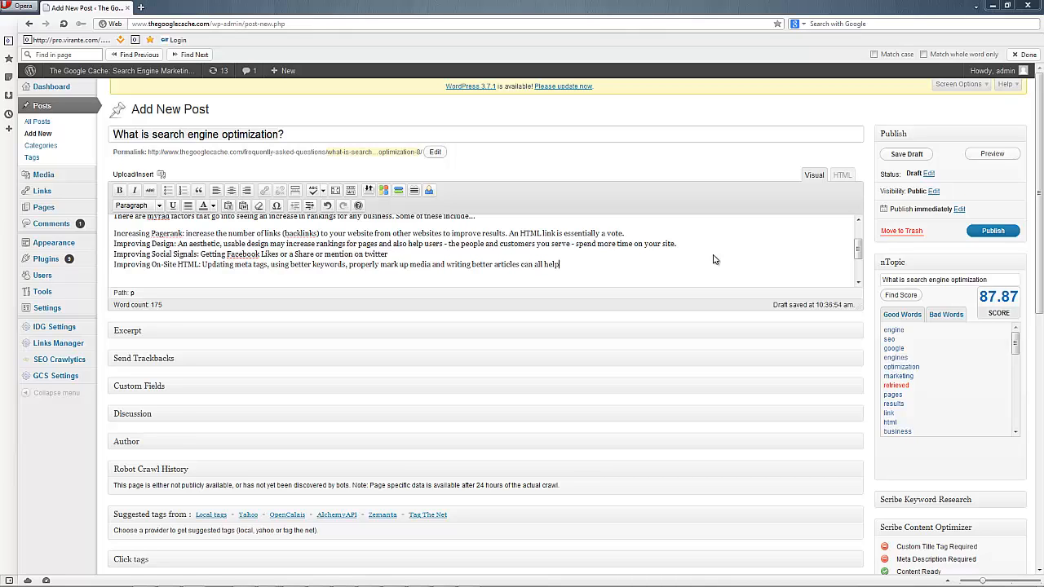
pyautogui.scroll(-3)
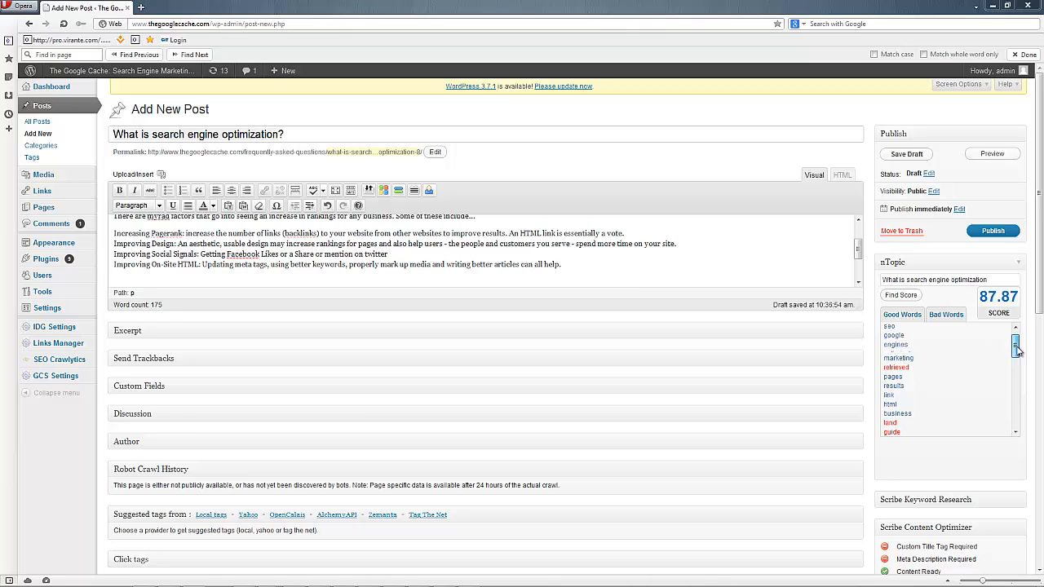
pyautogui.scroll(-3)
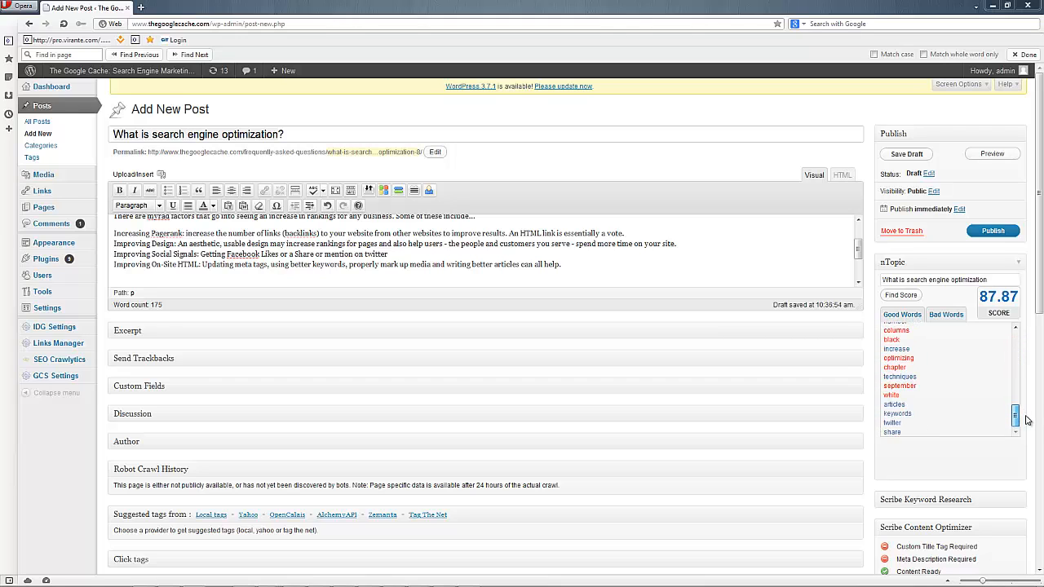
pyautogui.scroll(-3)
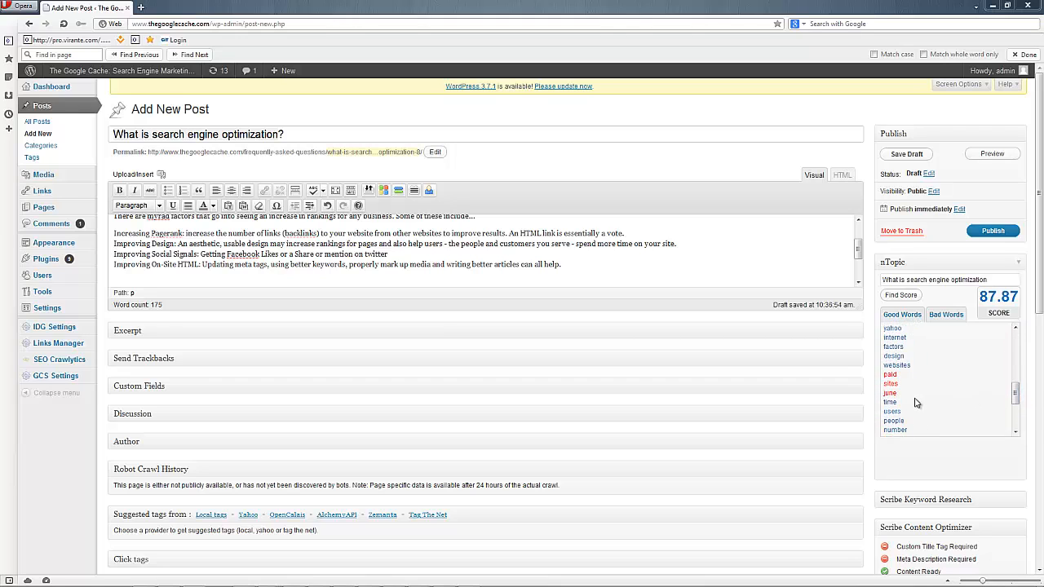
pyautogui.scroll(3)
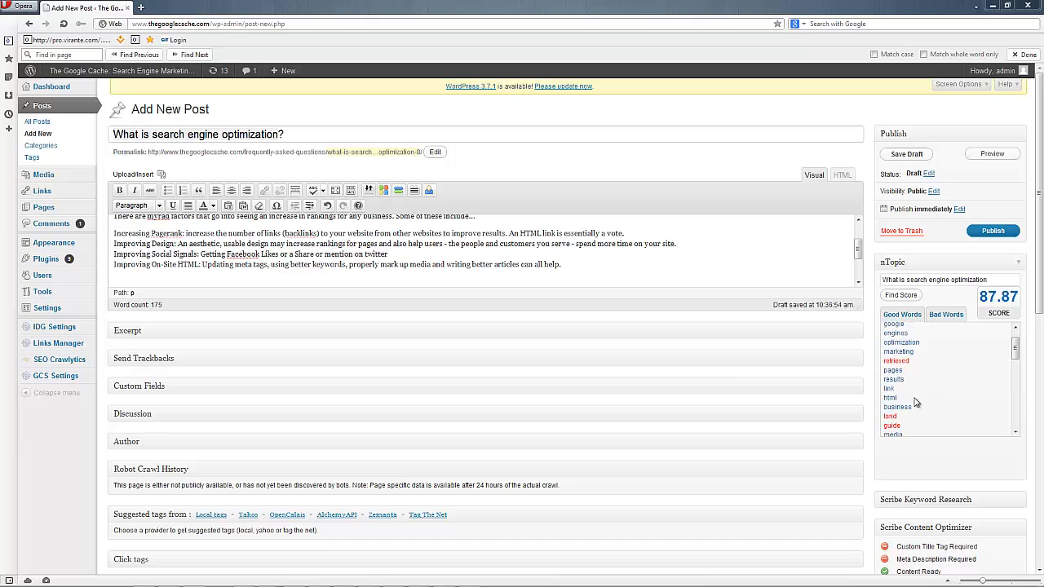
pyautogui.scroll(-3)
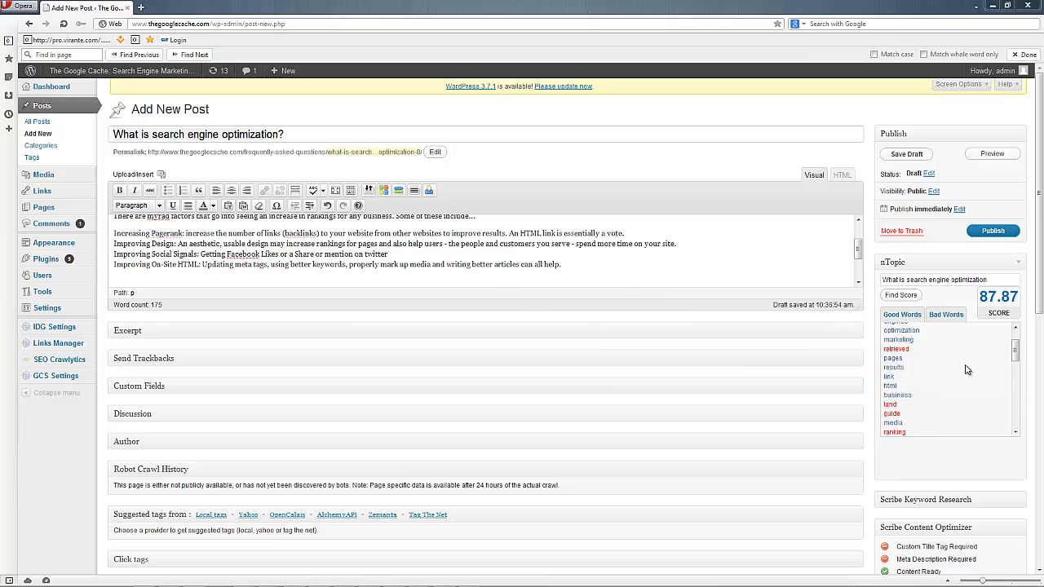
pyautogui.scroll(-3)
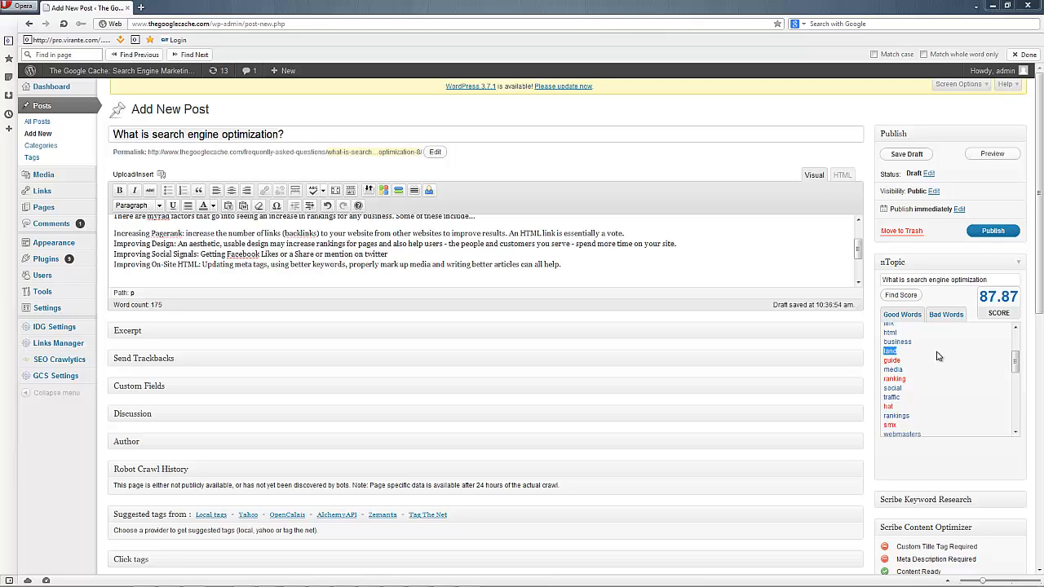
pyautogui.scroll(-3)
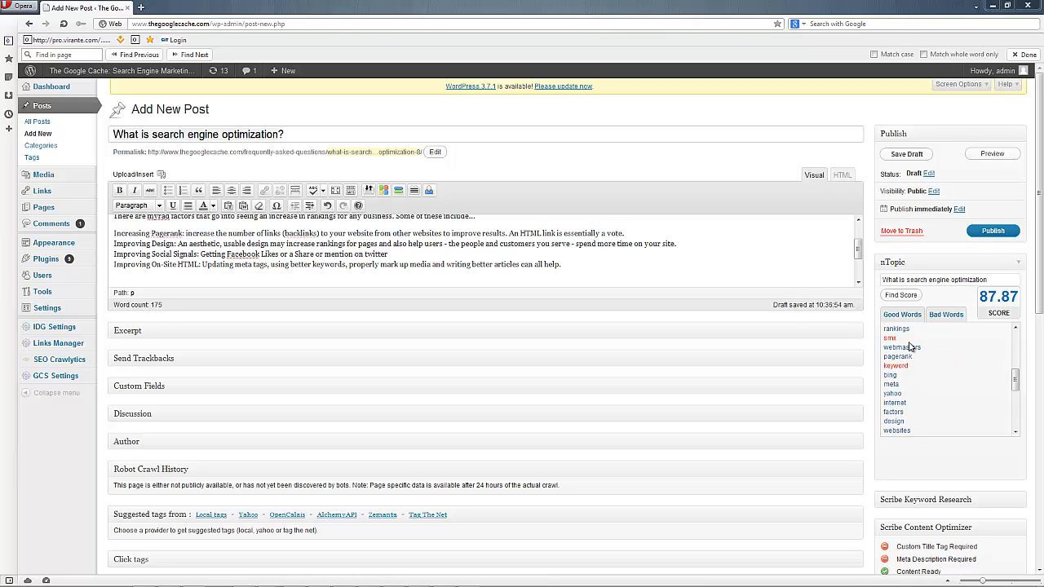
pyautogui.scroll(-3)
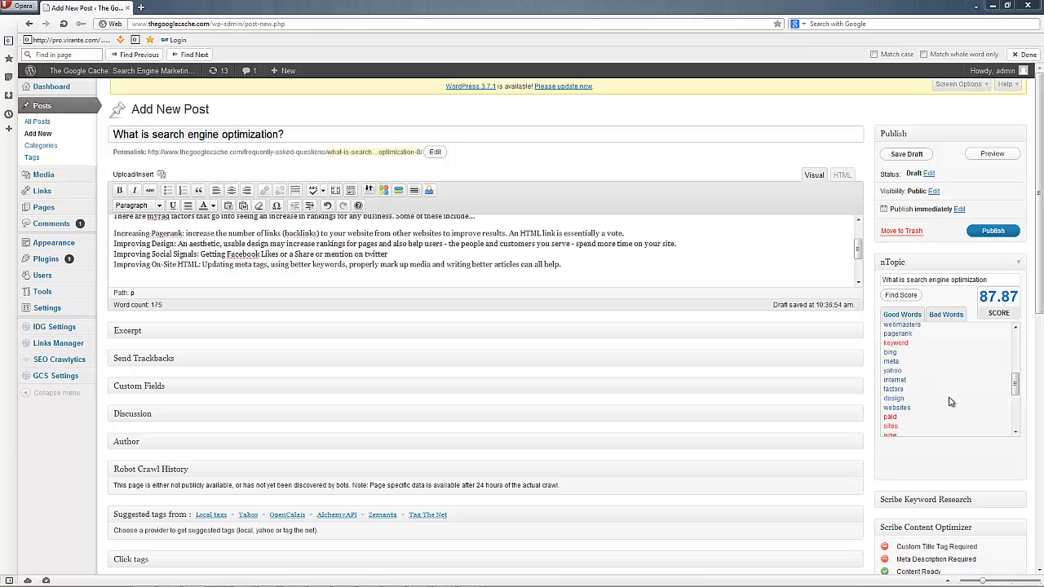
pyautogui.scroll(-3)
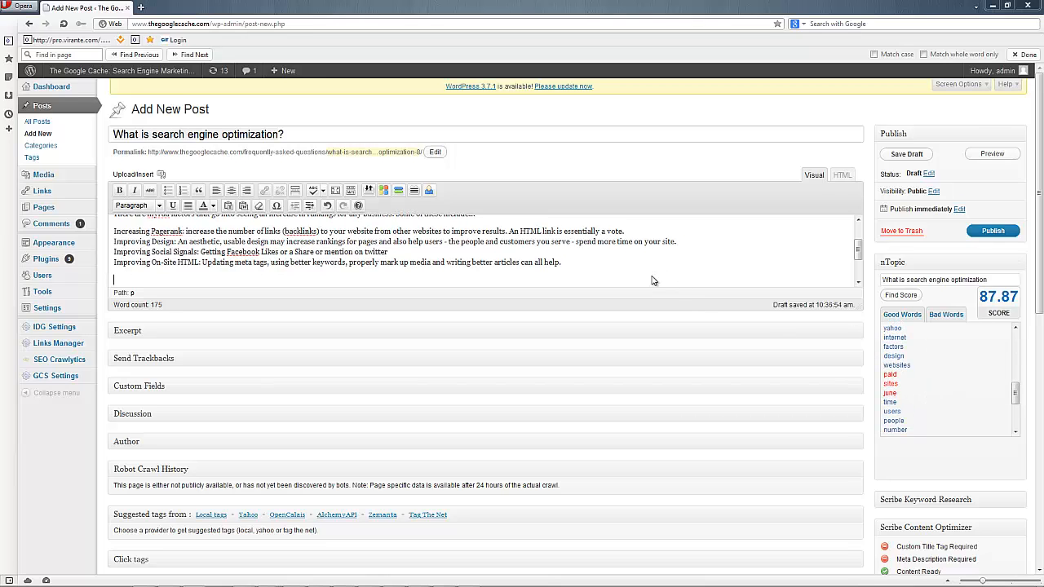
# Write the 'Ultimately, search engine optimization seeks…' paragraph ending 'there are plenty of options.'.
pyautogui.write('Ultimately, search engine optimization seeks')
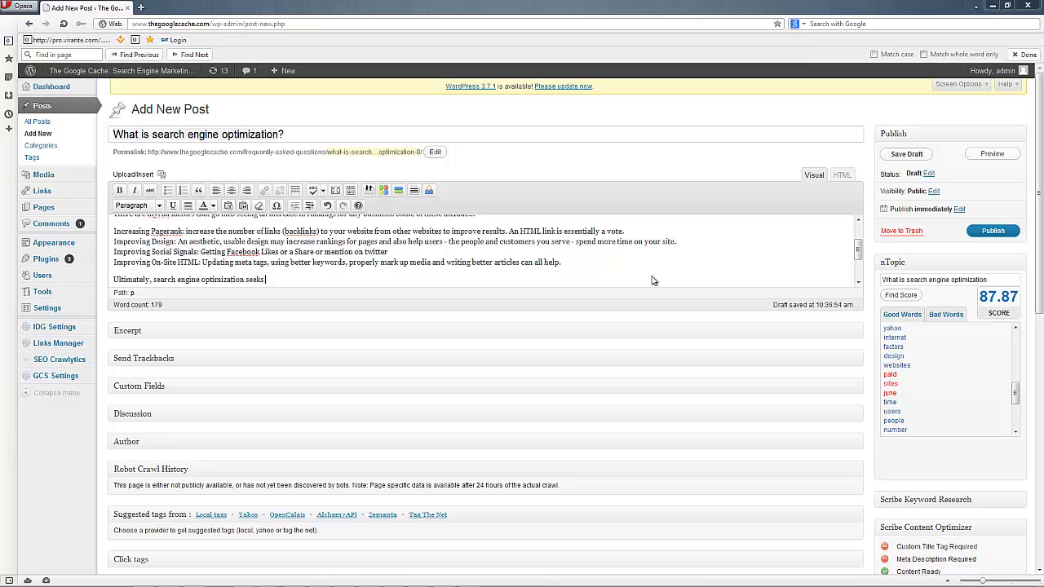
pyautogui.write('to ensure that one sites content is retri')
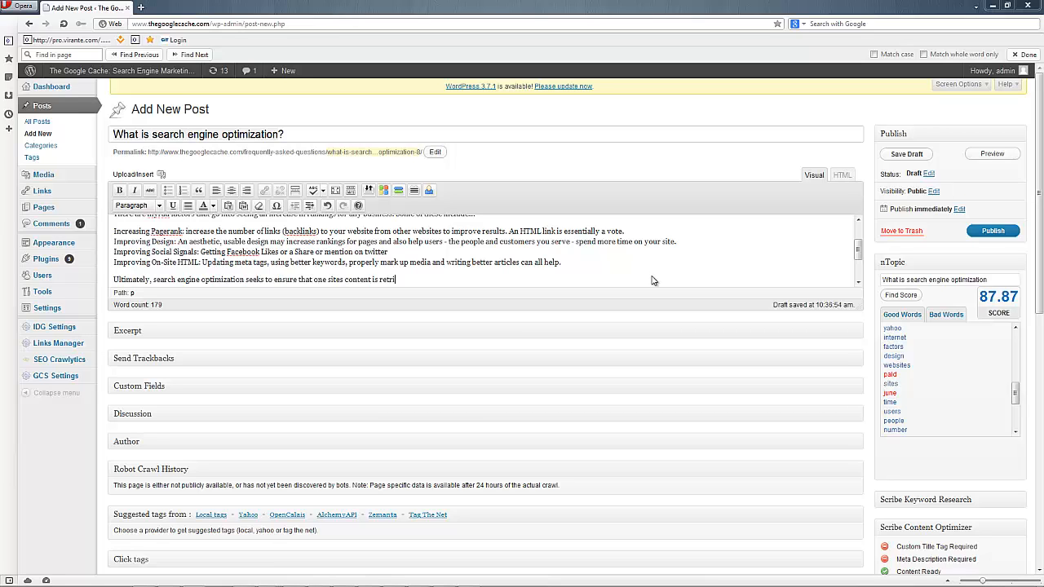
pyautogui.write('eved')
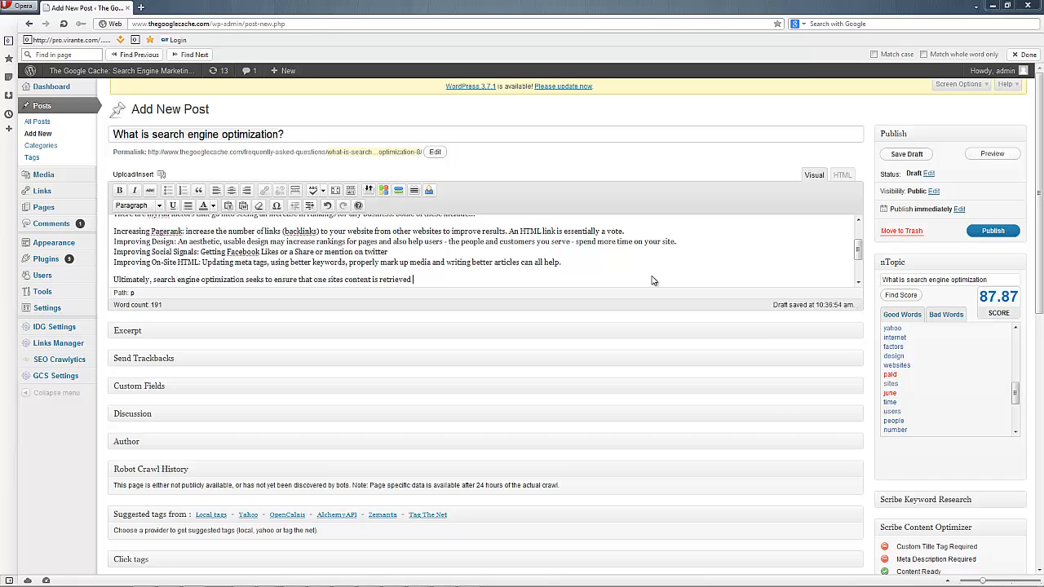
pyautogui.write('and displayed')
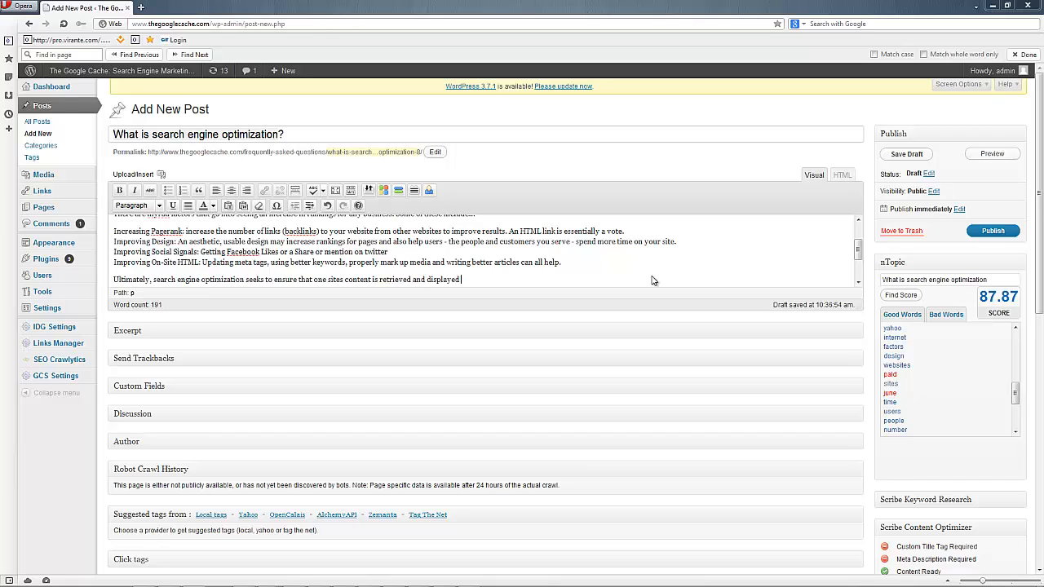
pyautogui.write('by the search engines over another. If you are interested')
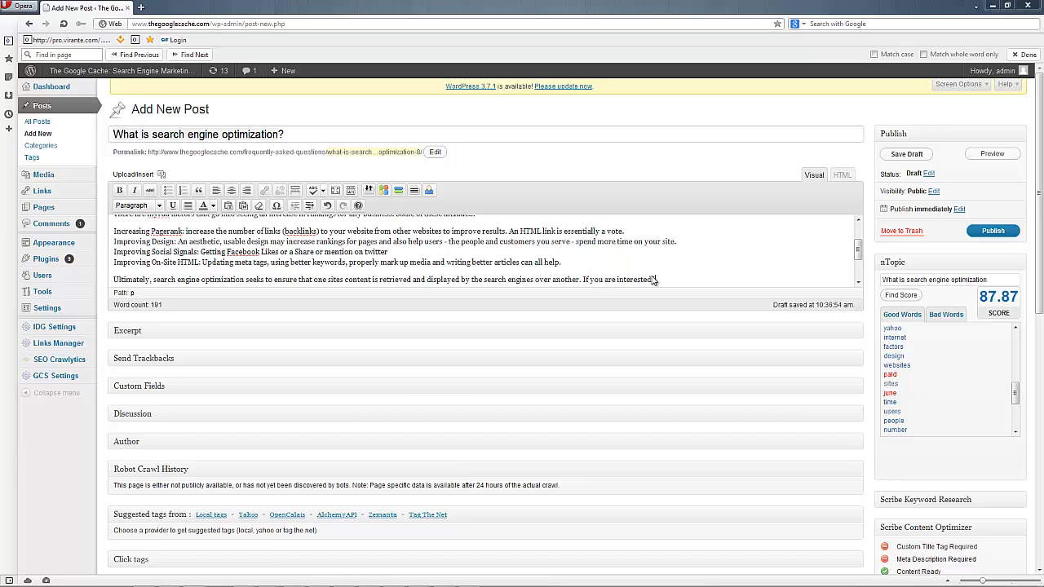
pyautogui.write('getting a guide o')
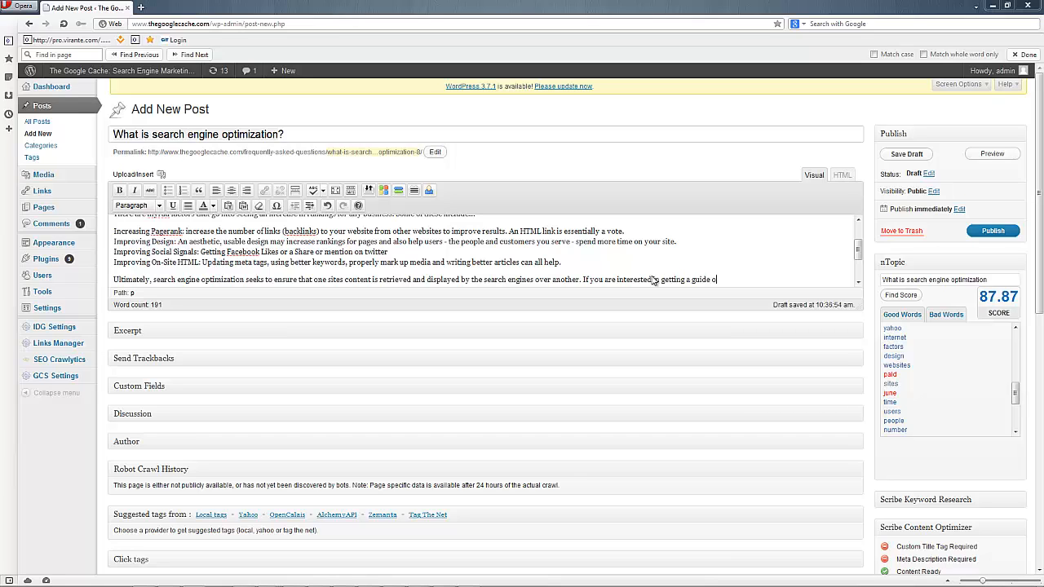
pyautogui.write('or improving your search rankings results. T')
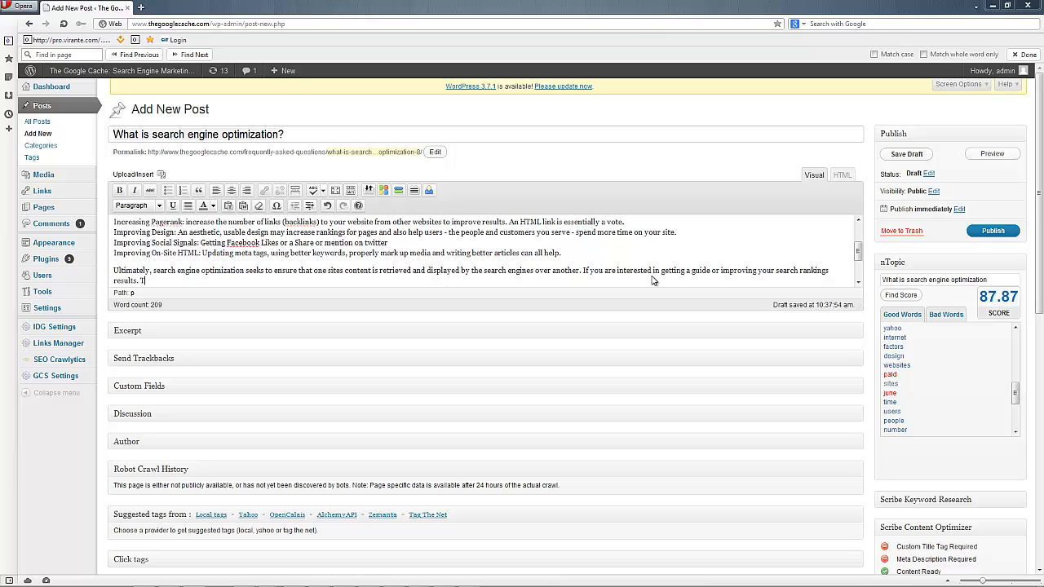
pyautogui.write('th')
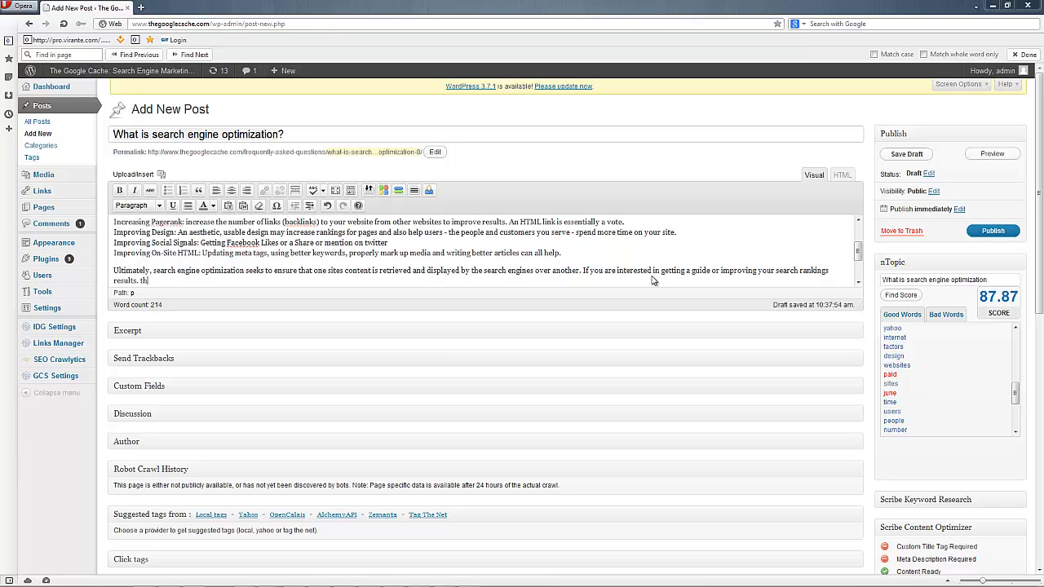
pyautogui.write('here are p')
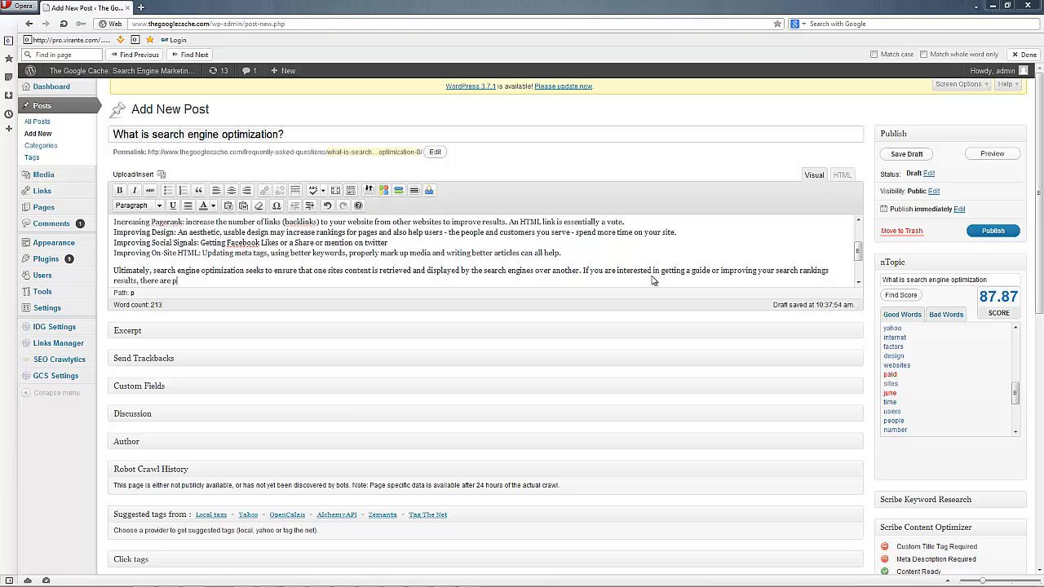
pyautogui.write('lenty of options.')
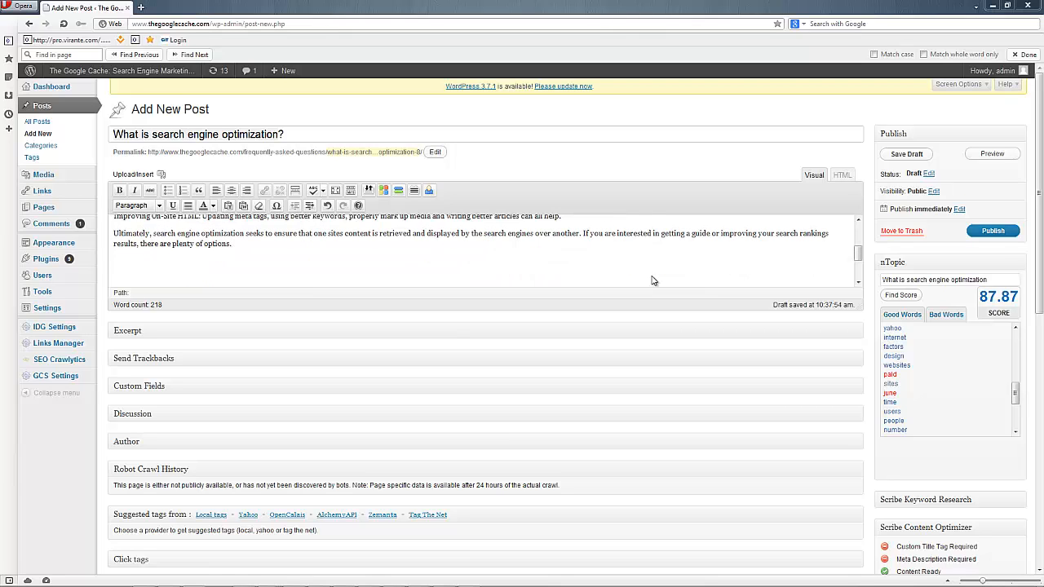
# Write the 'First' paragraph listing SEO conferences such as SMX, Pubcon, MozCon and SearchLove.
pyautogui.write('First, you can attend conferenc')
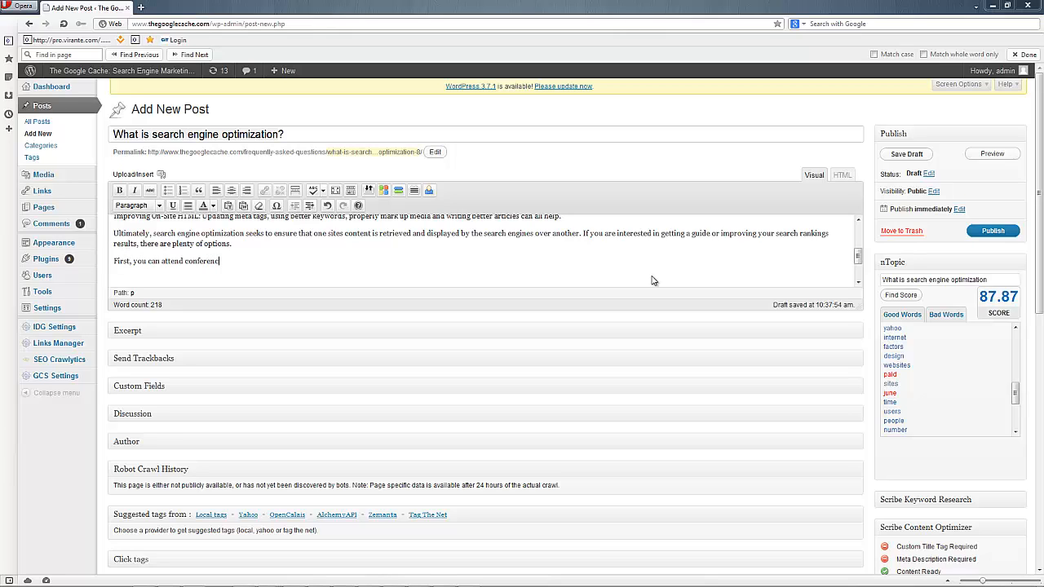
pyautogui.write('es of professionals a')
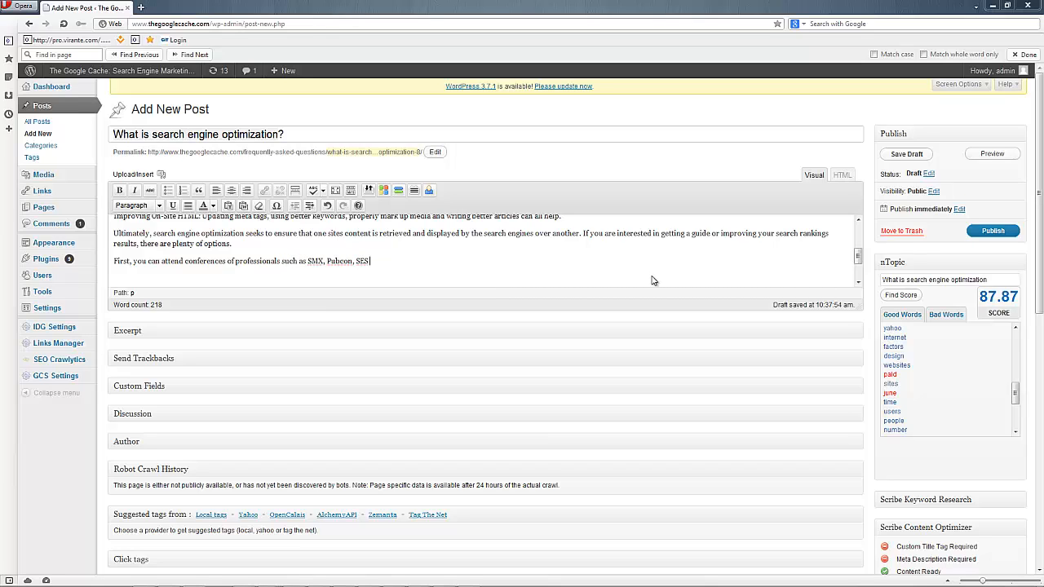
pyautogui.write('(Search Engine Strate')
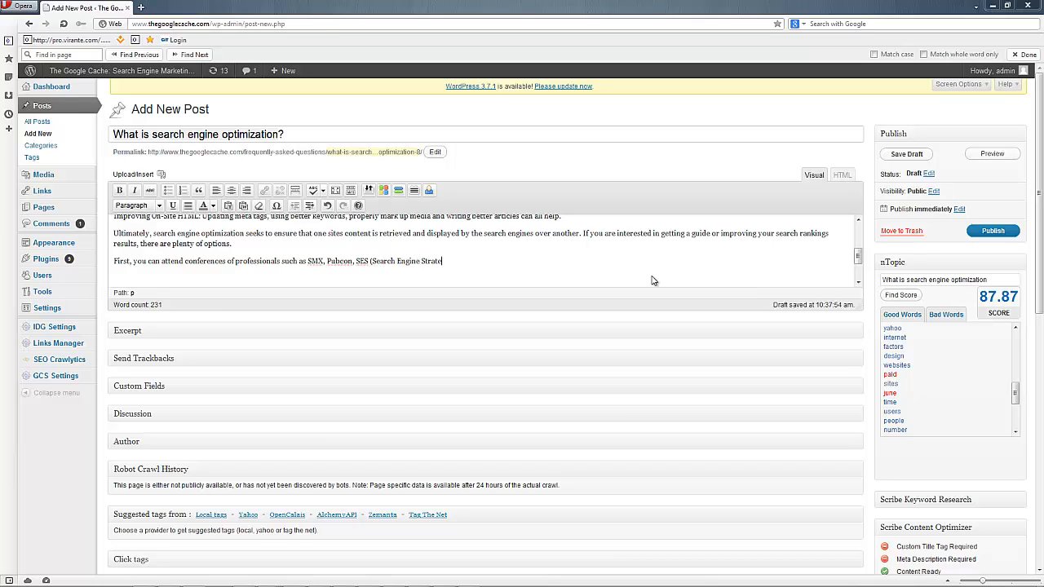
pyautogui.write('gies), MozCon, LinkLove')
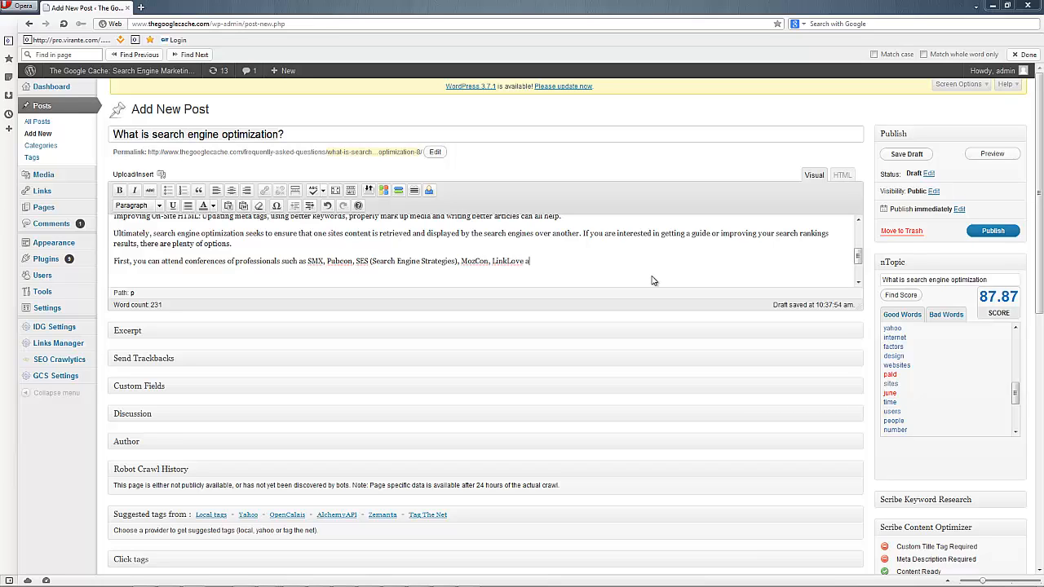
pyautogui.write('and SearchLove, and others across the globe.')
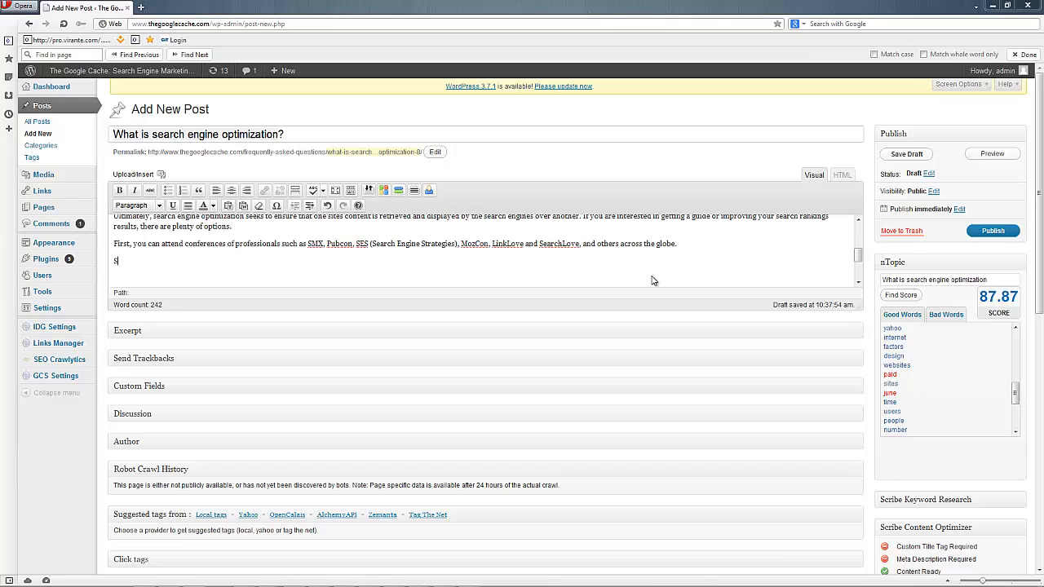
# Write the 'Second' paragraph on hiring search engine professionals to improve rankings.
pyautogui.write('econd, you can h')
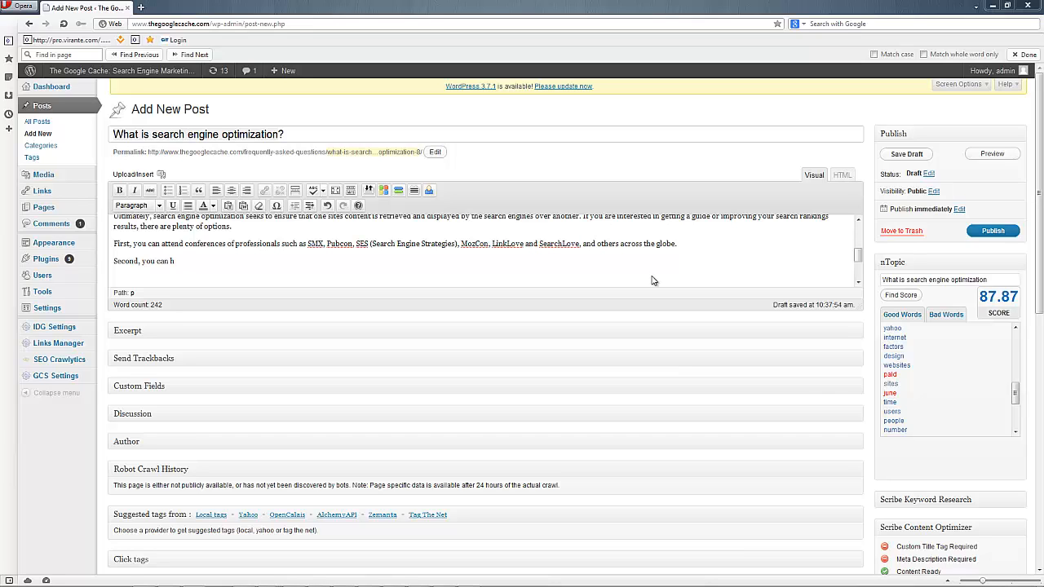
pyautogui.write('ire search engine p')
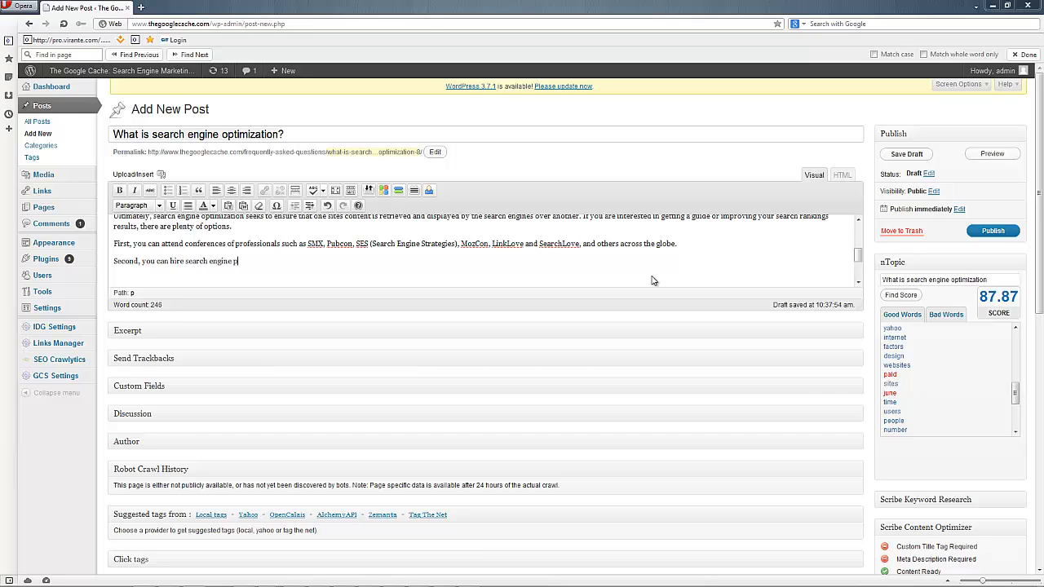
pyautogui.write('rofessionals who e')
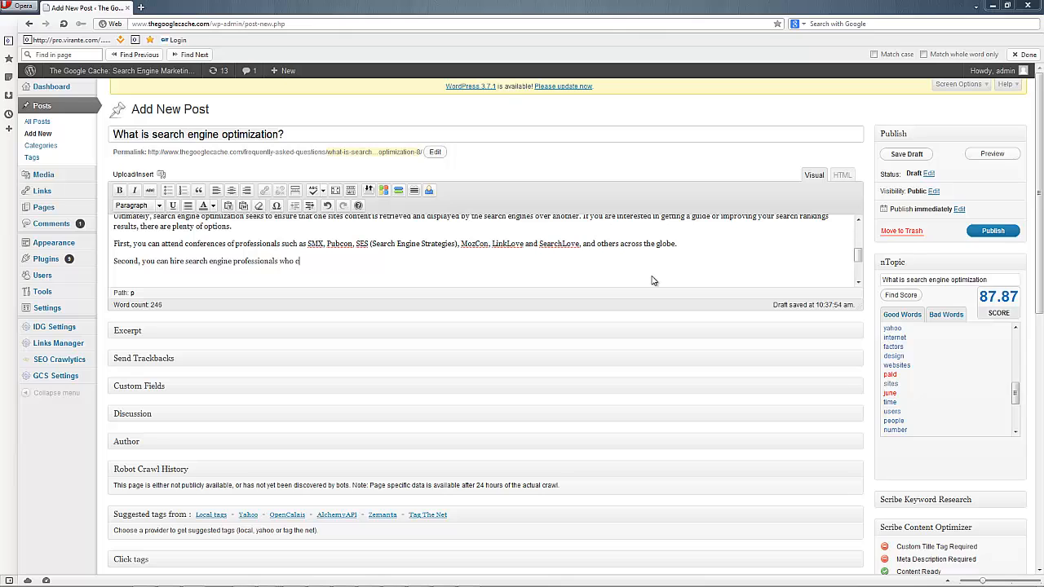
pyautogui.write('an assist with improvi')
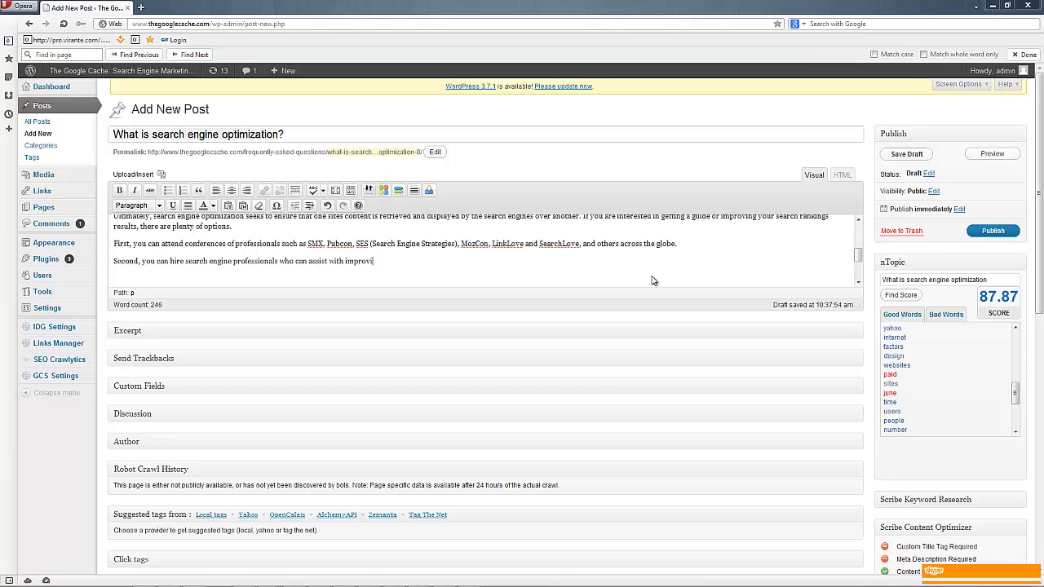
pyautogui.write('ng ranking for pag')
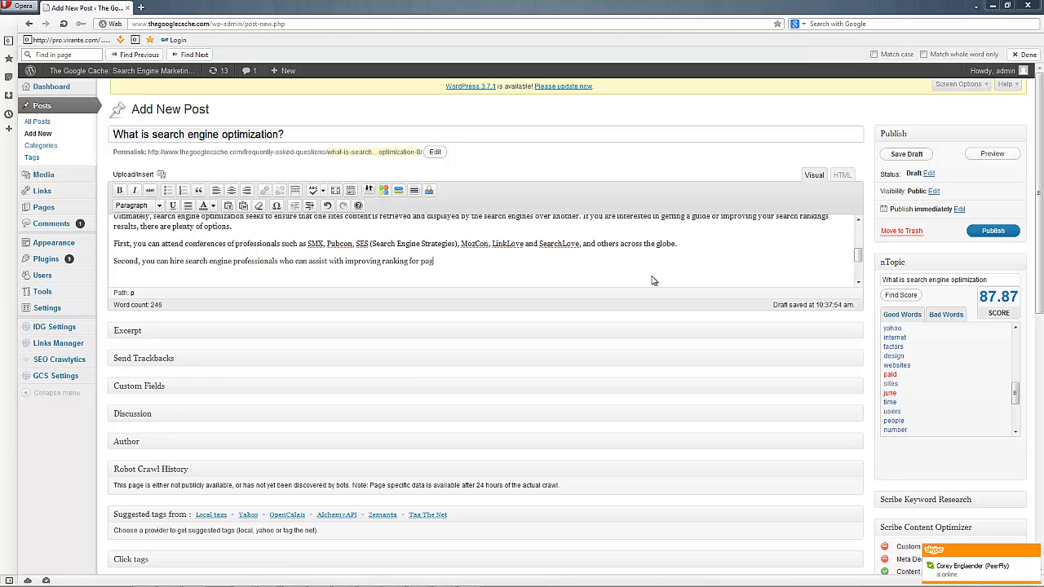
pyautogui.write('es across your site, a')
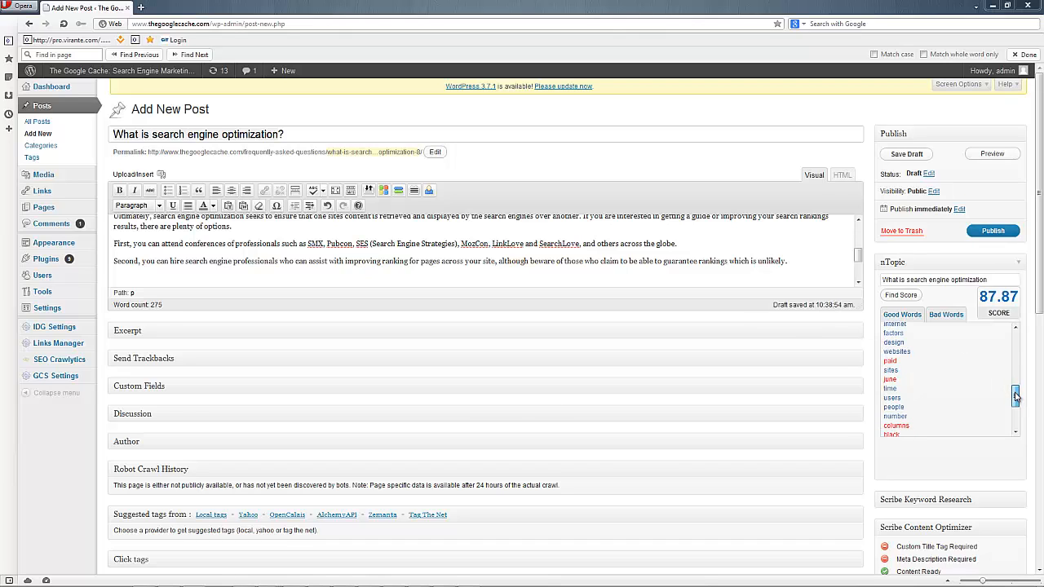
pyautogui.scroll(-3)
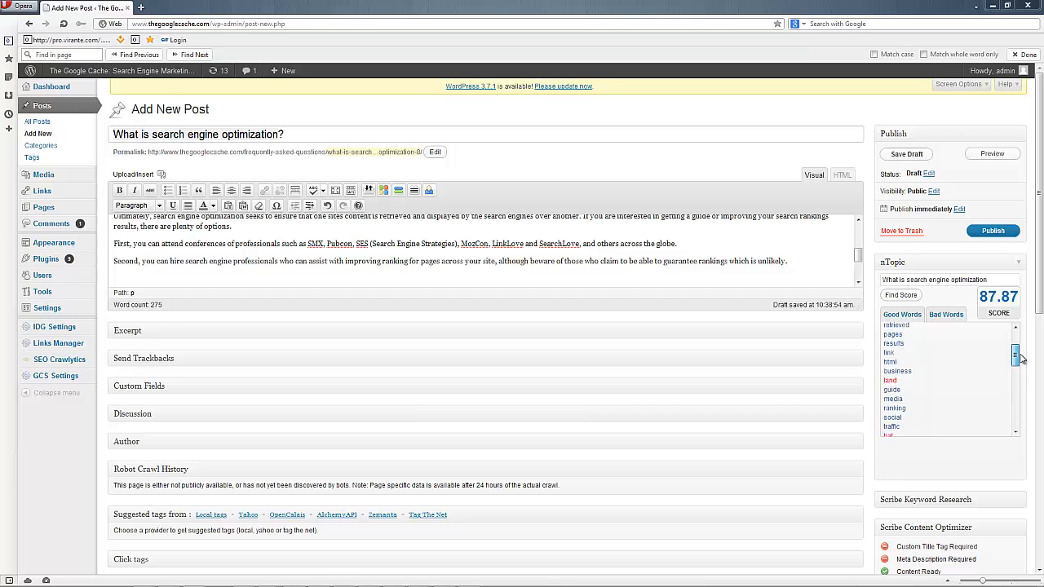
pyautogui.scroll(3)
pyautogui.write(' Be aware of the risks of hiring a')
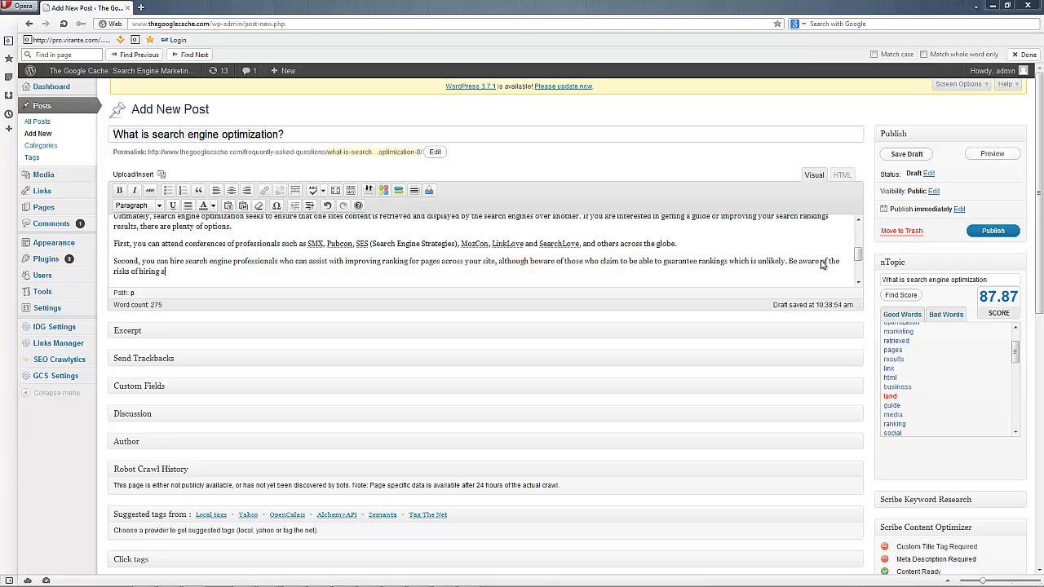
# Add the white hat vs. black hat warning about paid links Google disapproves of.
pyautogui.write('white hat vs. a black hat SEO')
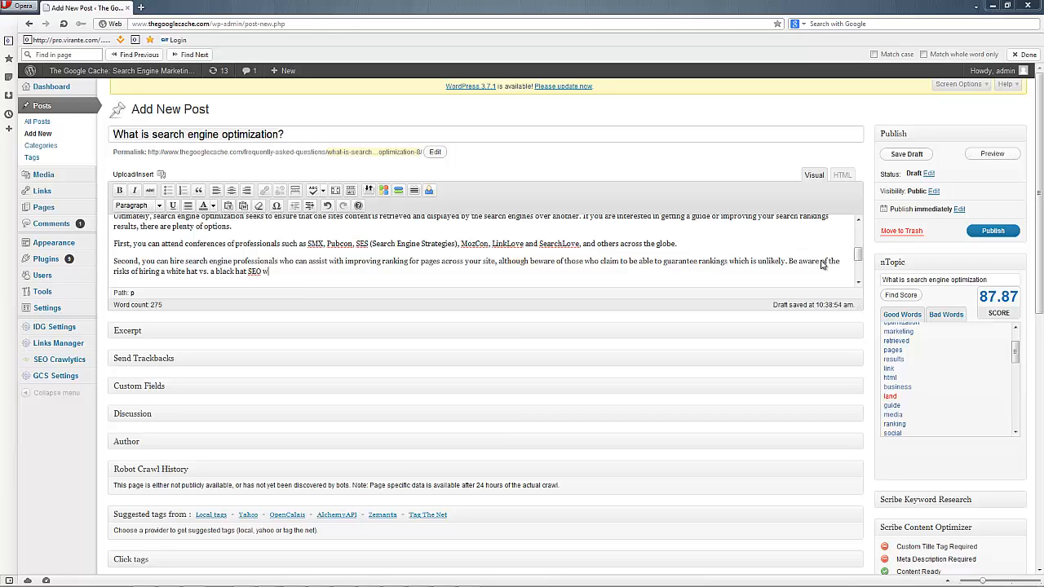
pyautogui.write('who may be optimi')
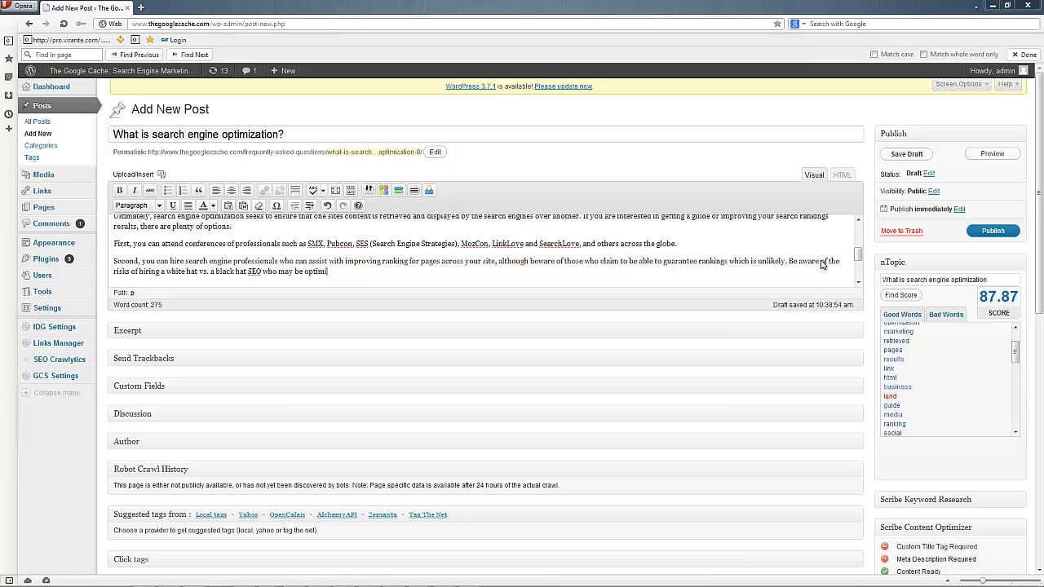
pyautogui.write('zing your site')
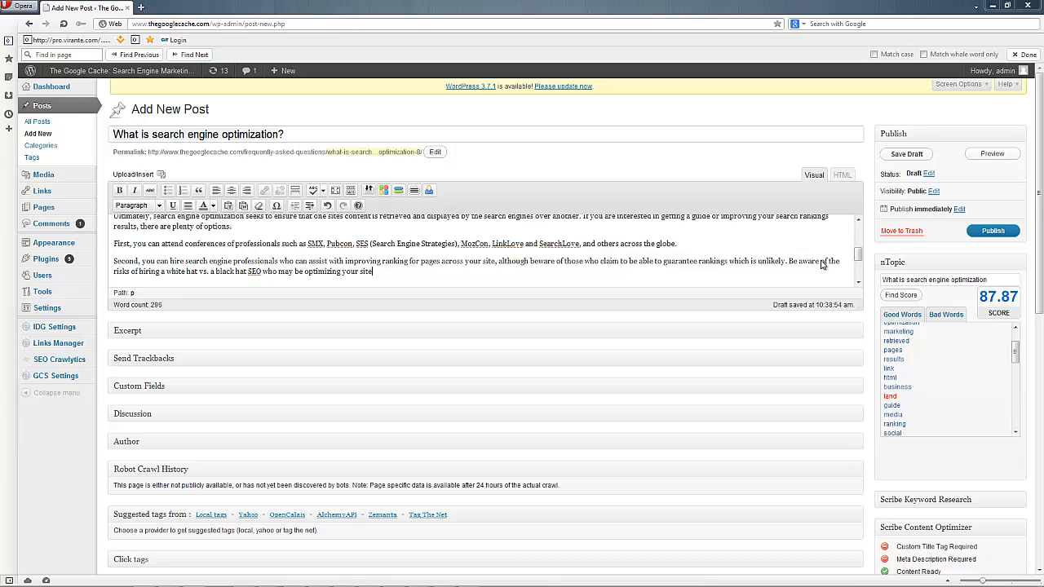
pyautogui.write('with paid links')
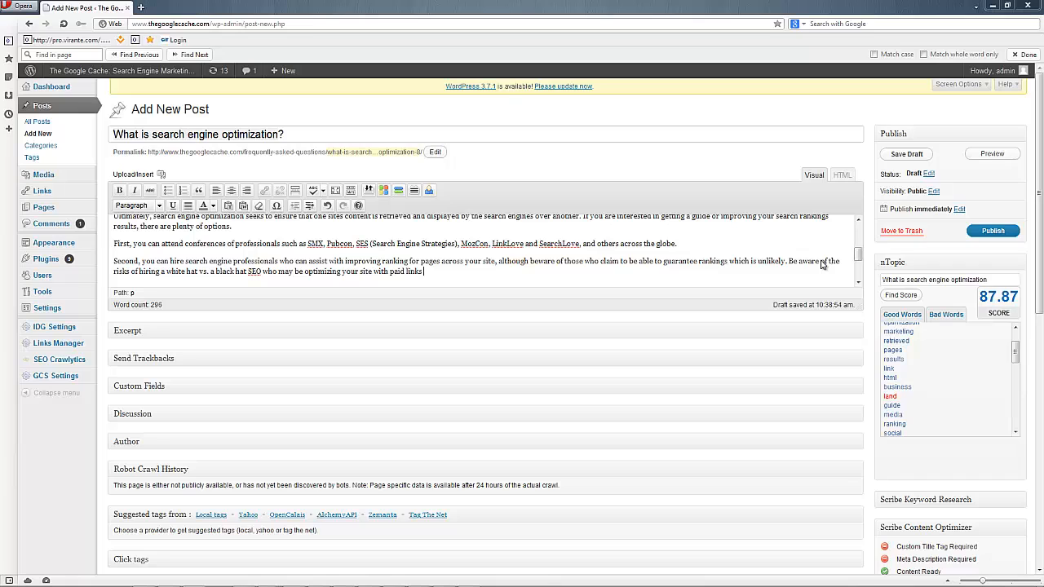
pyautogui.write('or other techniques')
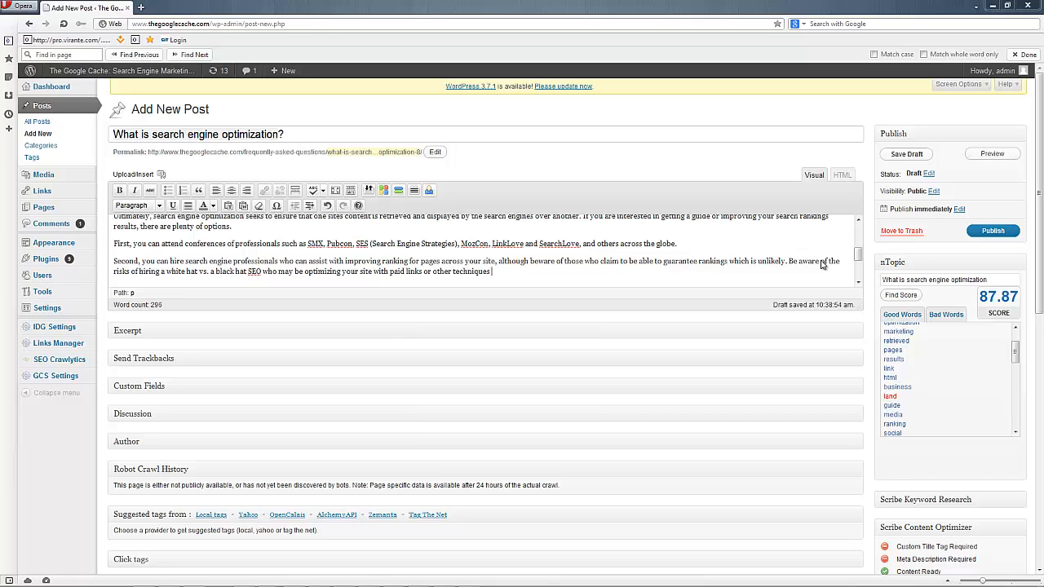
pyautogui.write('of which Google does not approve.')
pyautogui.write('Finally, read and exp')
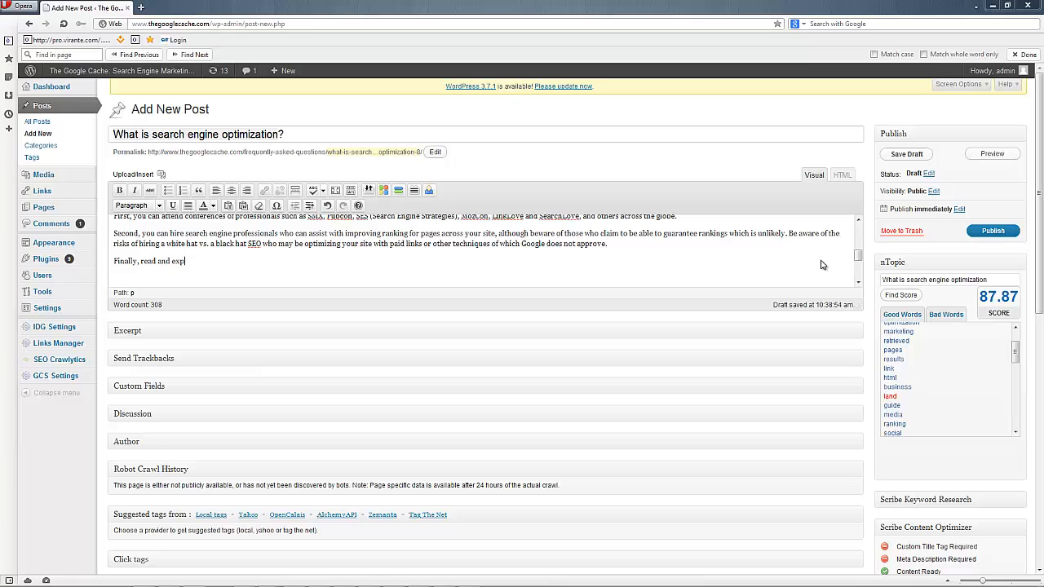
# Finish the 'Finally' paragraph recommending Search Engine Land, Journal and Watch, ending 'rankings.'.
pyautogui.write('eriment yo')
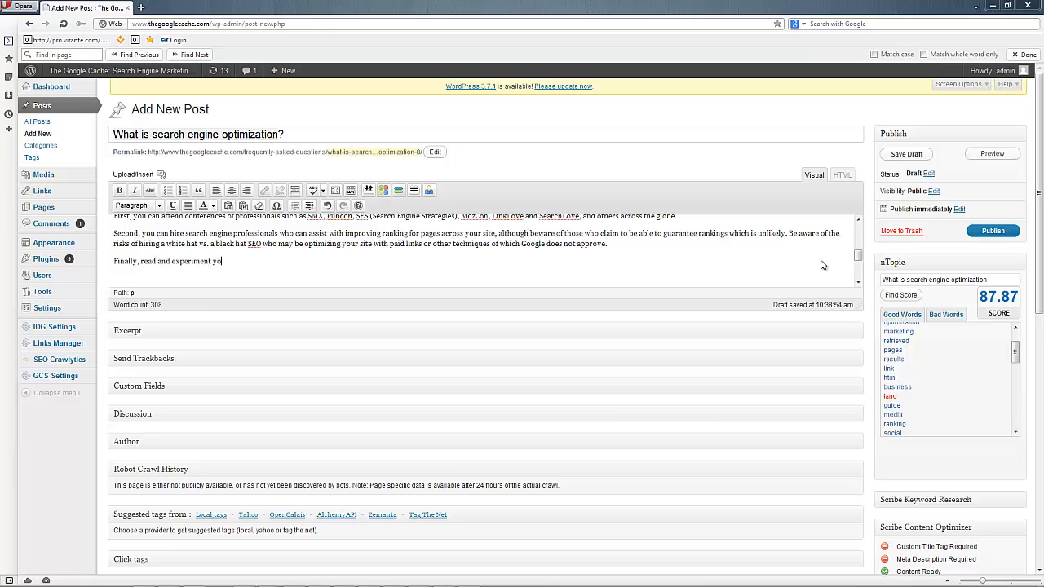
pyautogui.write('urself.')
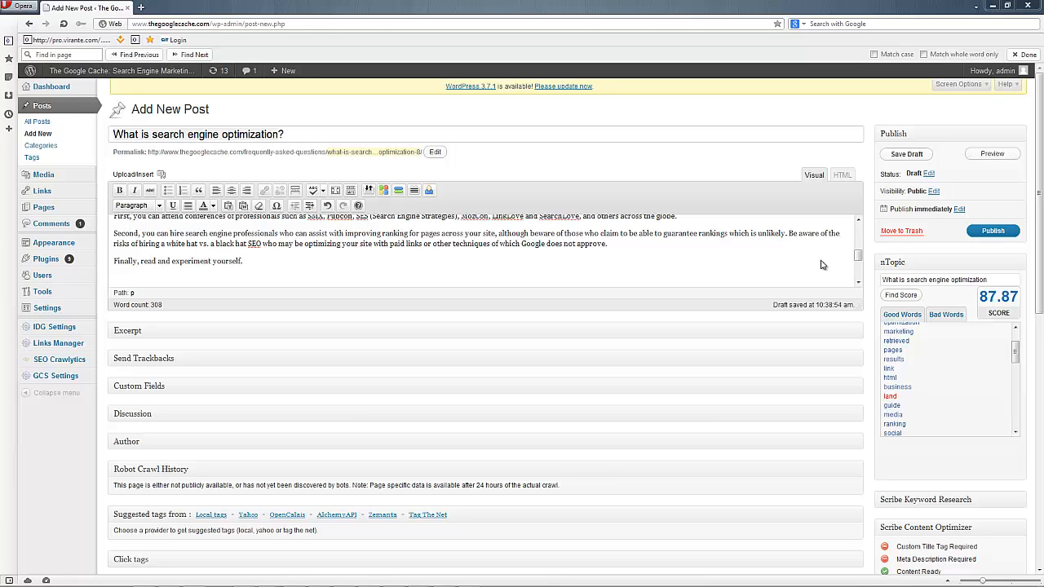
pyautogui.write('You can visit')
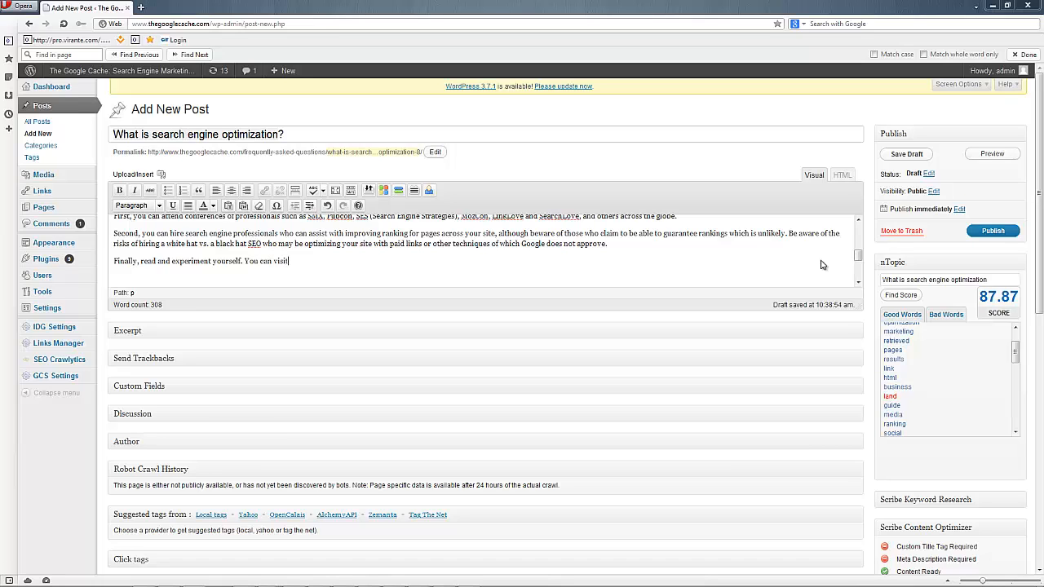
pyautogui.write('sites like')
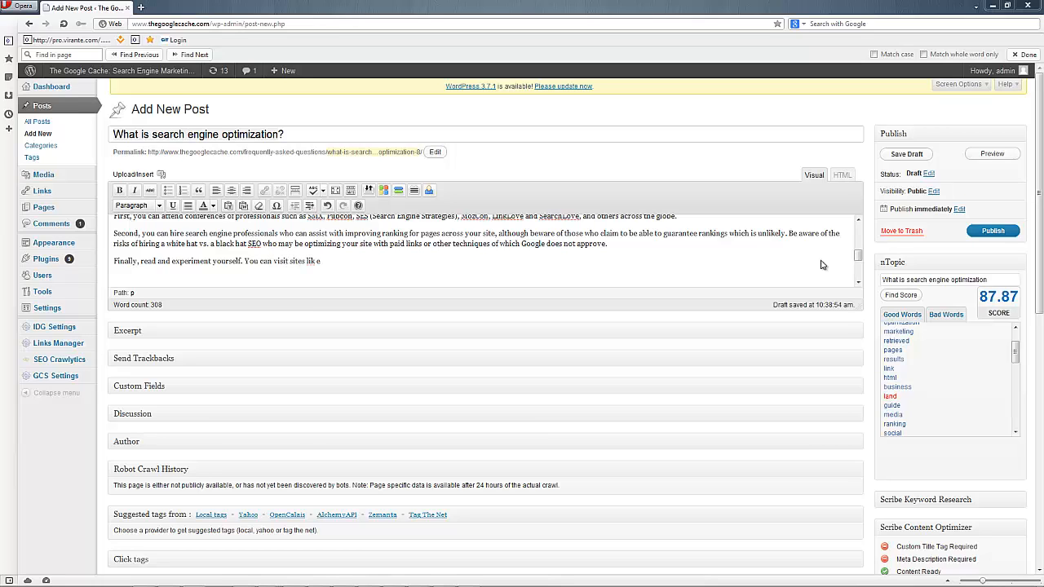
pyautogui.write('Search Engine L')
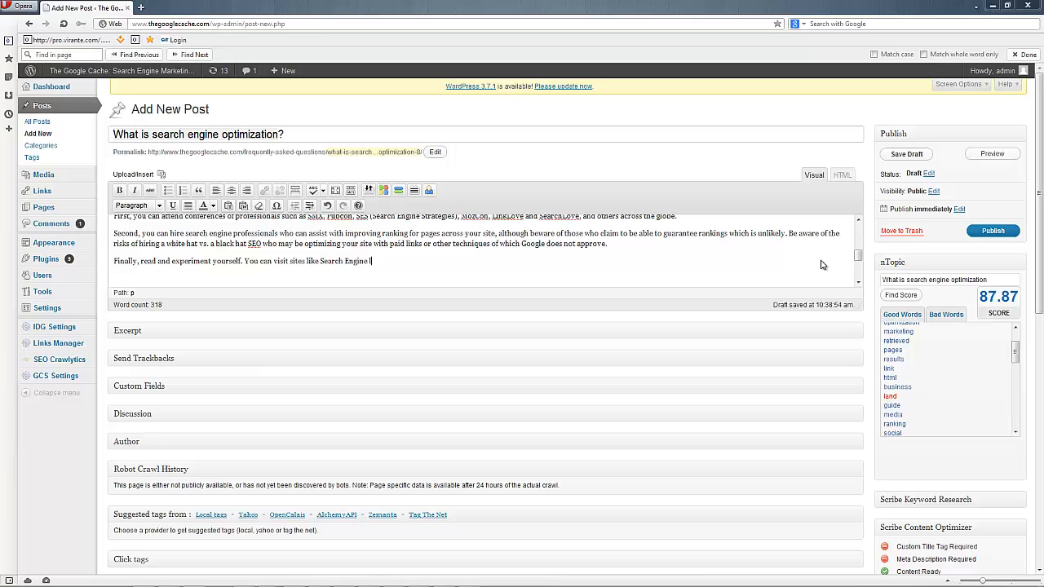
pyautogui.write('land, Search Engine Journal and Search')
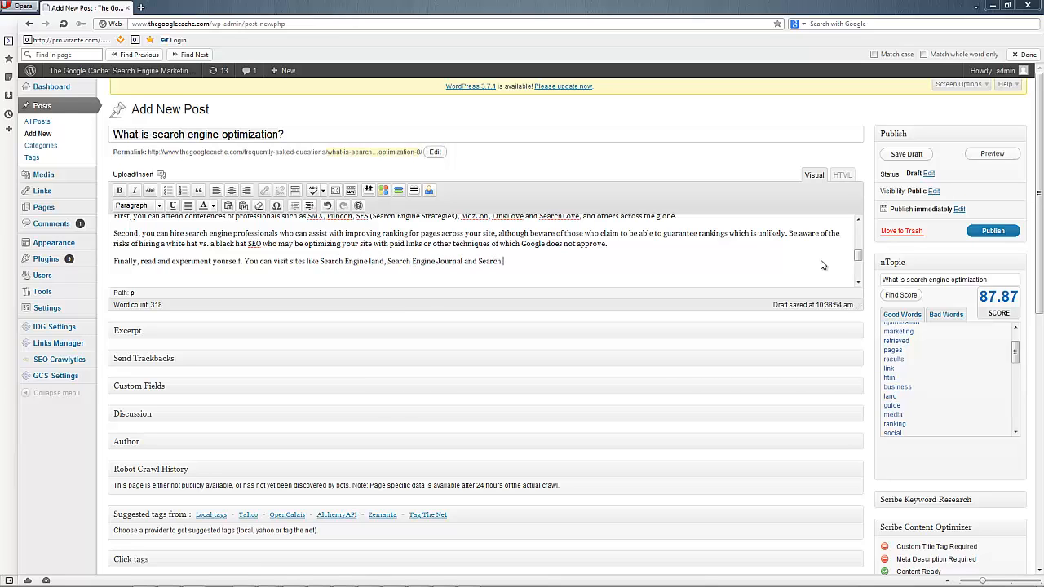
pyautogui.write('Engine Watch to learn')
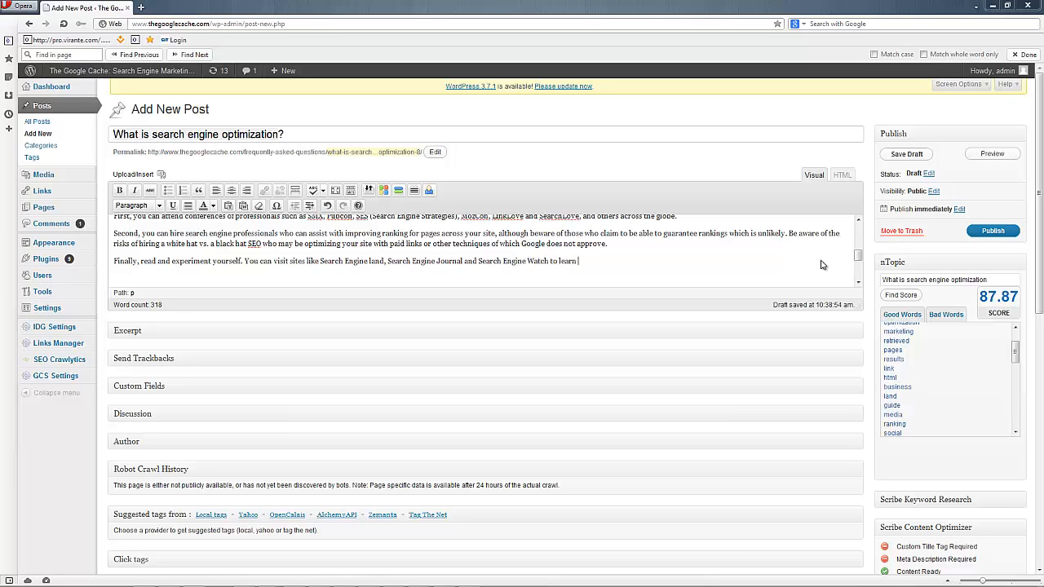
pyautogui.write('more. Whether you are')
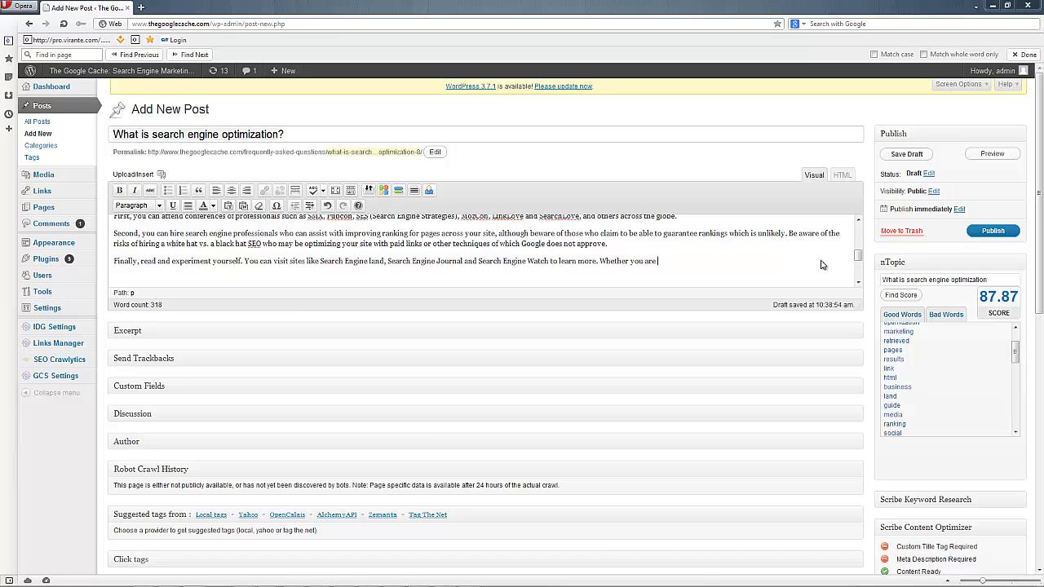
pyautogui.write('looking at keyword us')
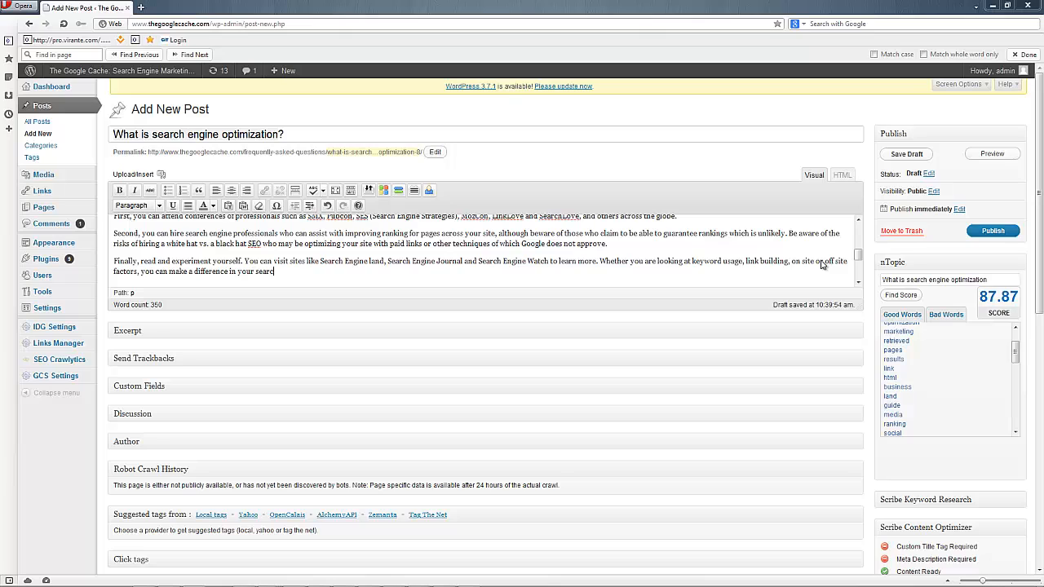
pyautogui.write('rankings.')
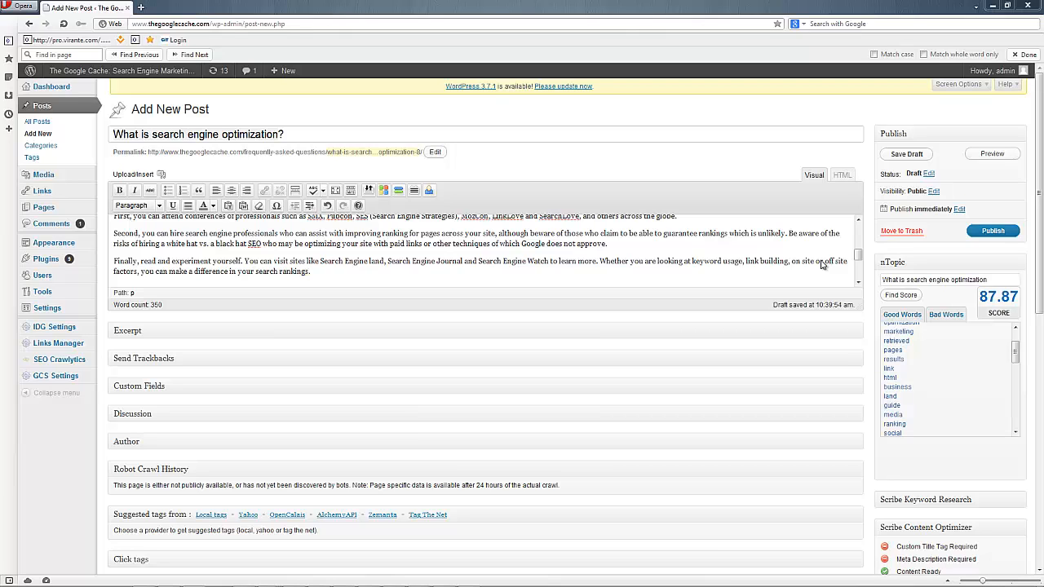
pyautogui.scroll(3)
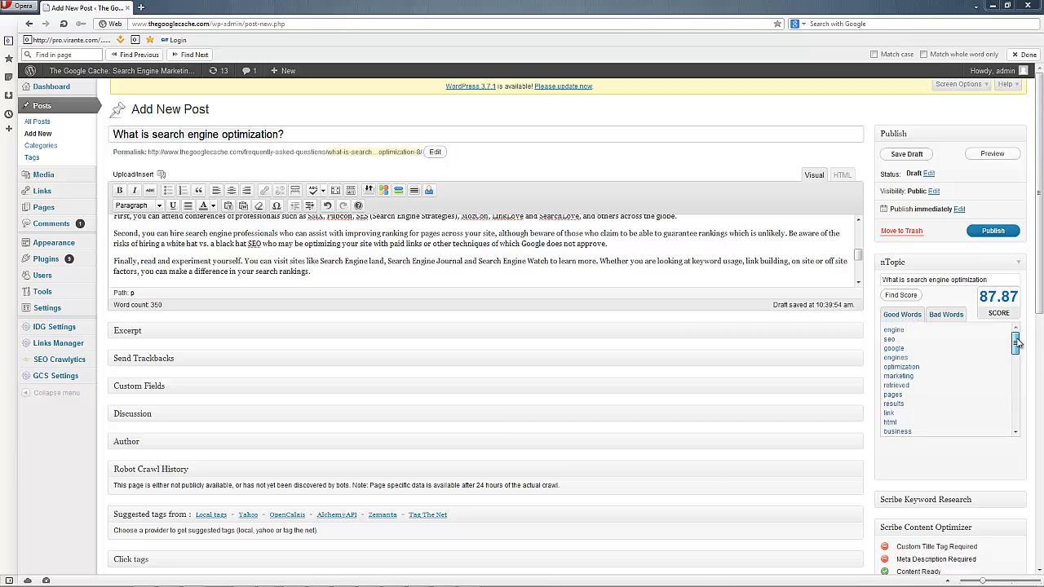
pyautogui.scroll(-3)
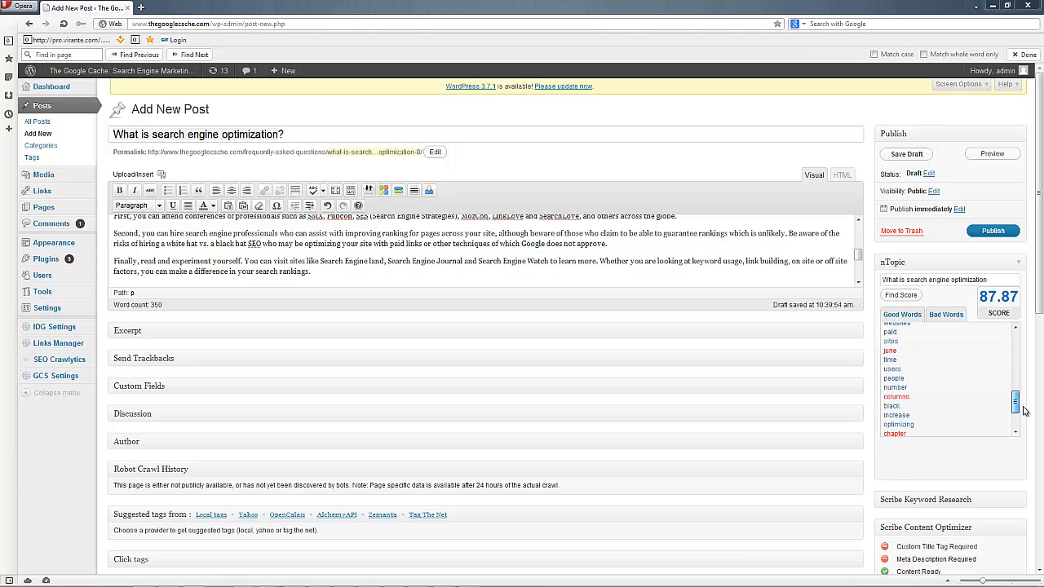
pyautogui.scroll(-3)
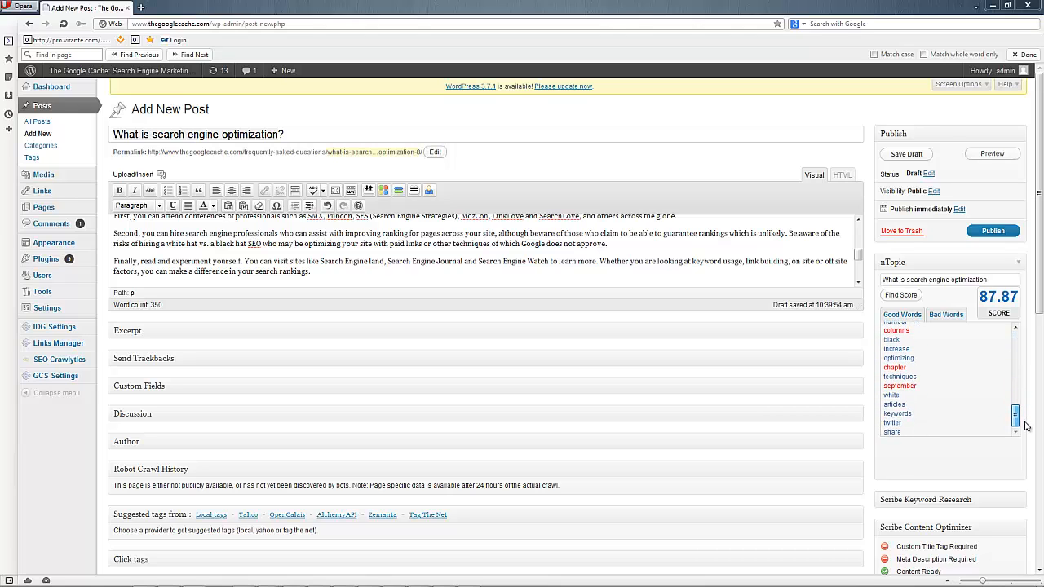
pyautogui.scroll(3)
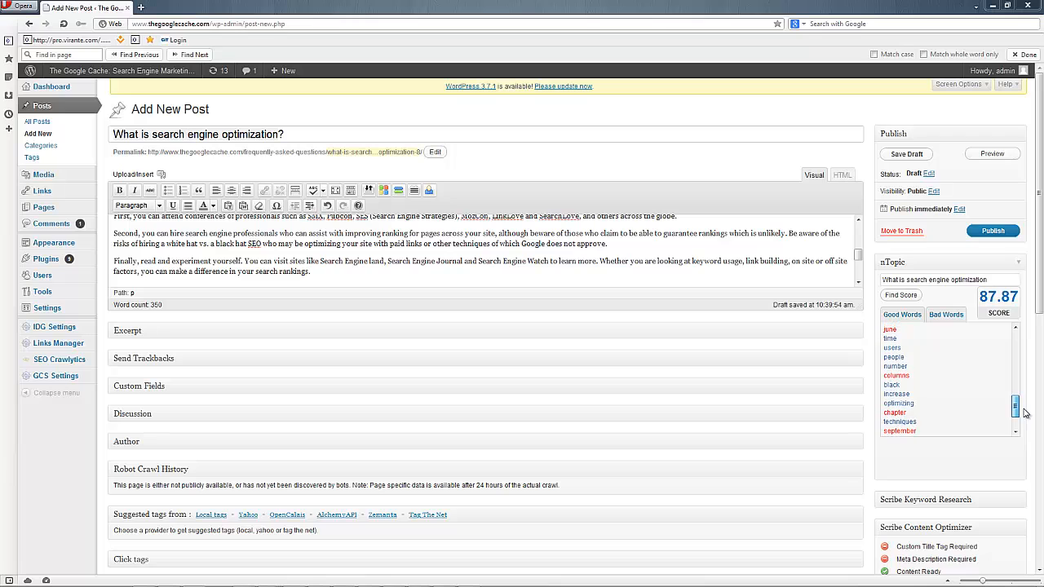
pyautogui.scroll(3)
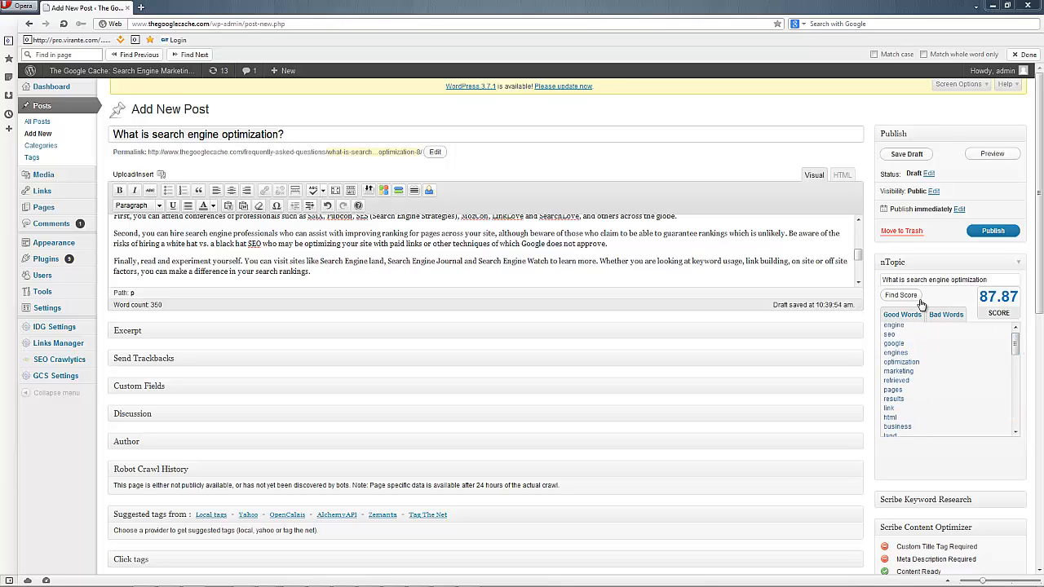
# Recalculate the nTopic score to 99.79 and review the Bad Words list.
pyautogui.click(901, 295)
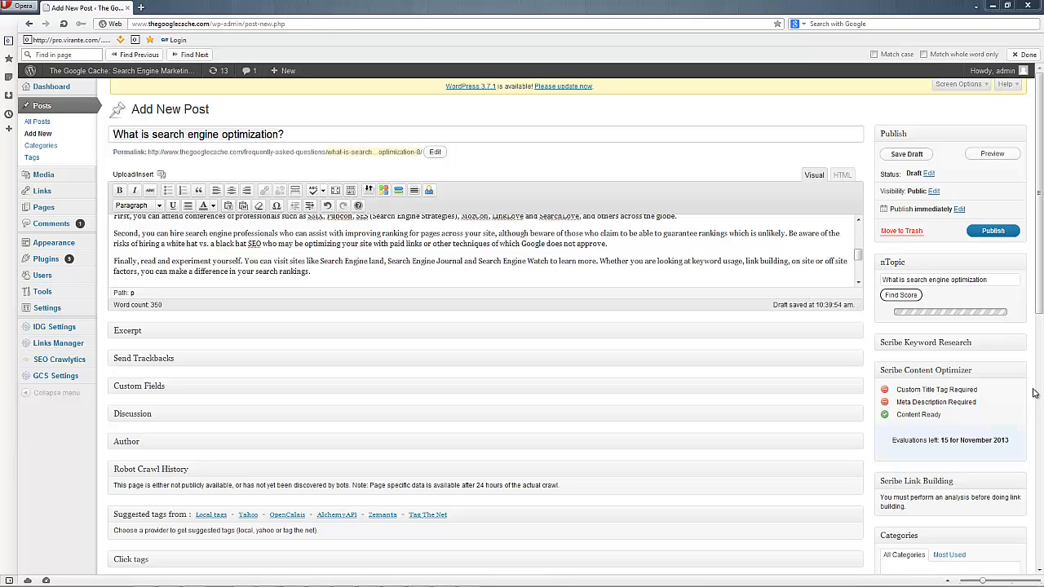
pyautogui.click(901, 295)
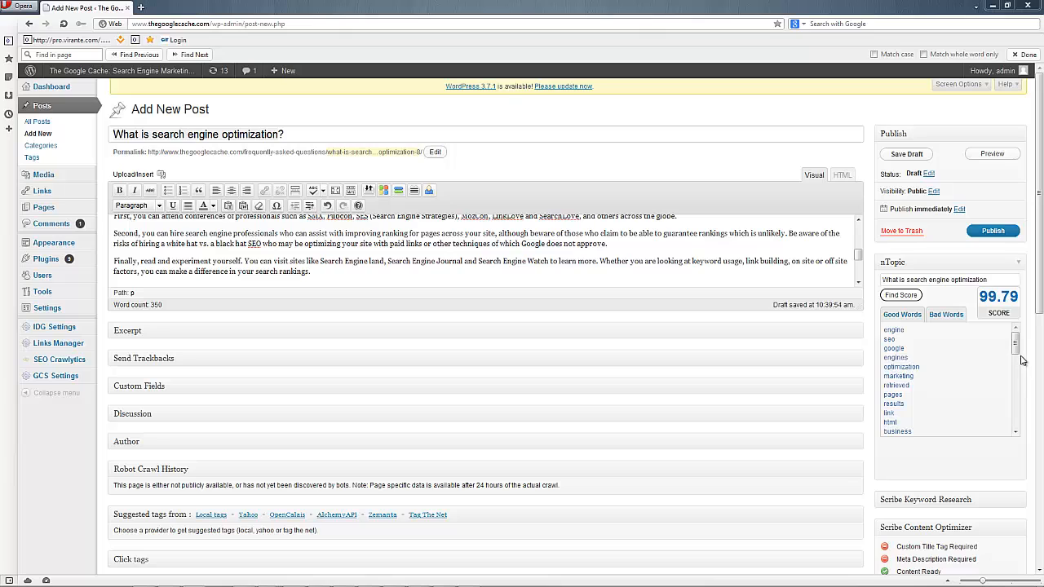
pyautogui.click(945, 314)
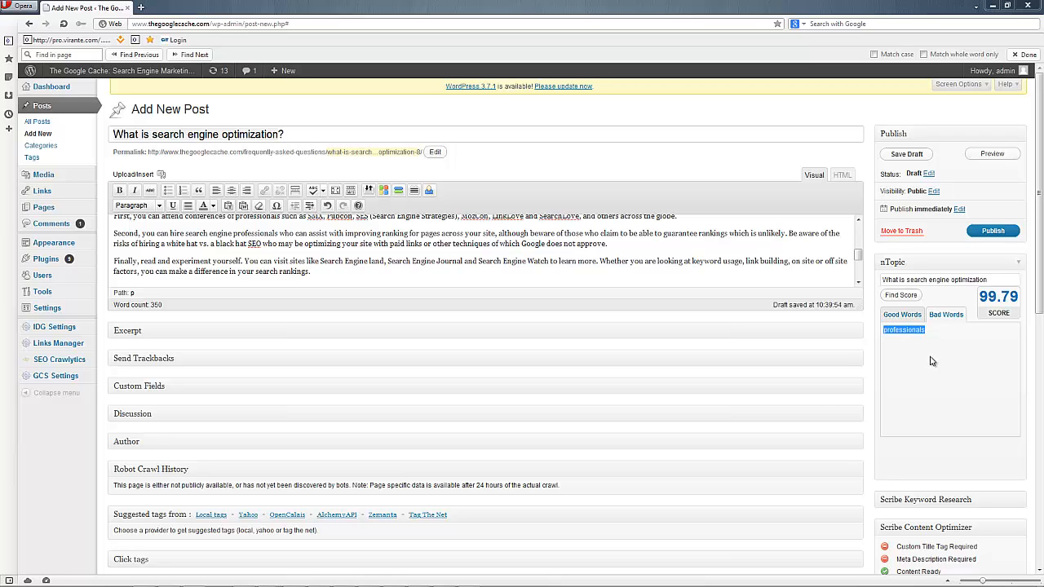
pyautogui.click(901, 314)
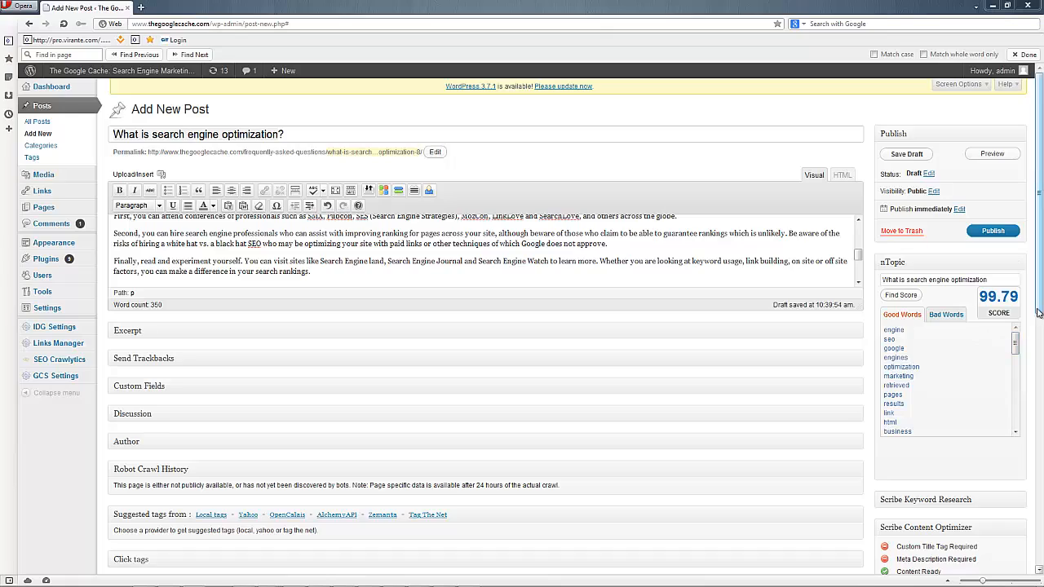
# Publish the 'What is search engine optimization?' post.
pyautogui.scroll(-3)
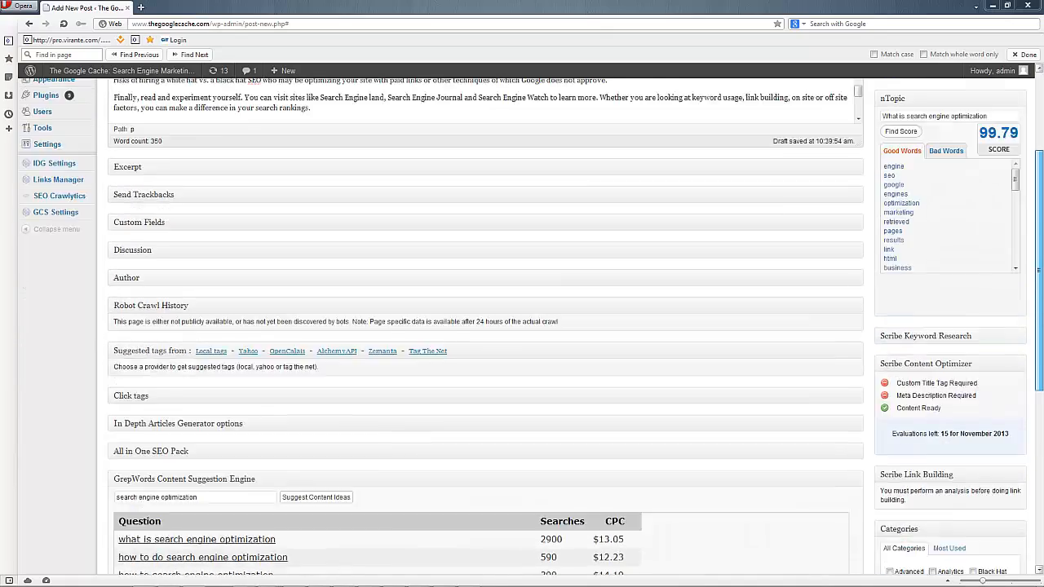
pyautogui.scroll(3)
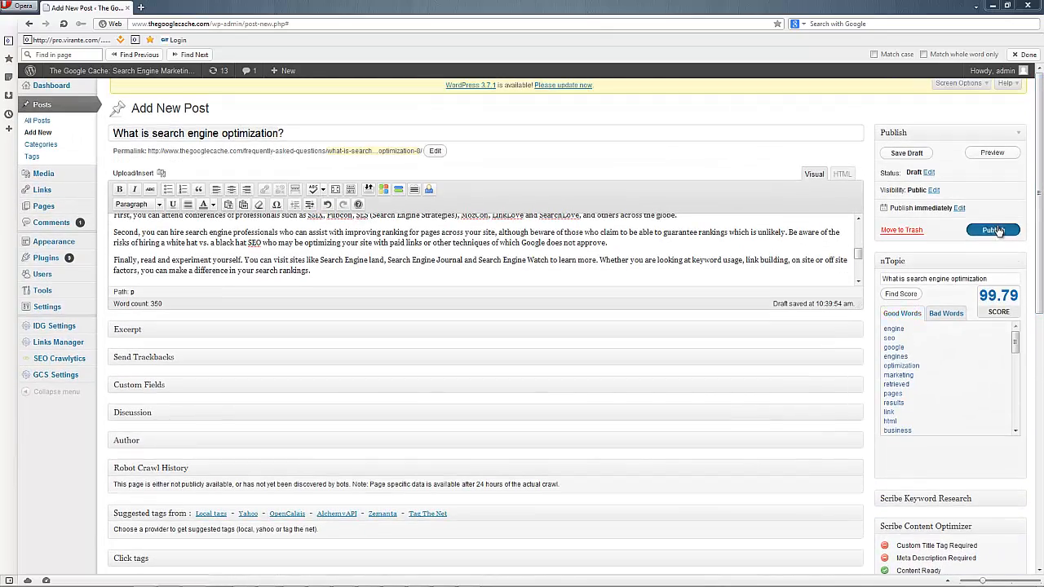
pyautogui.click(993, 229)
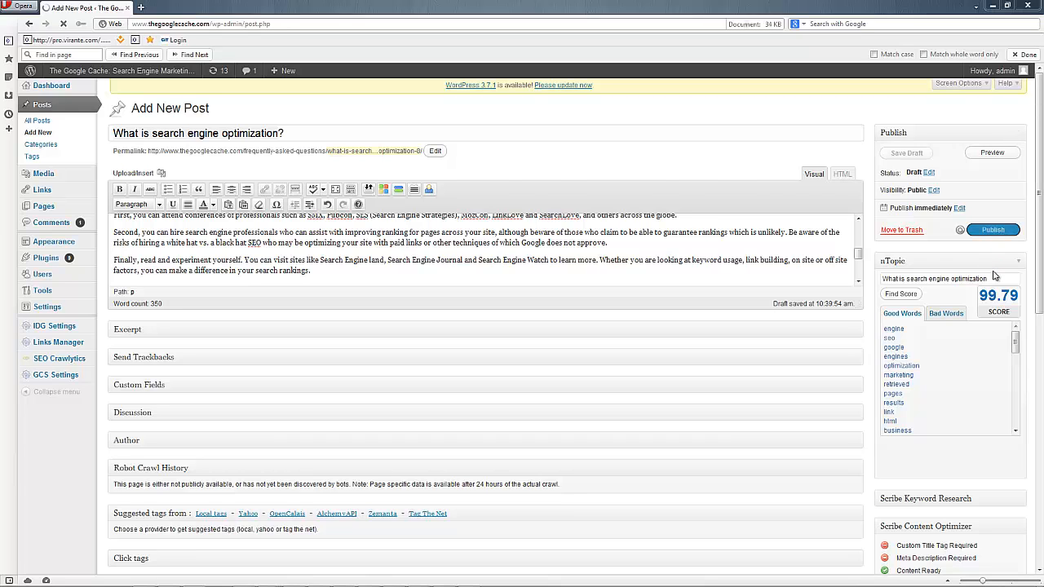
pyautogui.click(993, 229)
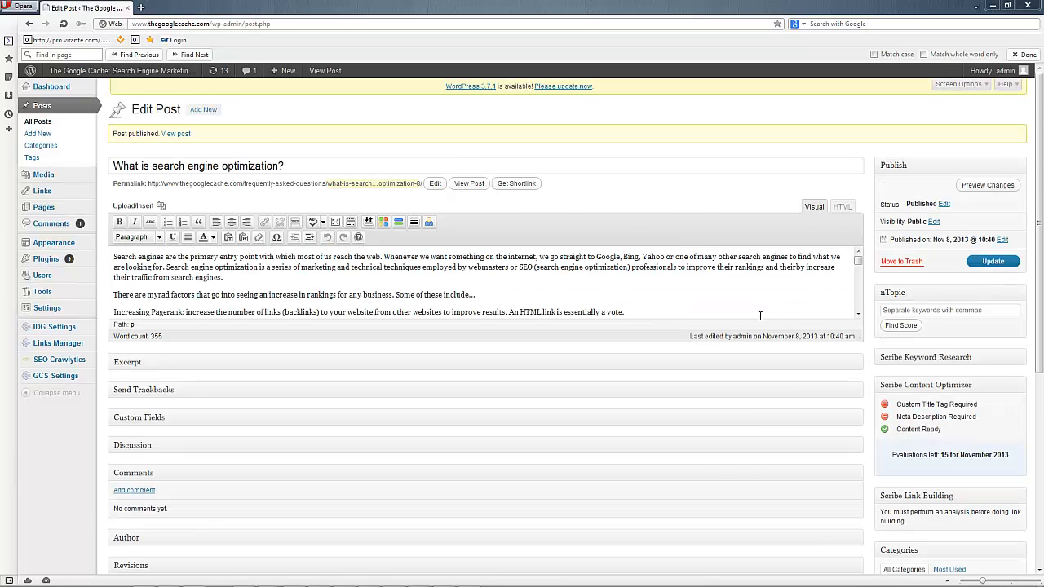
pyautogui.moveTo(708, 249)
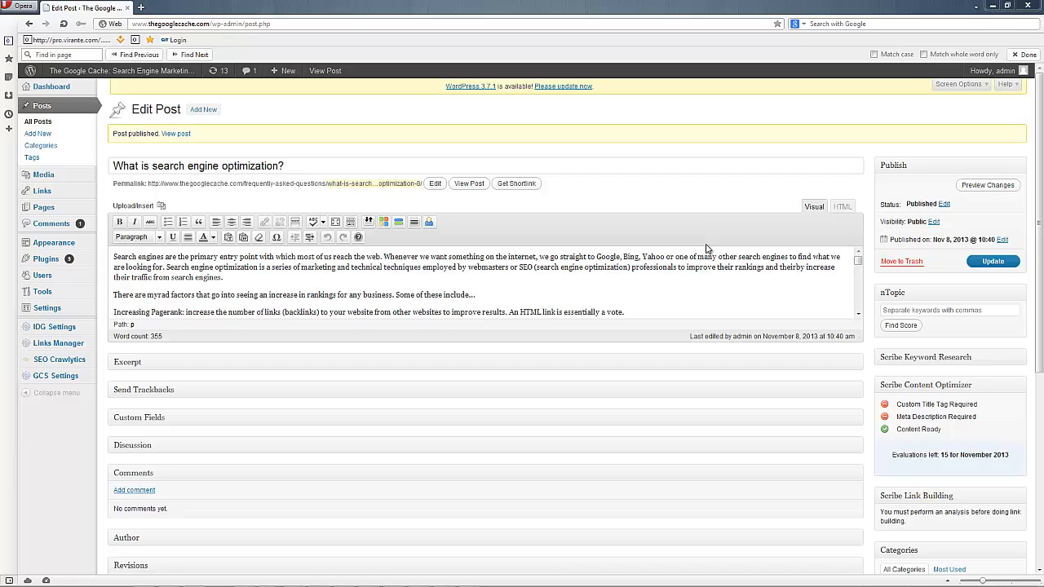